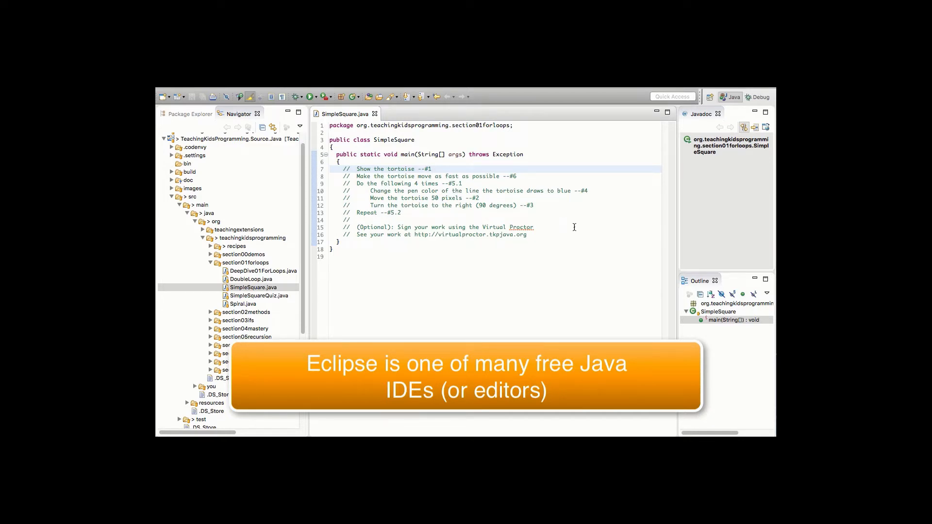
- Place the insertion point at the end of the 'Show the tortoise' comment line
click(431, 169)
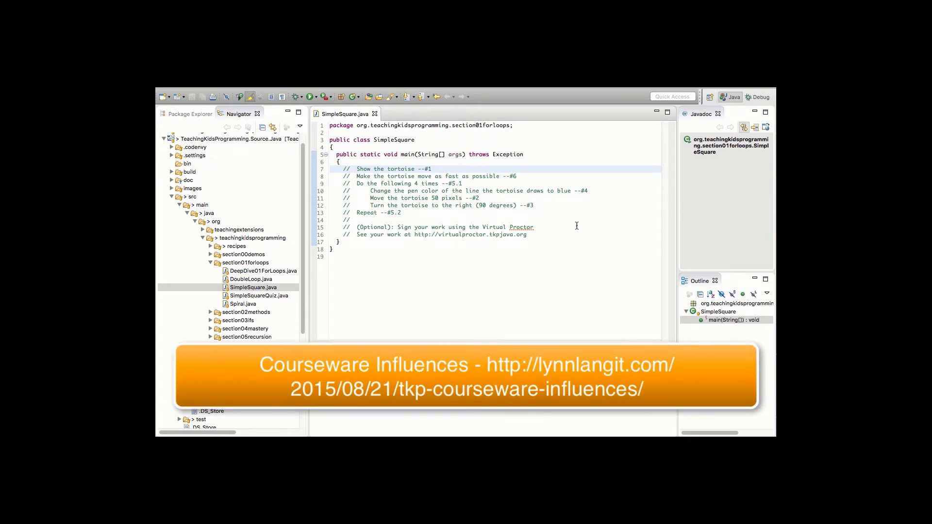
click(432, 169)
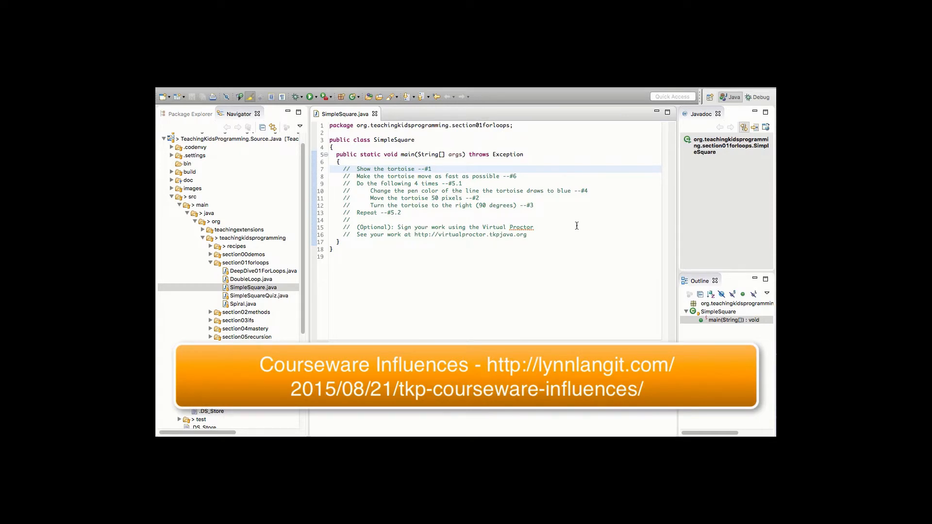
click(432, 169)
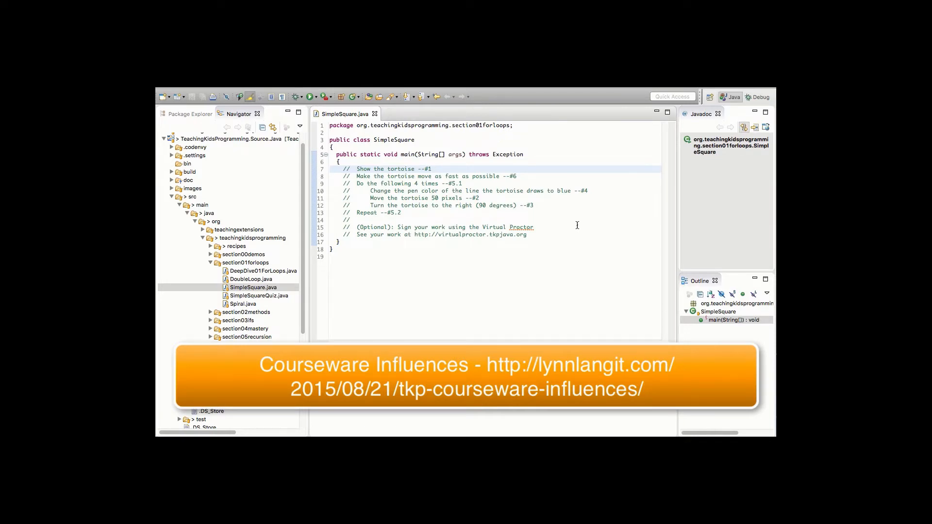
click(432, 169)
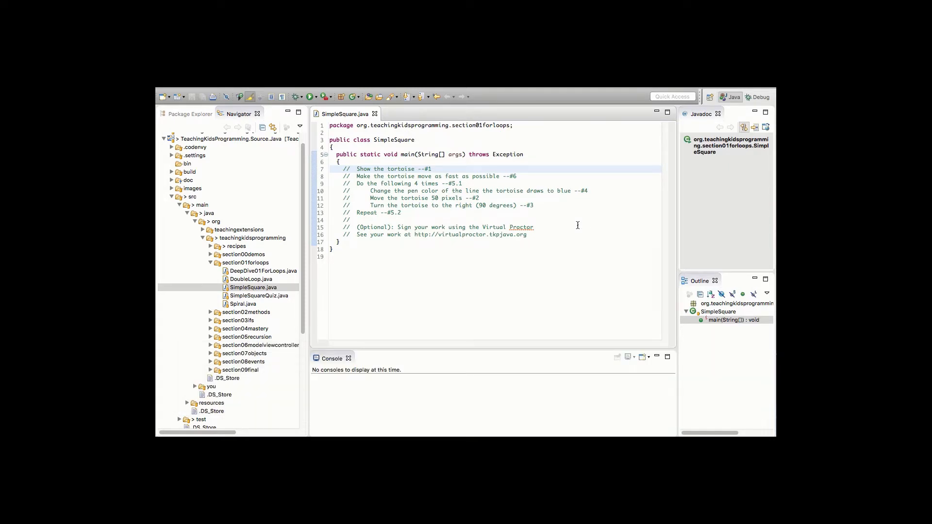
click(432, 168)
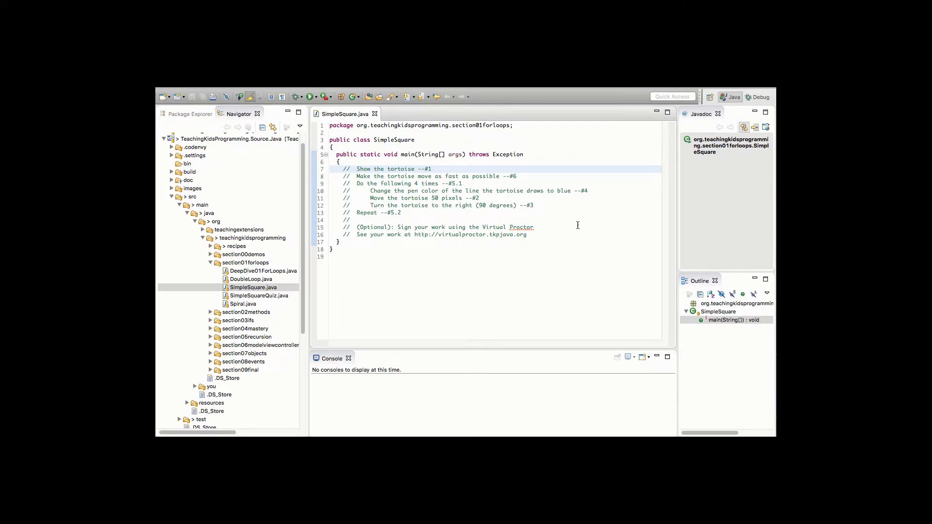
click(431, 168)
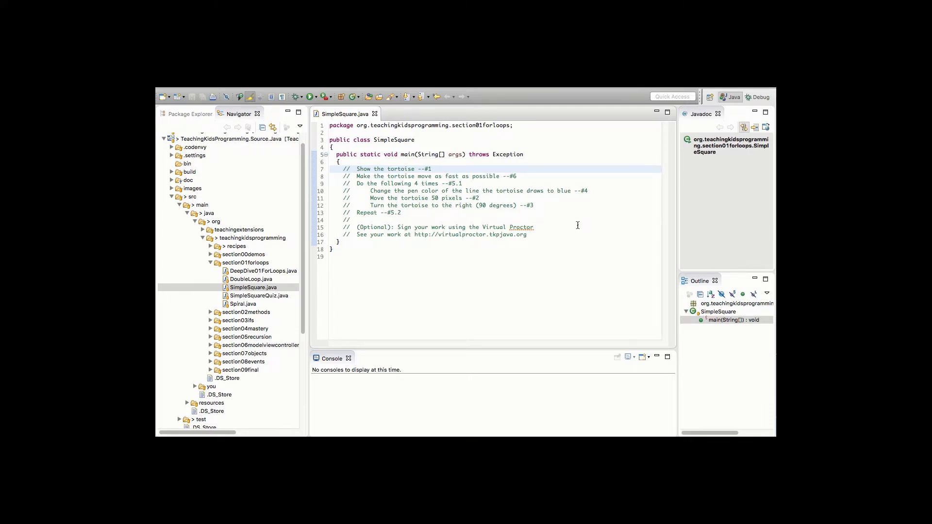
click(432, 168)
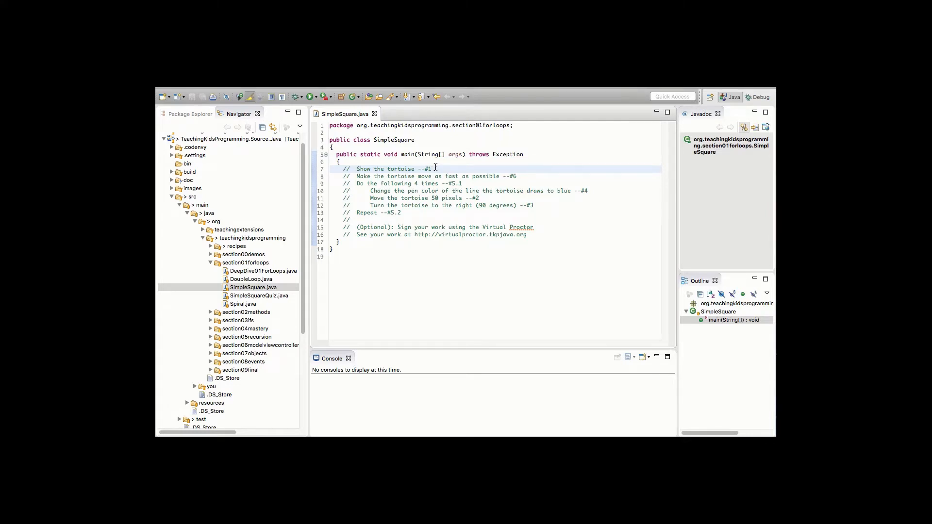
mouse_move(436, 173)
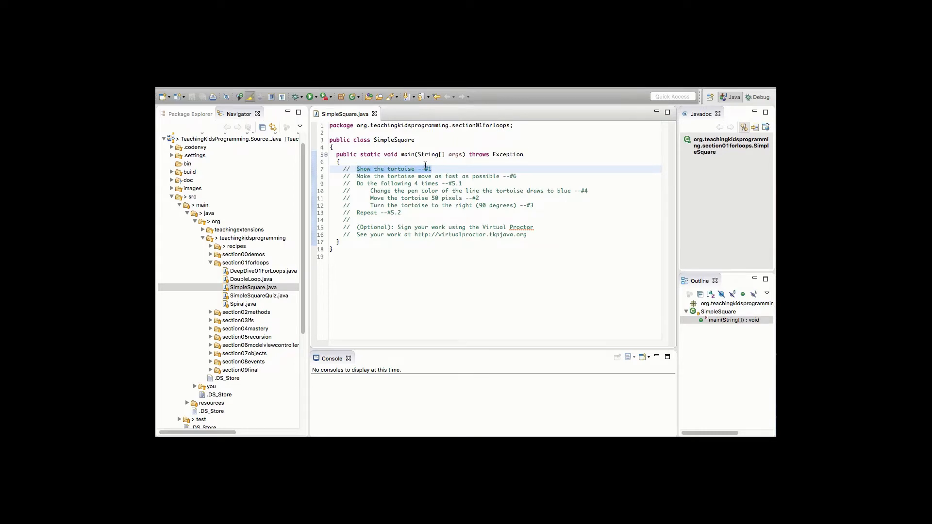
click(450, 168)
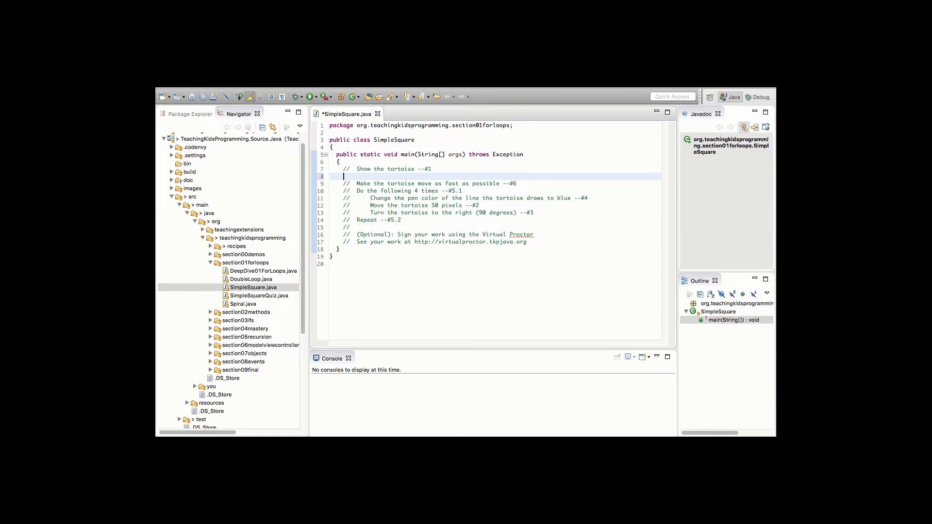
- Start a new statement with Tortoise via content assist, adding the org.teachingextensions.logo import
text(Tor)
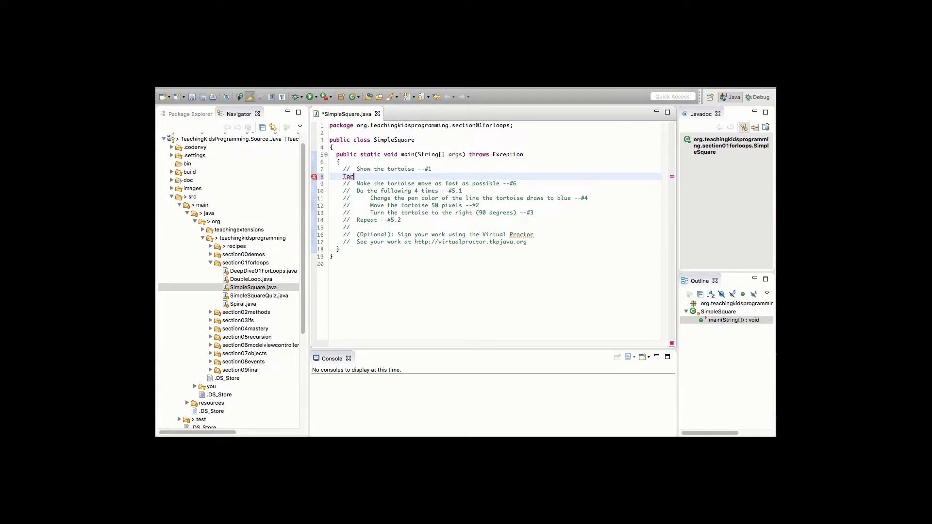
text(Tor)
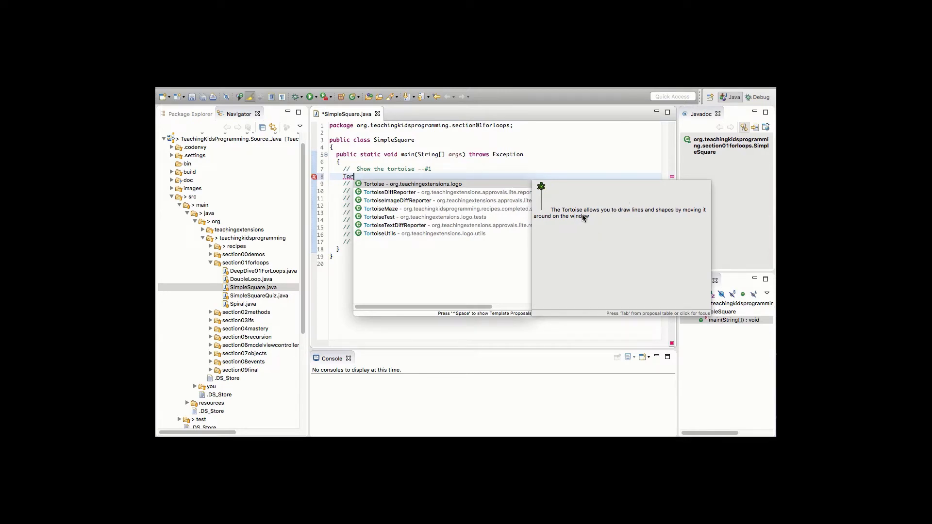
mouse_move(541, 204)
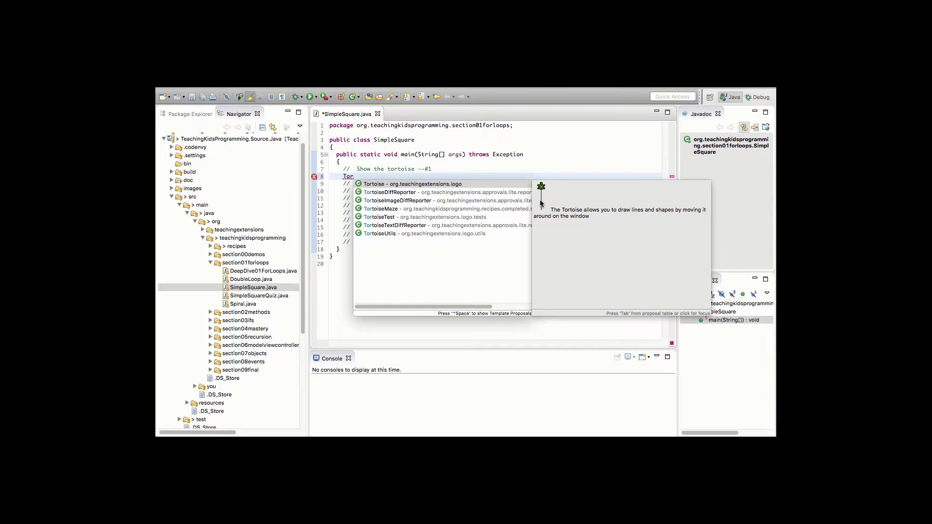
click(408, 184)
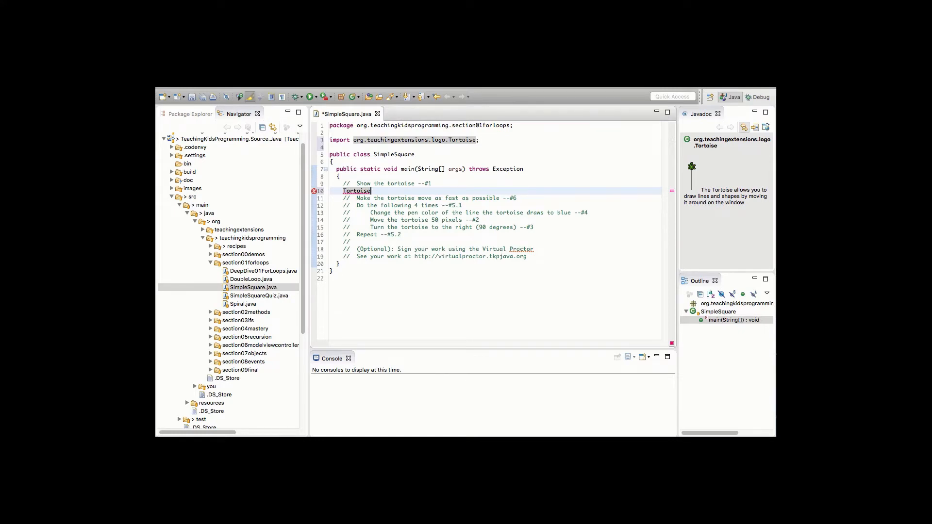
- Complete the line as Tortoise.show(); using the show() content-assist suggestion
text(.)
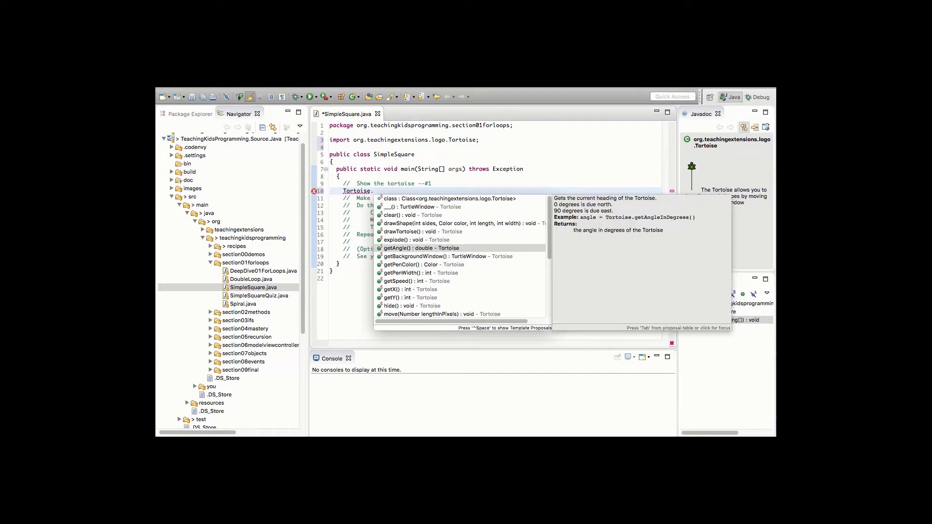
text(s)
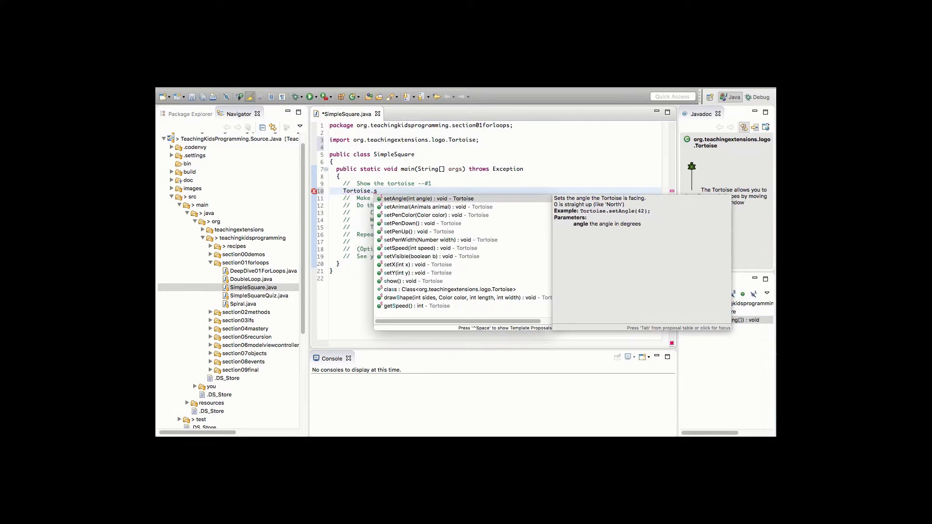
text(h)
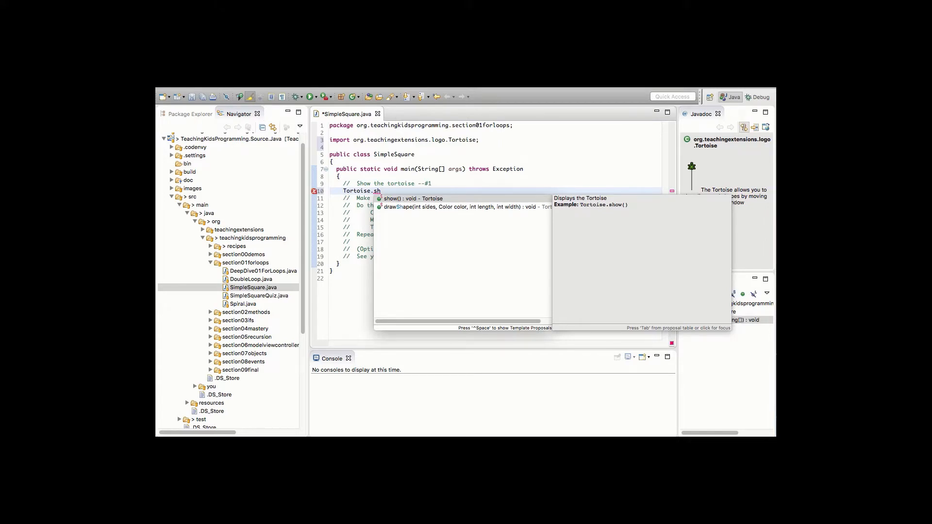
click(413, 199)
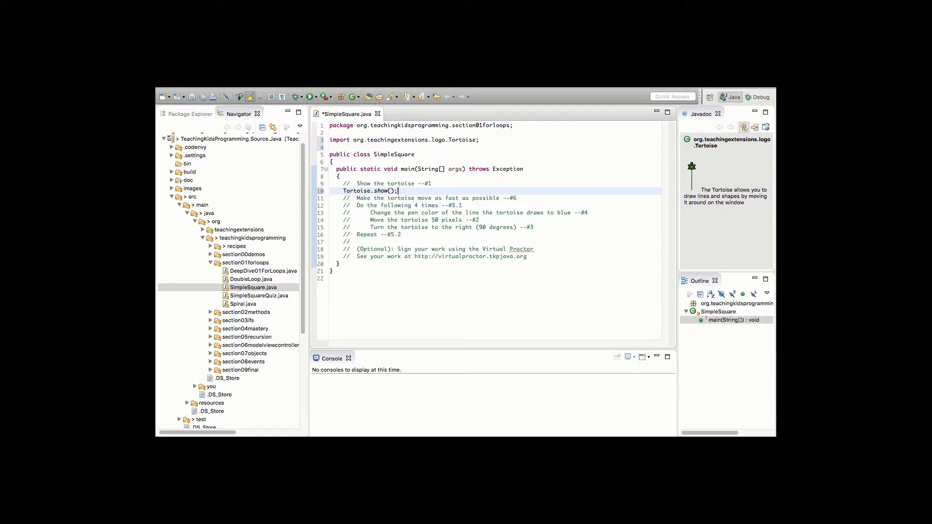
mouse_move(408, 90)
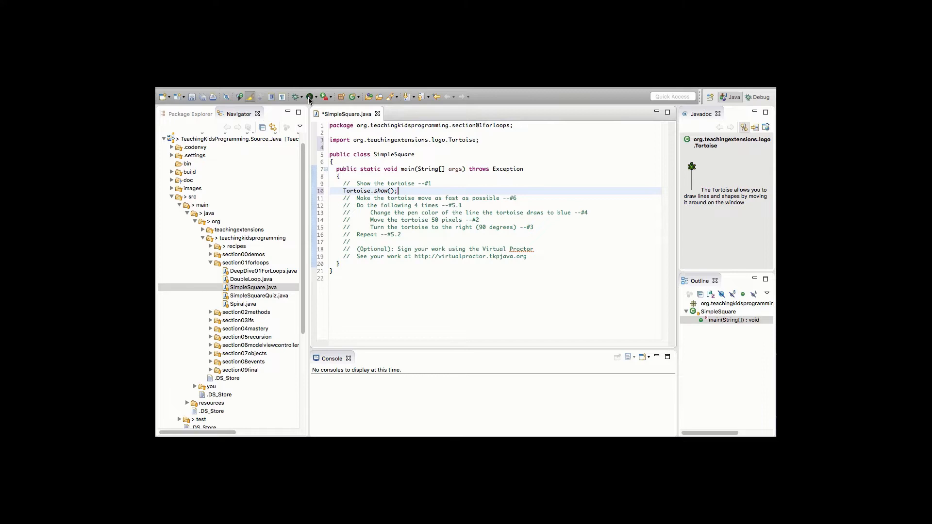
- Run SimpleSquare, saving it first, so the console ends with "we've got it!"
click(308, 96)
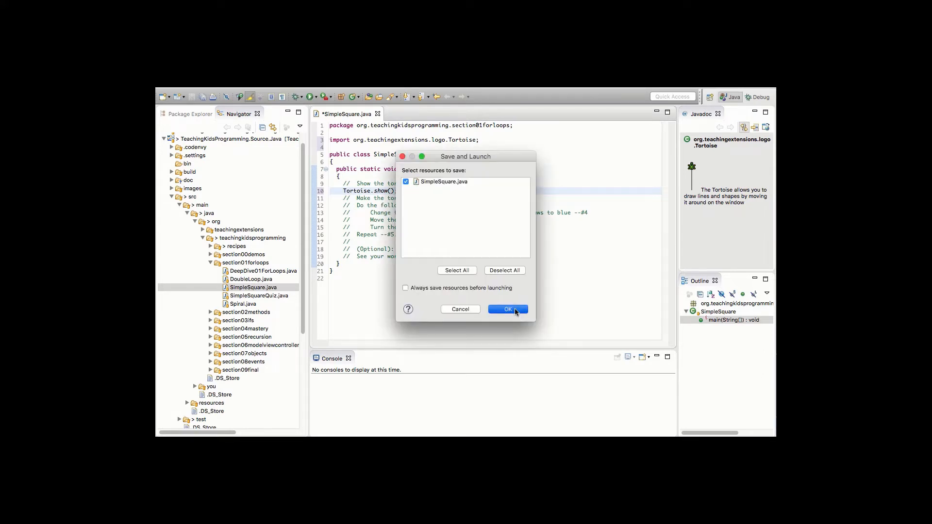
click(507, 309)
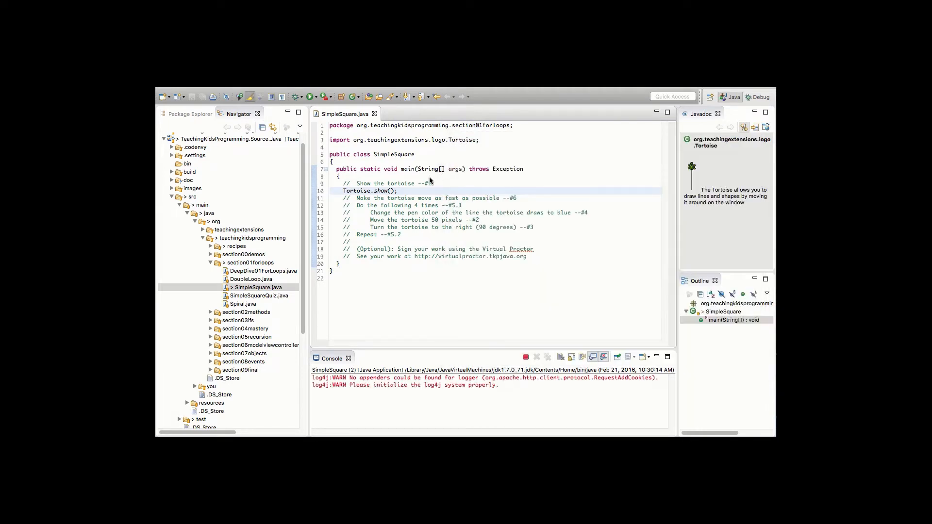
click(294, 97)
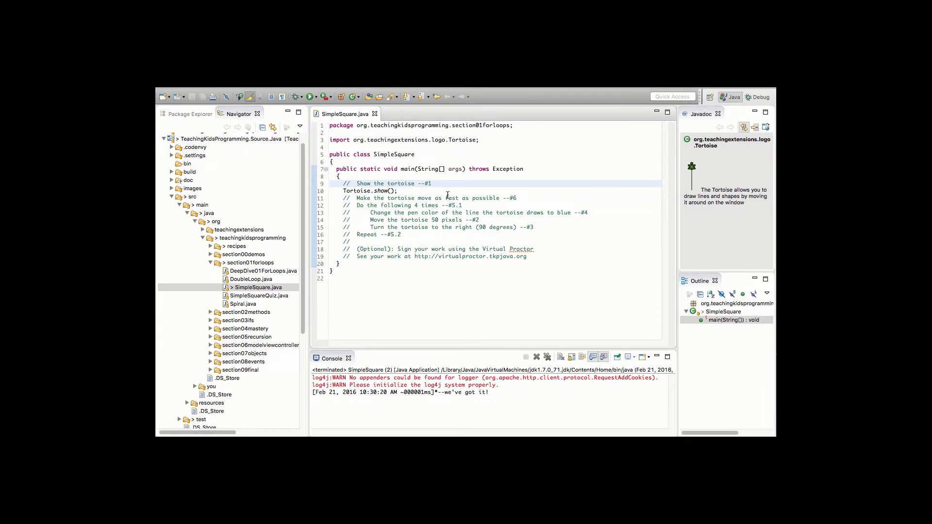
- Delete the 'Show the tortoise' comment and begin a Tortoise call below 'Move the tortoise 50 pixels'
key(Delete)
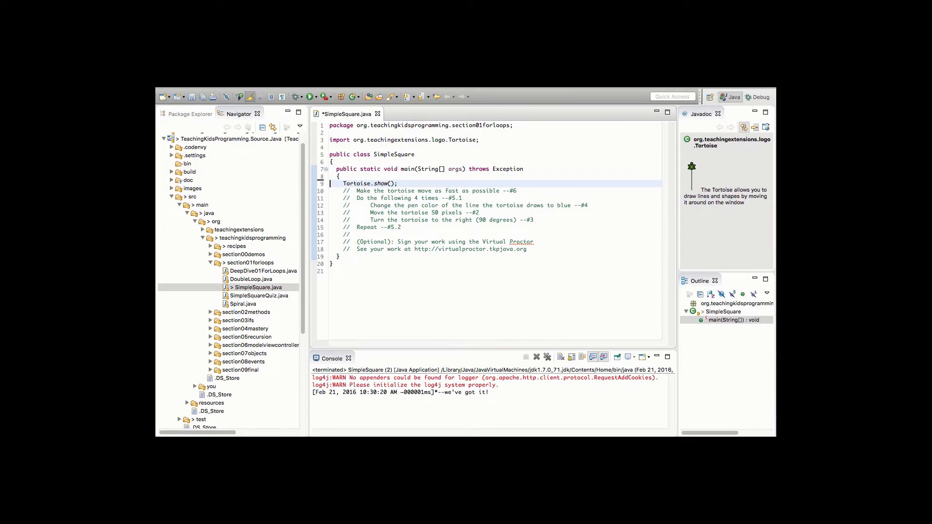
click(331, 183)
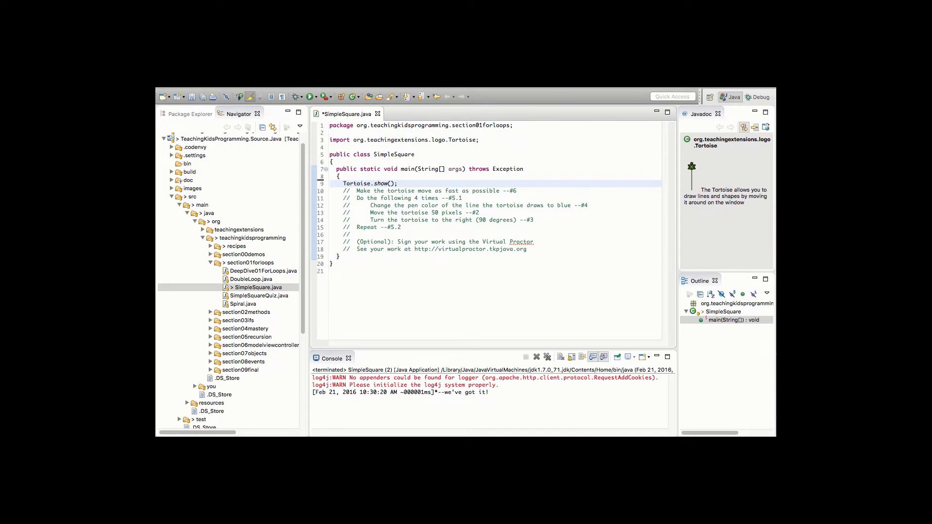
mouse_move(494, 216)
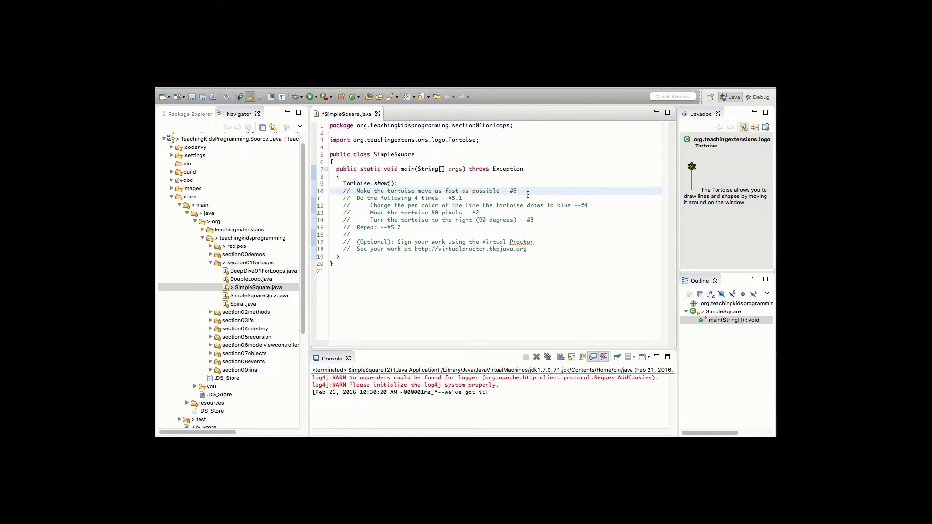
click(481, 213)
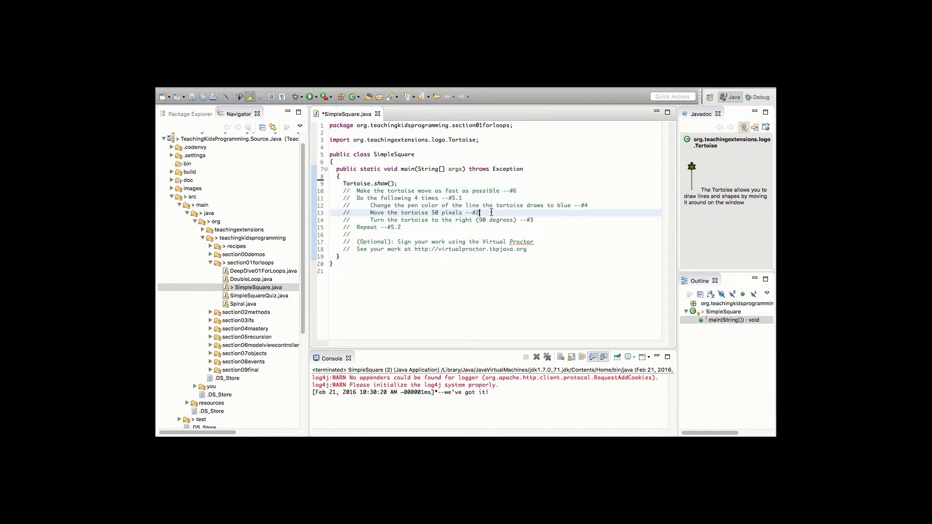
mouse_move(582, 212)
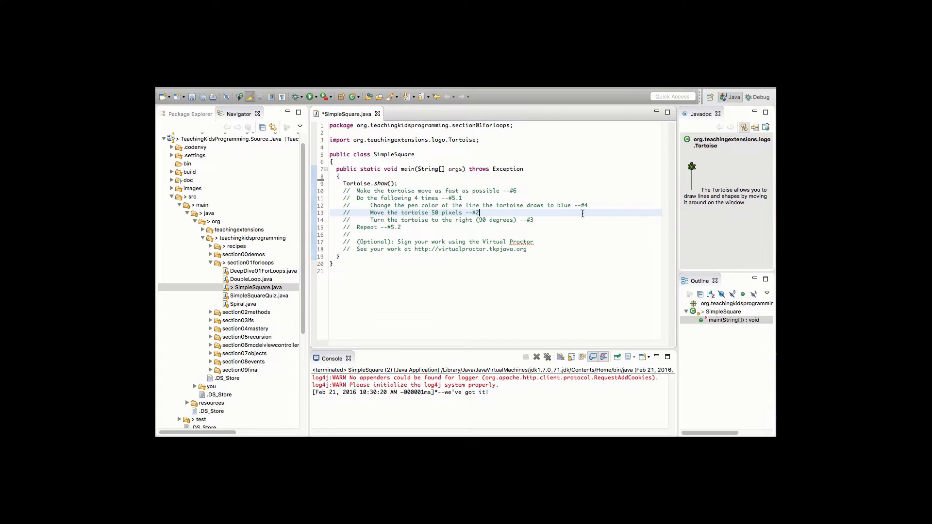
text(Tortoise.)
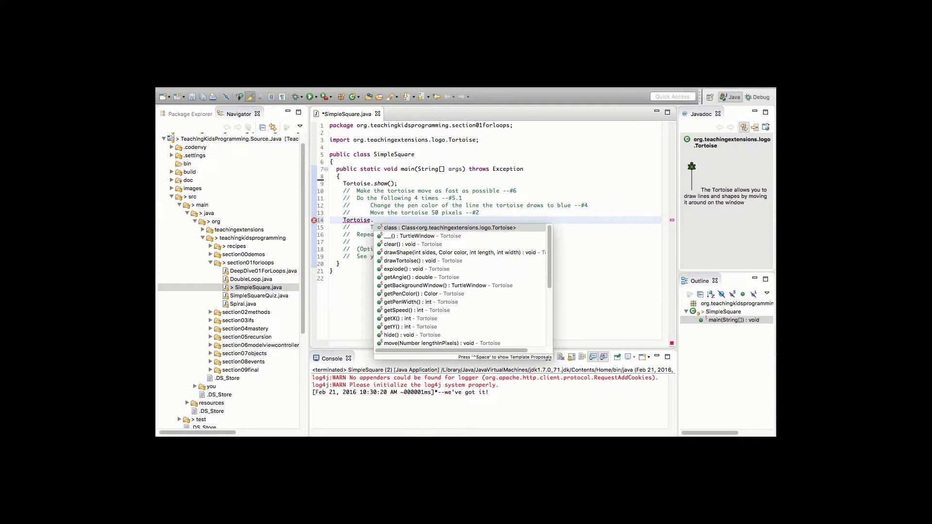
- Complete the statement as Tortoise.move(50); and start a run of SimpleSquare
text(mo)
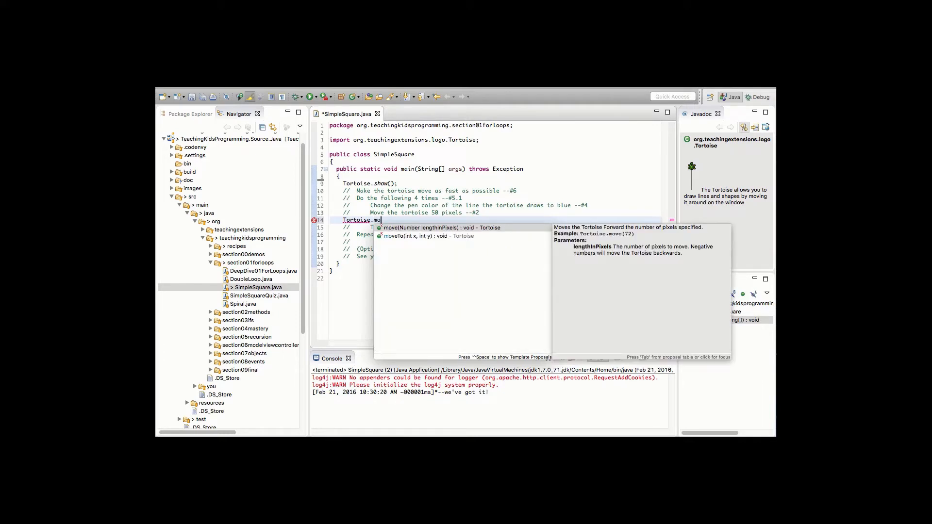
click(439, 227)
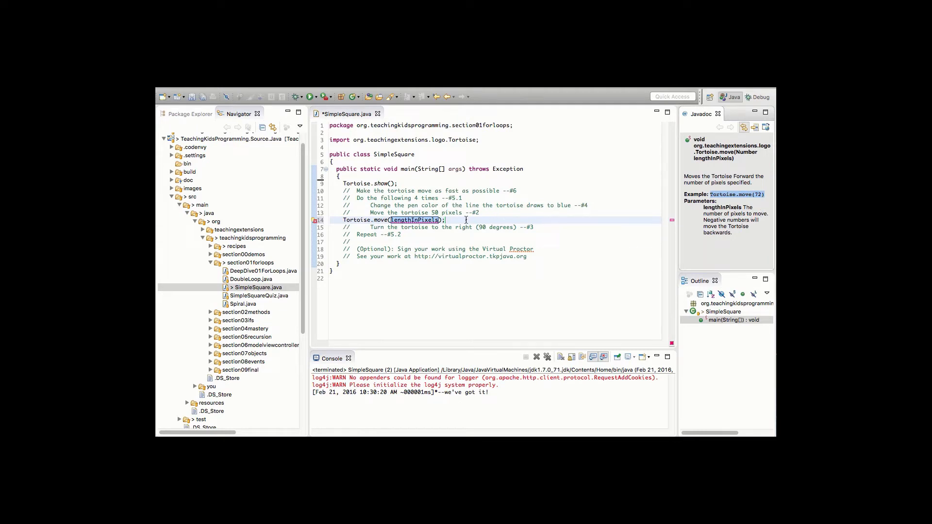
mouse_move(466, 219)
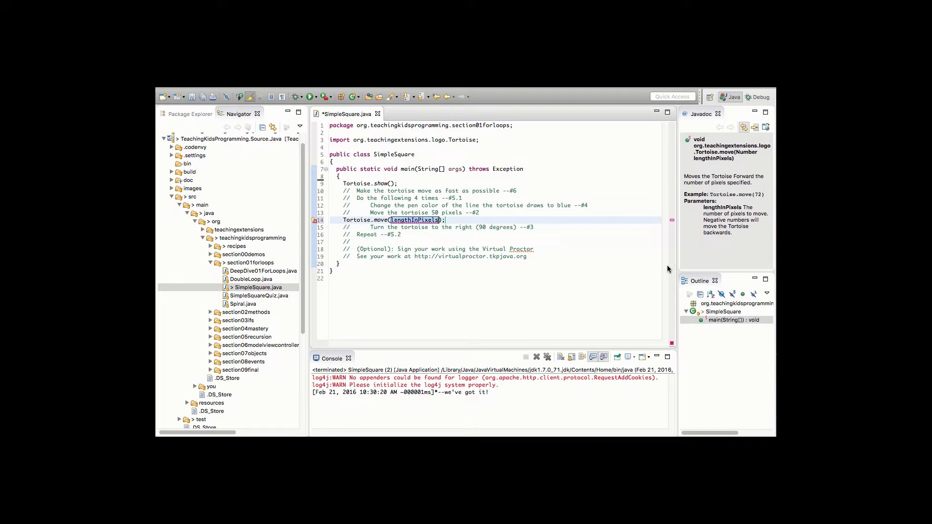
text(50)
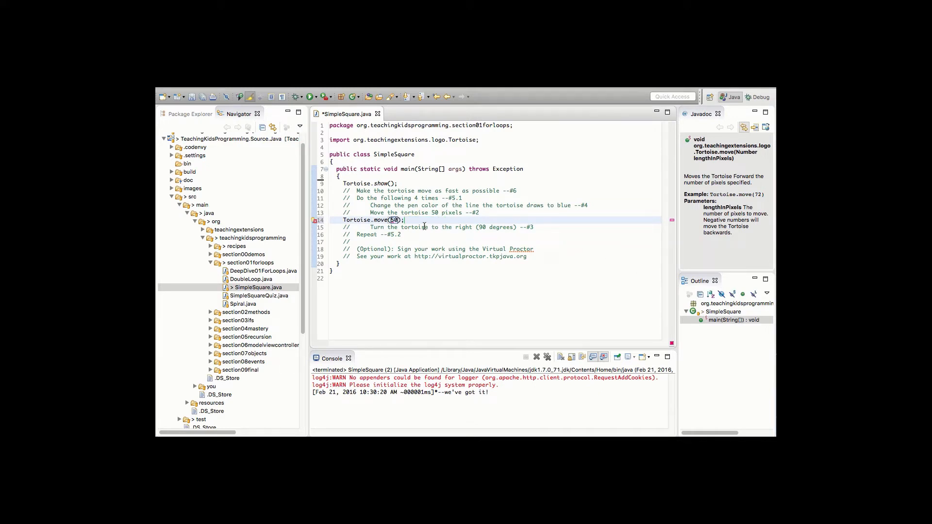
click(424, 226)
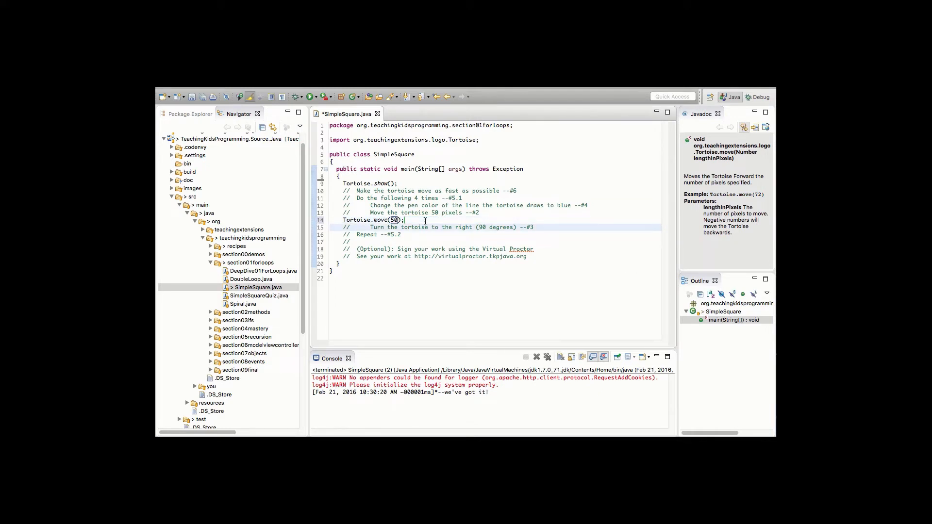
click(292, 96)
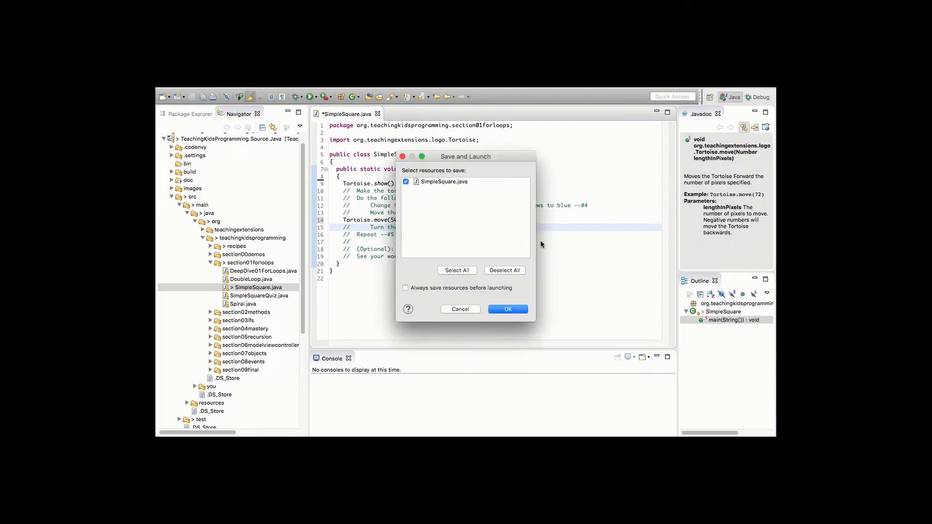
- Save and launch SimpleSquare, then select the finished 'Move 50 pixels' comment for removal
click(507, 309)
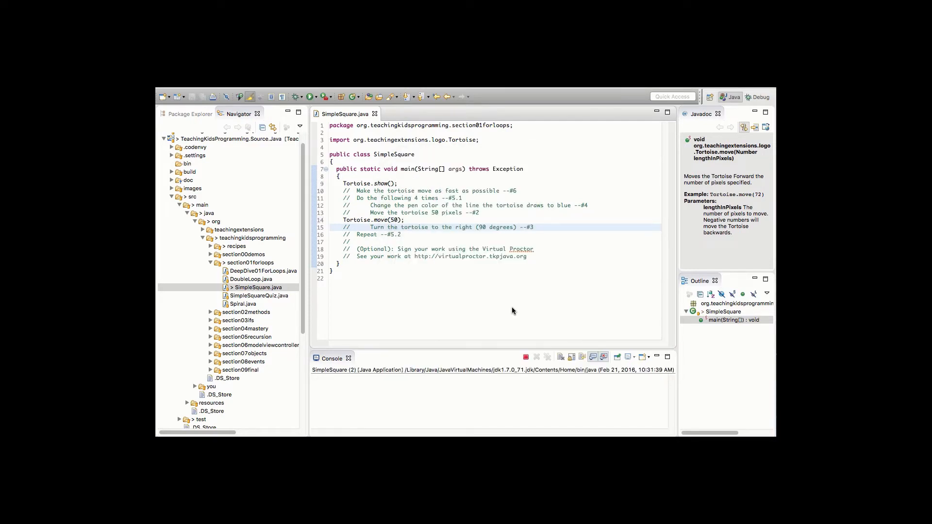
mouse_move(463, 141)
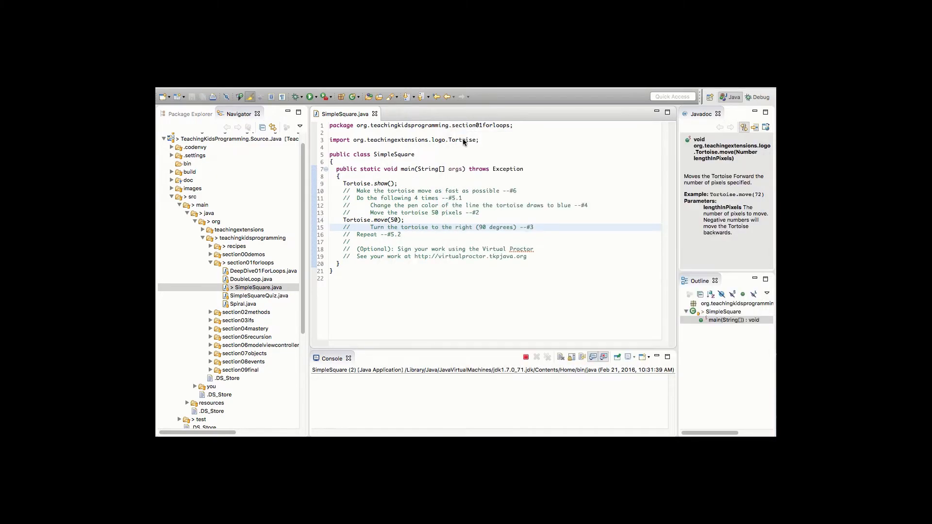
click(294, 97)
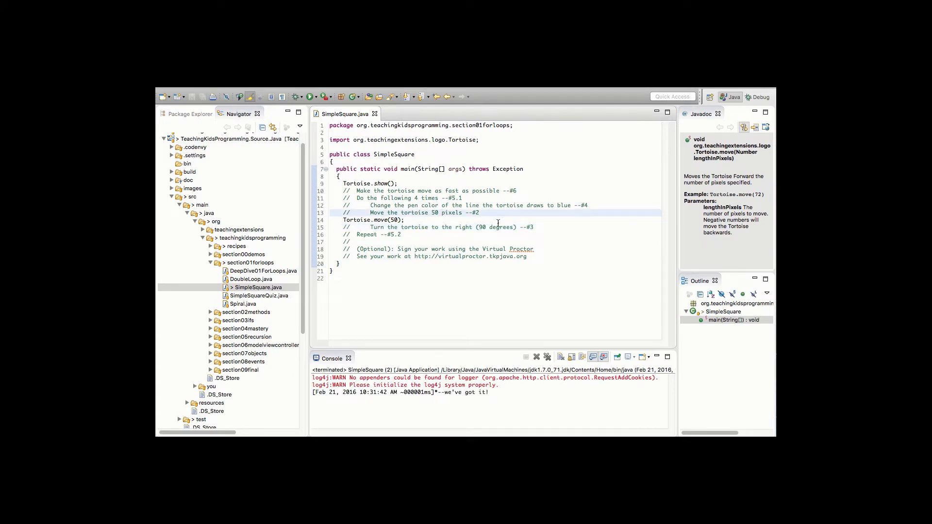
click(442, 213)
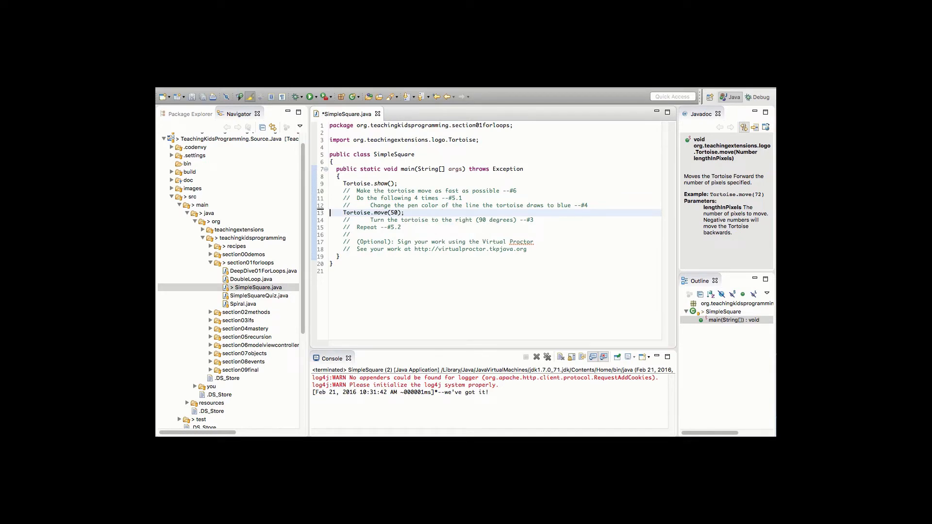
mouse_move(551, 235)
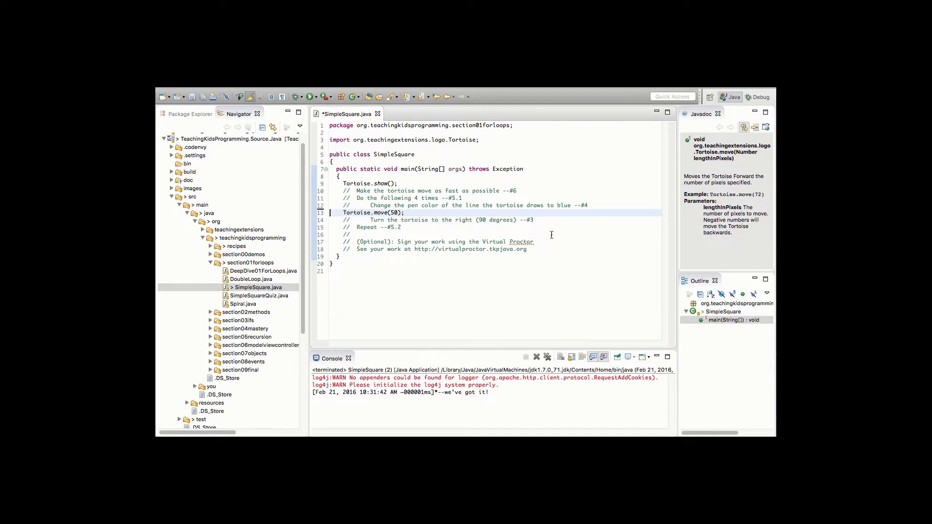
- Add Tortoise.turn(90); below the turn-right comment via the turn(Number) suggestion
click(537, 220)
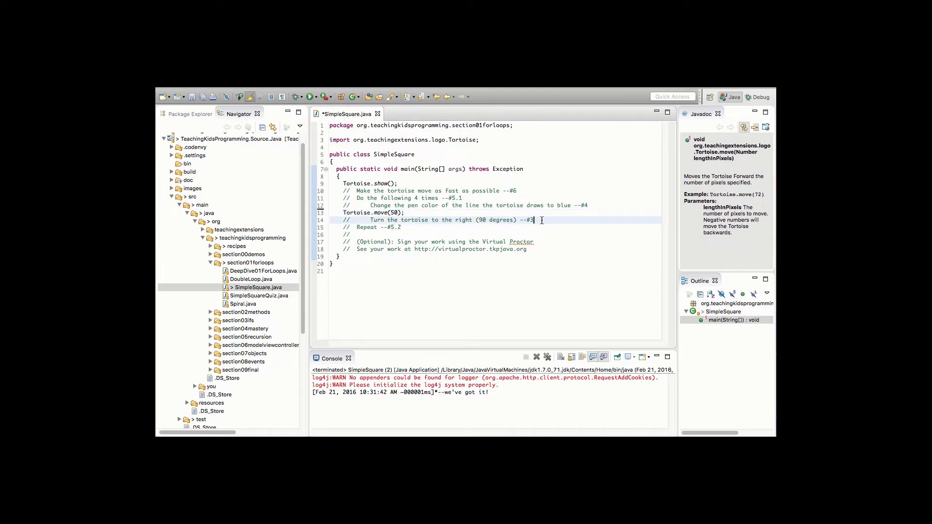
key(Return)
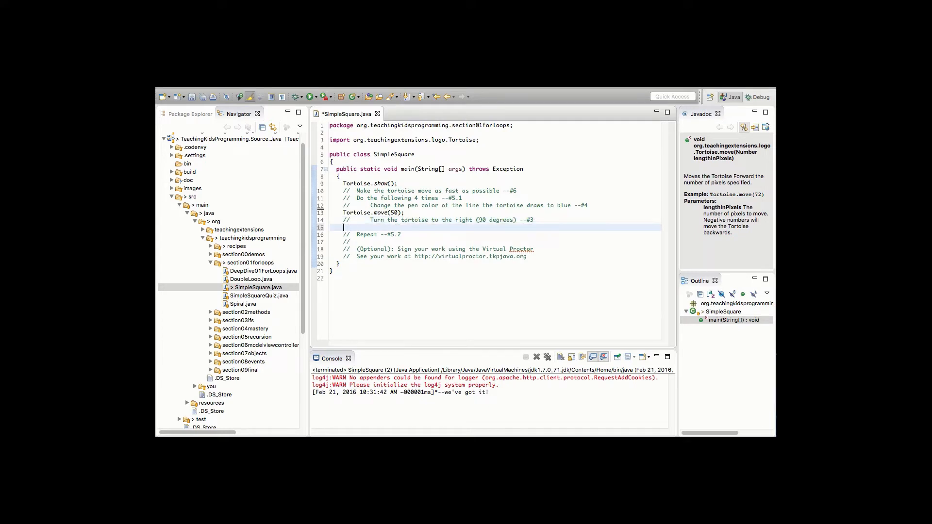
click(345, 227)
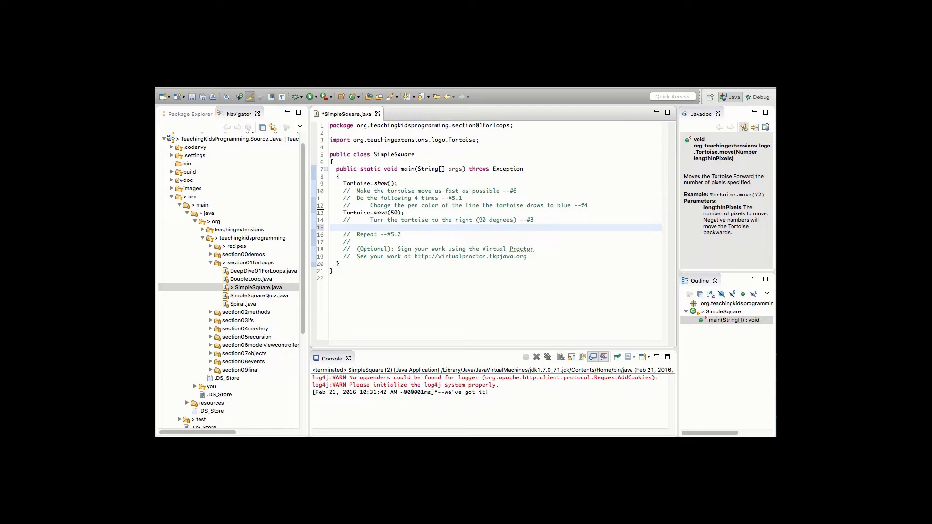
text(Tortoise.t)
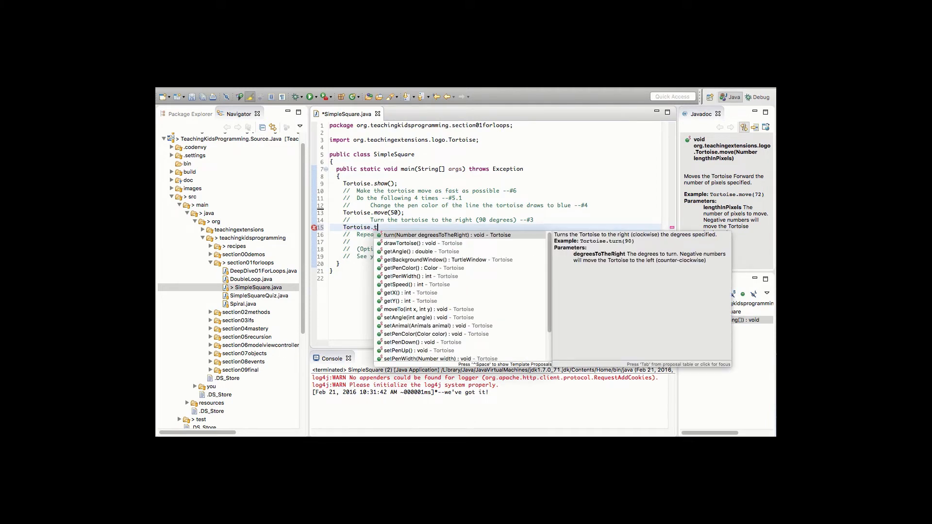
click(443, 234)
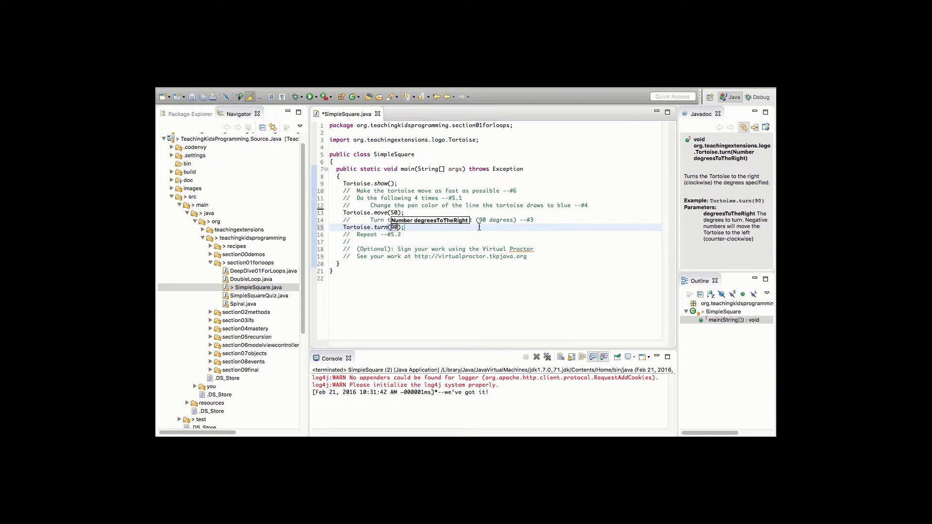
- Save and run SimpleSquare with the new turn, then close the turtle drawing
click(308, 96)
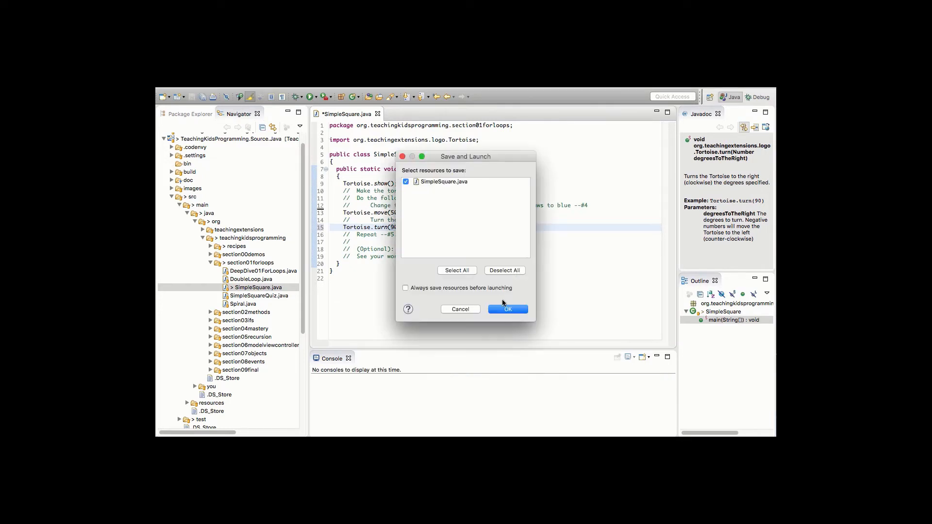
click(506, 309)
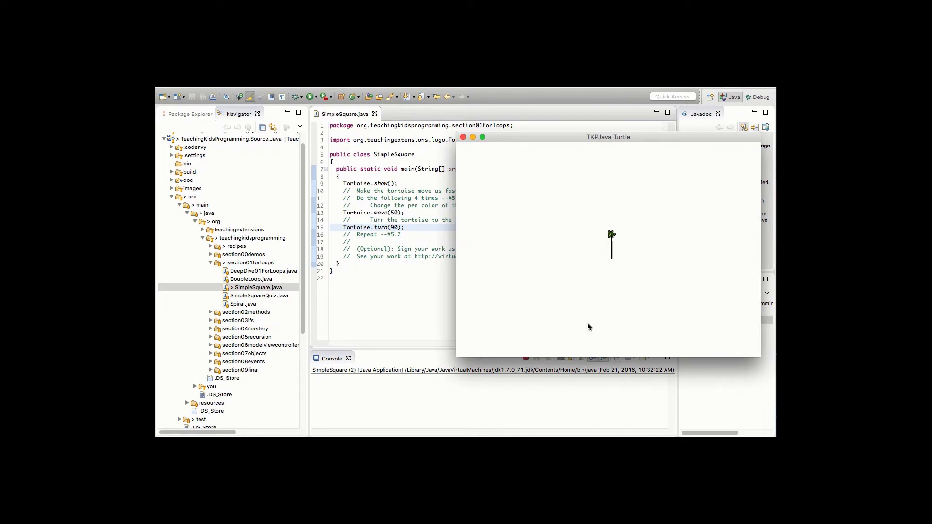
click(463, 137)
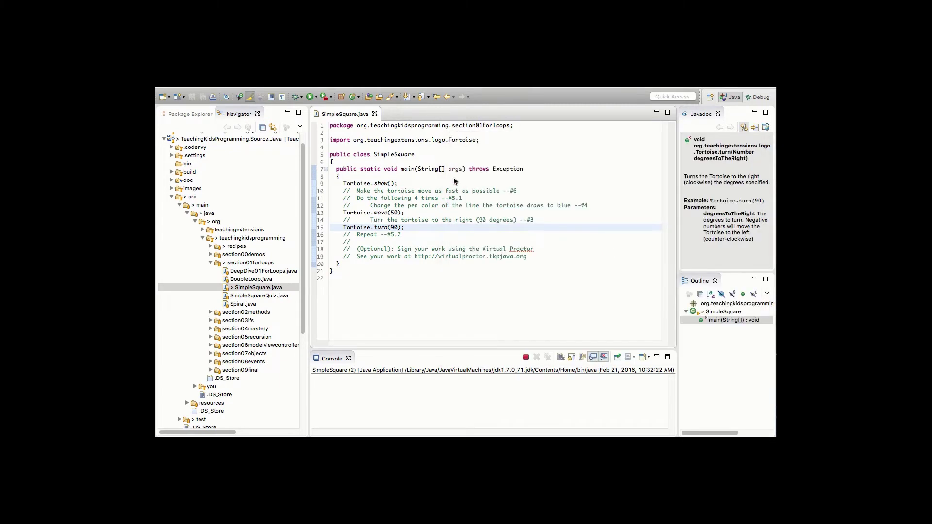
- Remove the completed turn-right comment so Tortoise.turn(90) follows Tortoise.move(50)
click(294, 97)
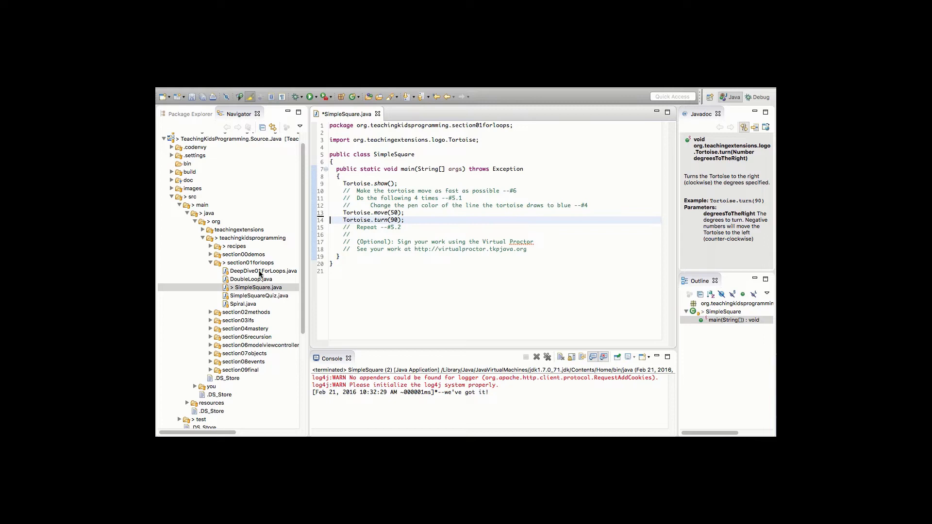
mouse_move(252, 371)
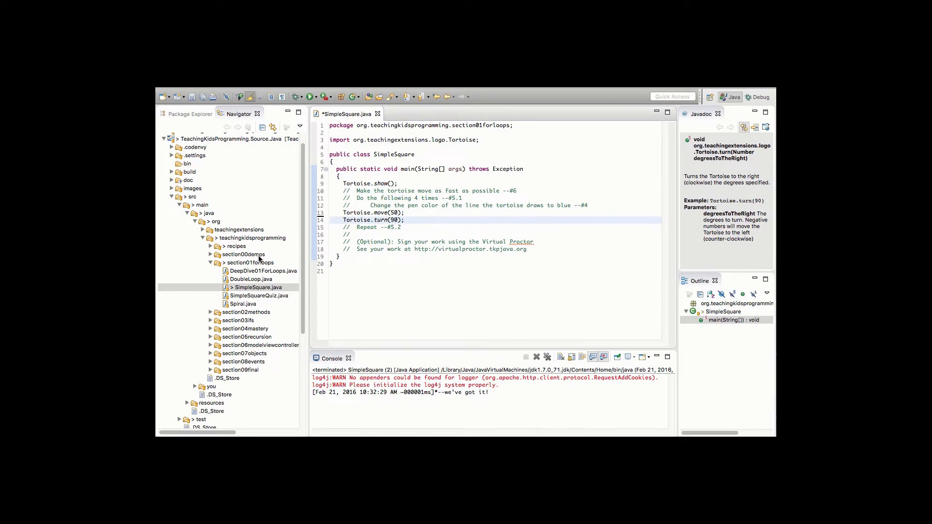
click(332, 220)
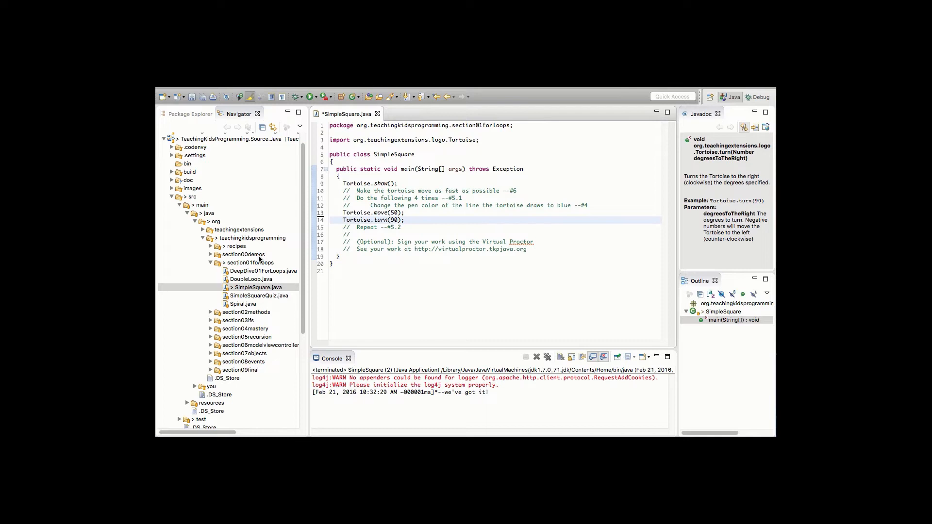
click(332, 219)
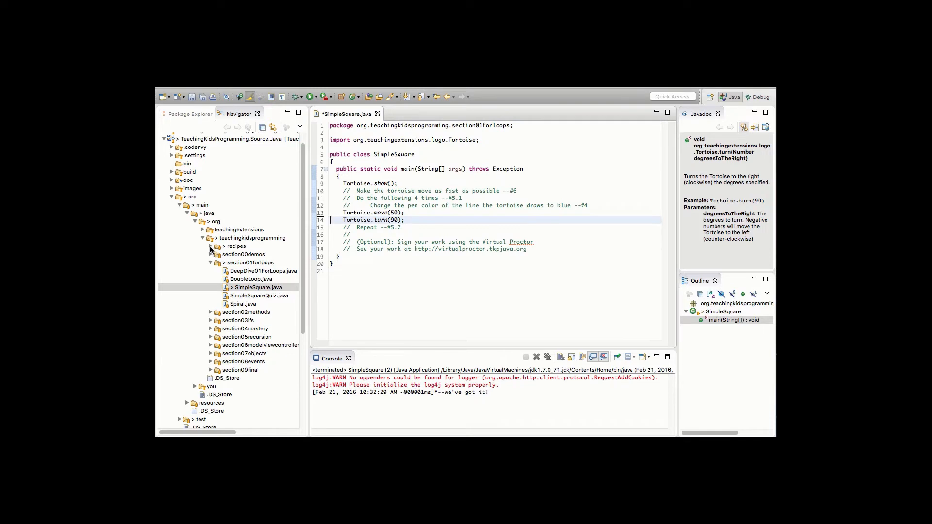
- Open recipes > completed > section01forloops > SimpleSquare.java in the Navigator
click(209, 245)
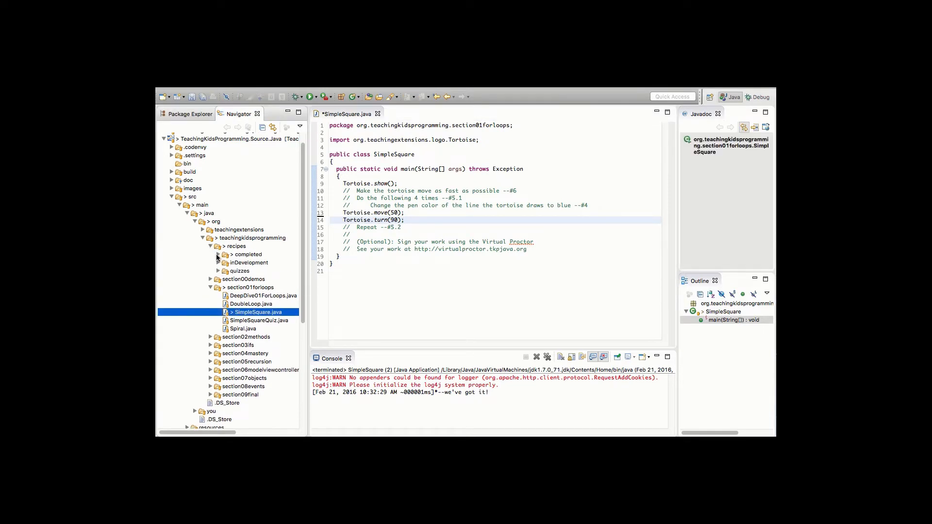
click(217, 255)
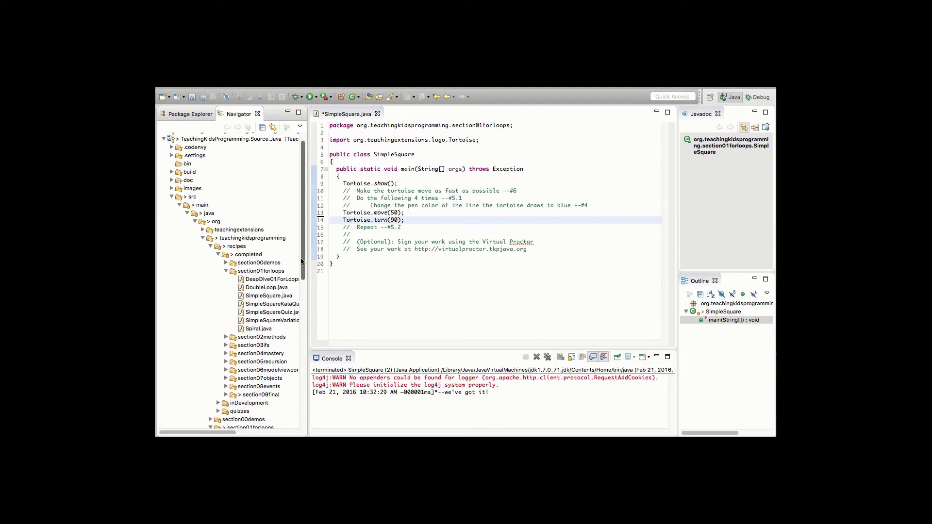
click(259, 352)
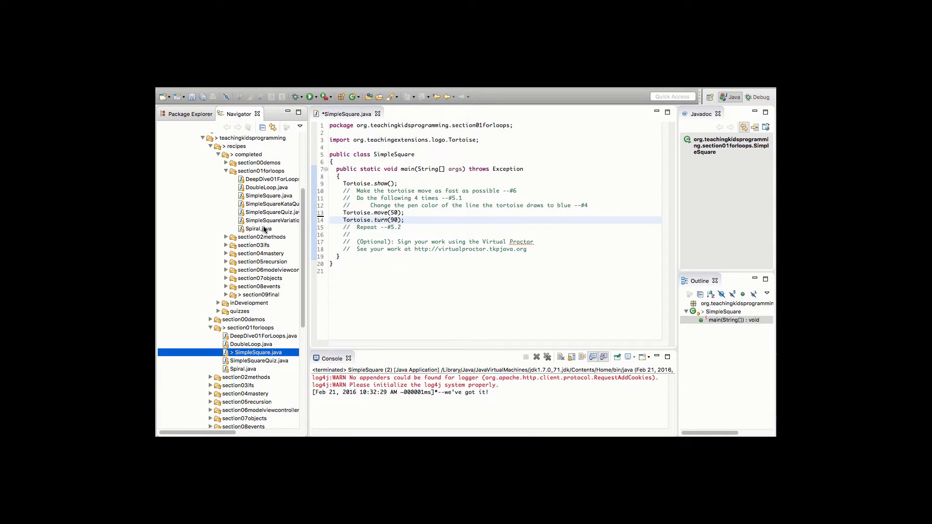
click(268, 196)
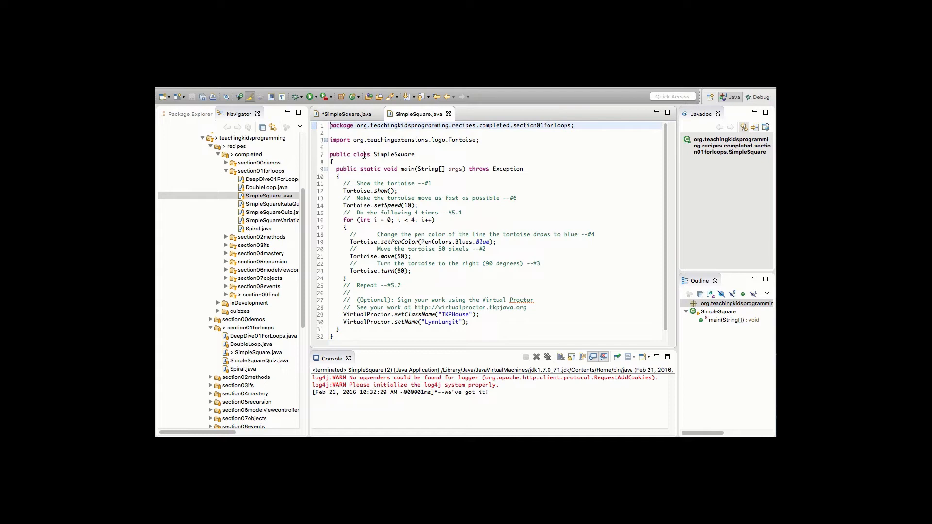
- Run the completed SimpleSquare recipe to draw the blue square, then close the turtle window
click(295, 96)
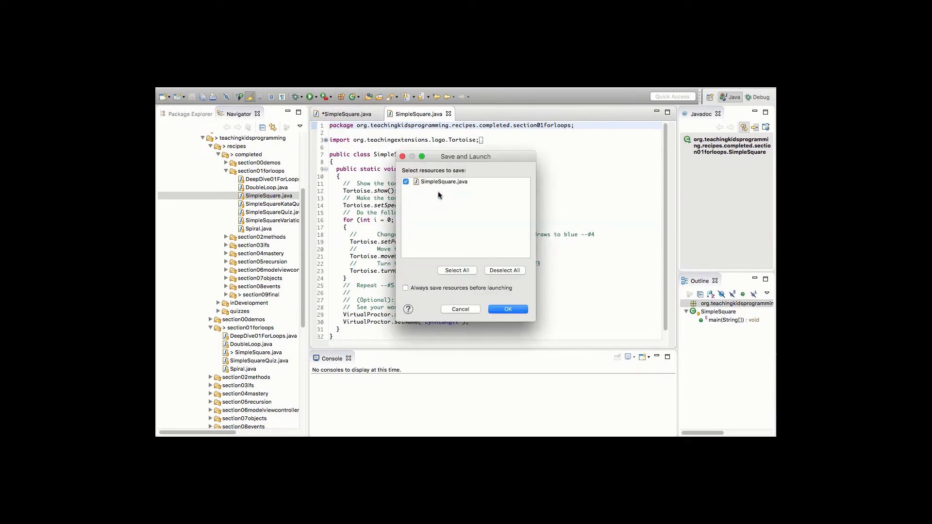
click(507, 309)
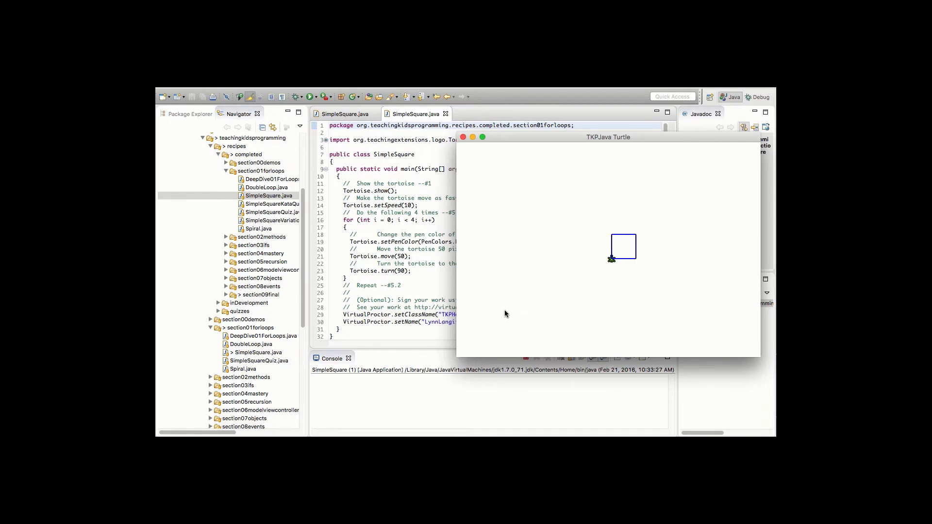
mouse_move(233, 366)
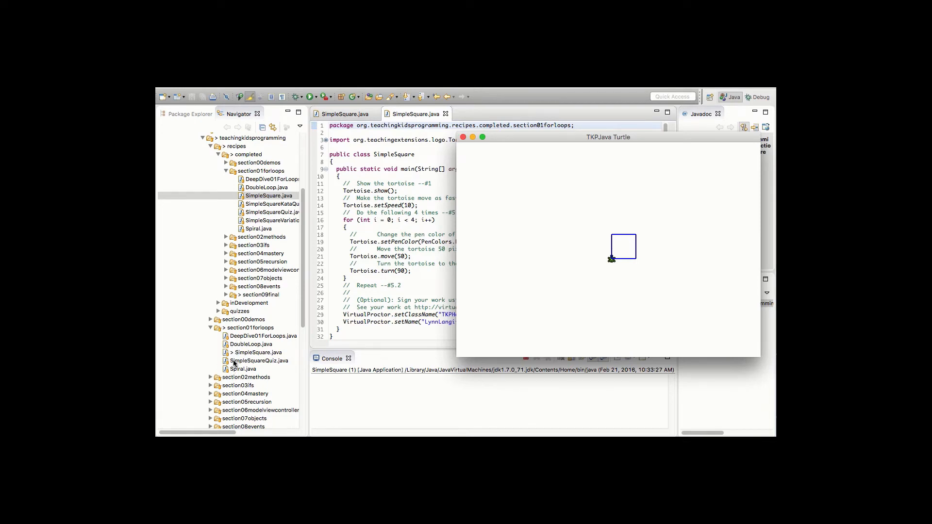
mouse_move(249, 396)
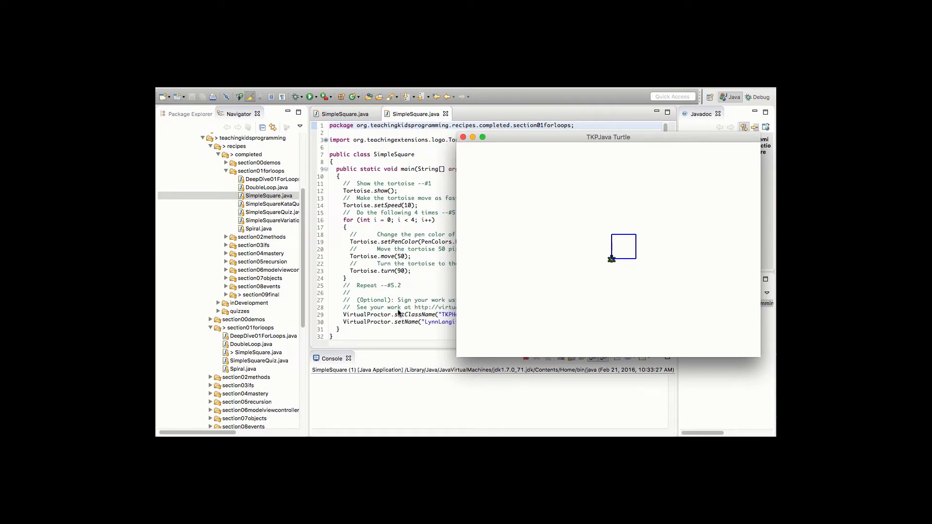
click(463, 138)
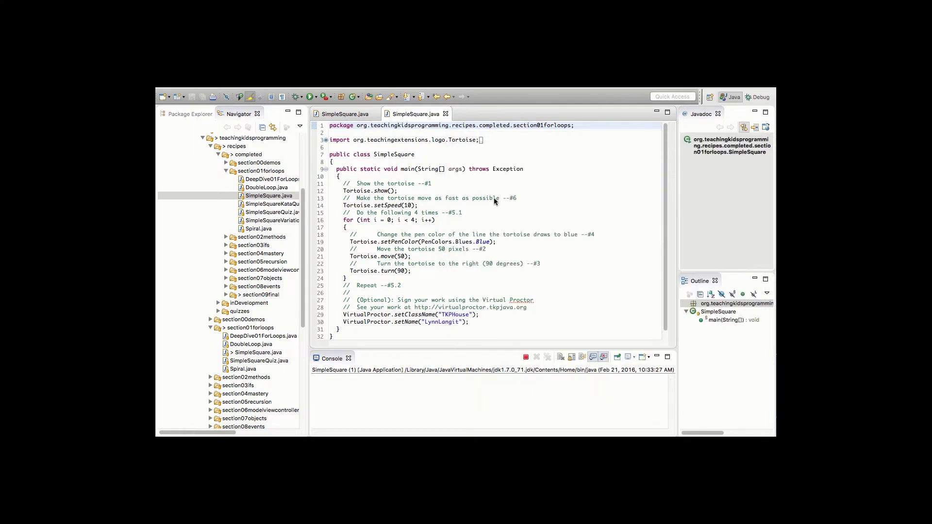
- Let the SimpleSquare run finish in the Console showing the "we've got it!" proctor message
click(308, 97)
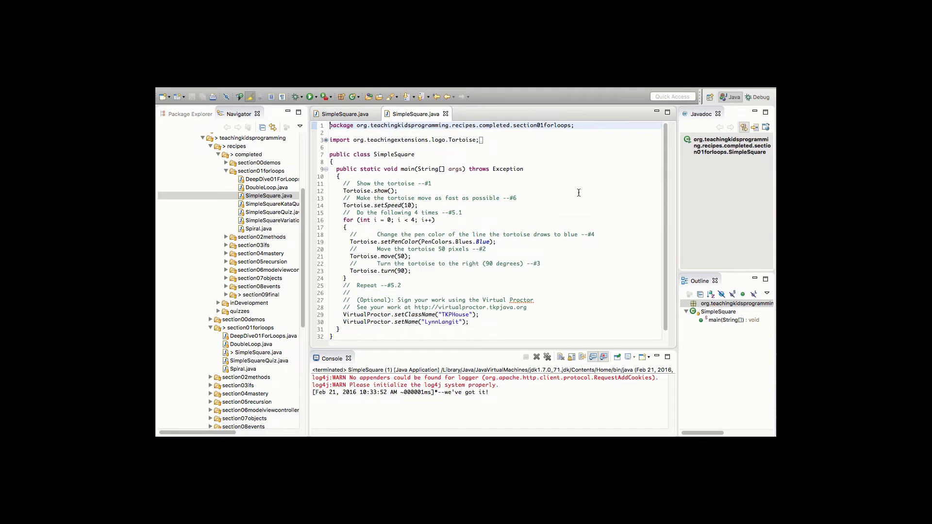
mouse_move(567, 226)
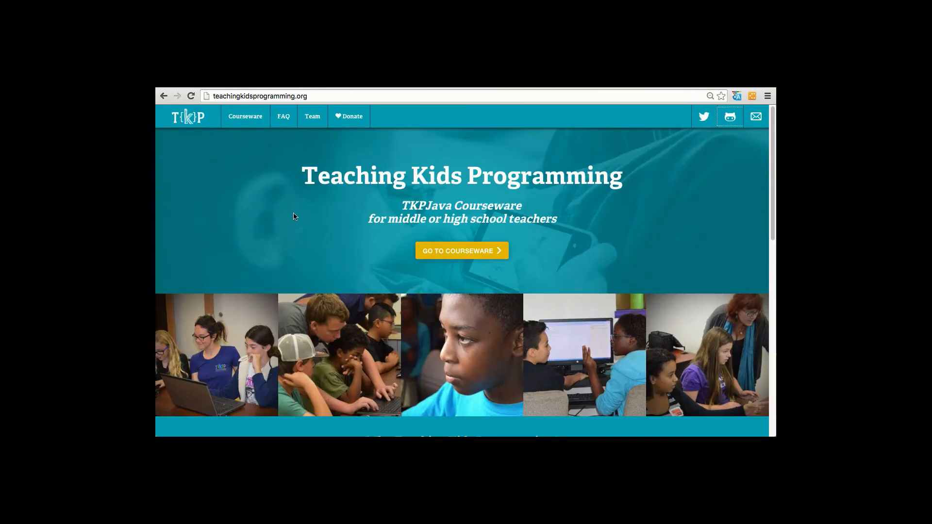
mouse_move(245, 116)
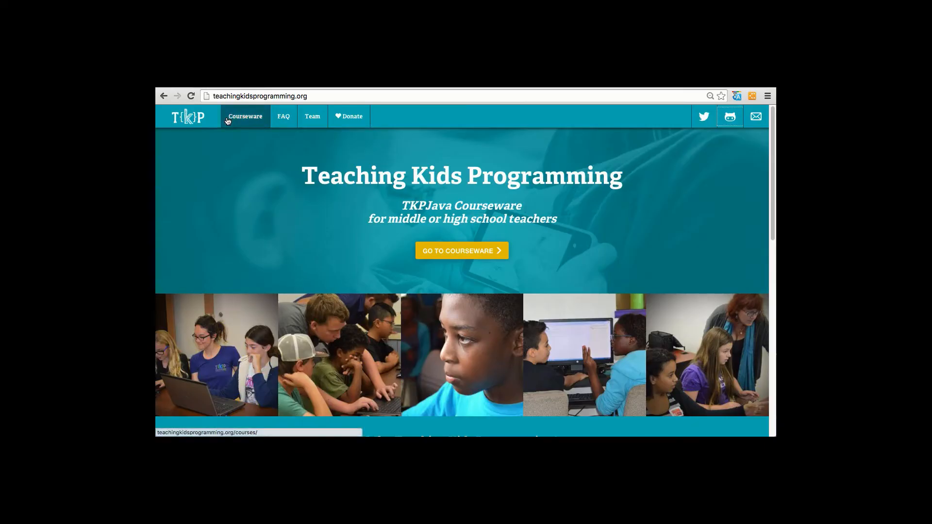
mouse_move(312, 116)
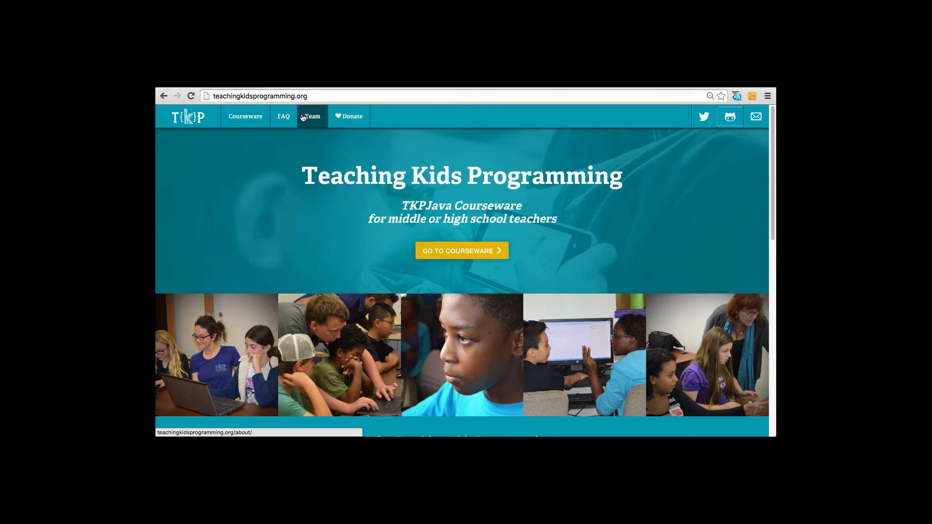
mouse_move(687, 251)
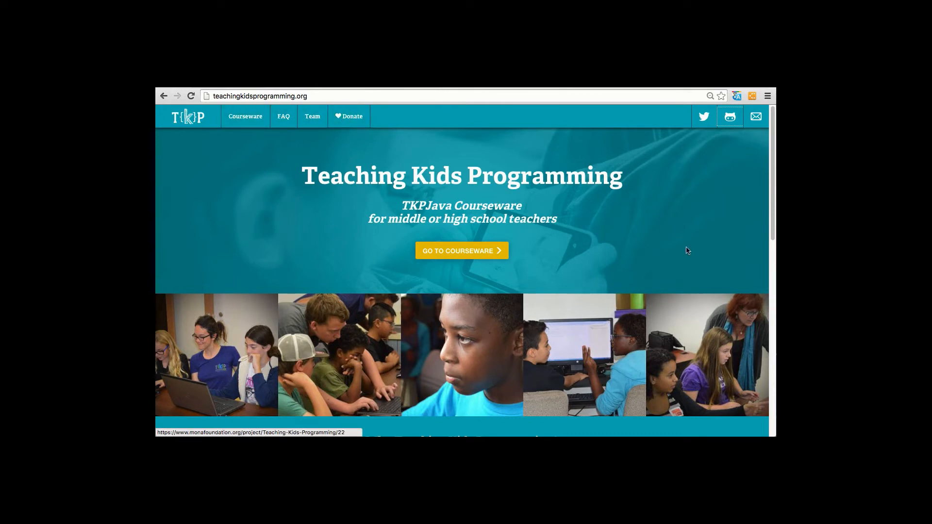
mouse_move(730, 117)
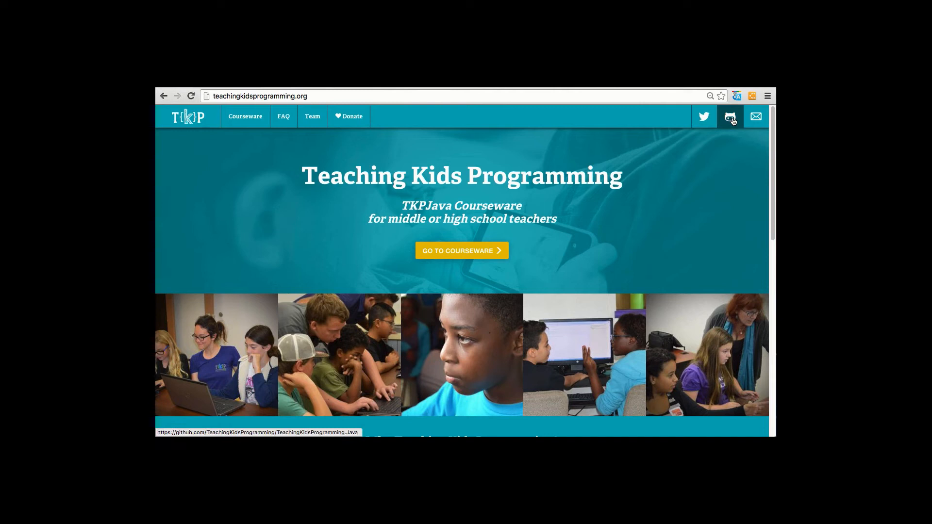
mouse_move(756, 117)
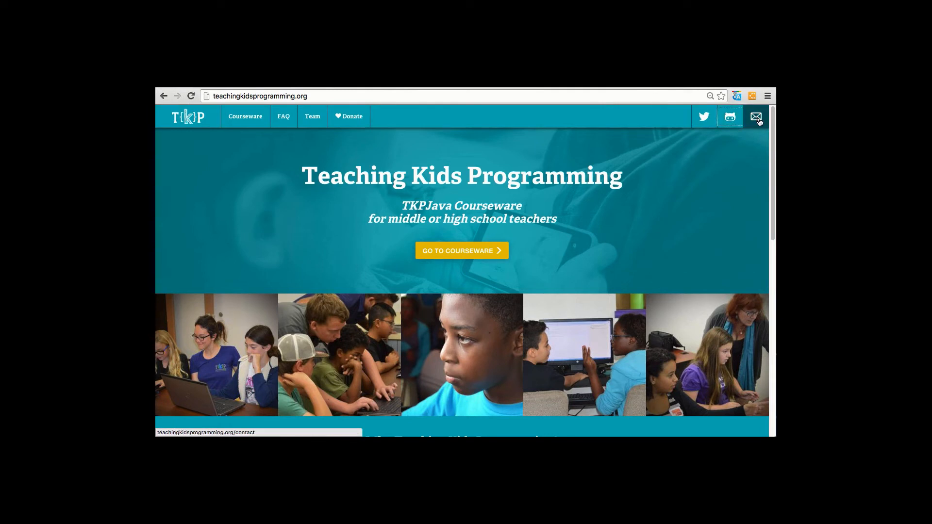
click(462, 251)
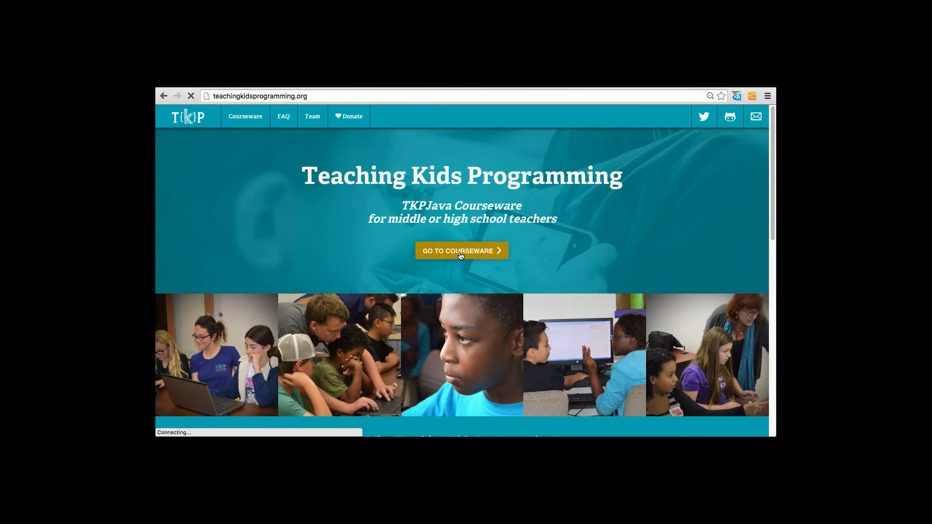
- From the TKP Java Courseware list, start the 01: Intro to Classes, Methods and For Loops course
click(461, 251)
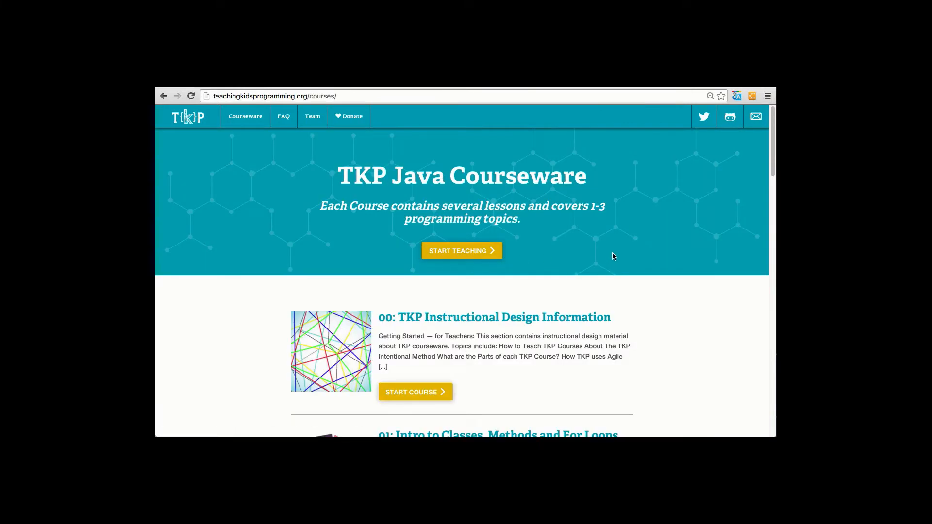
mouse_move(642, 262)
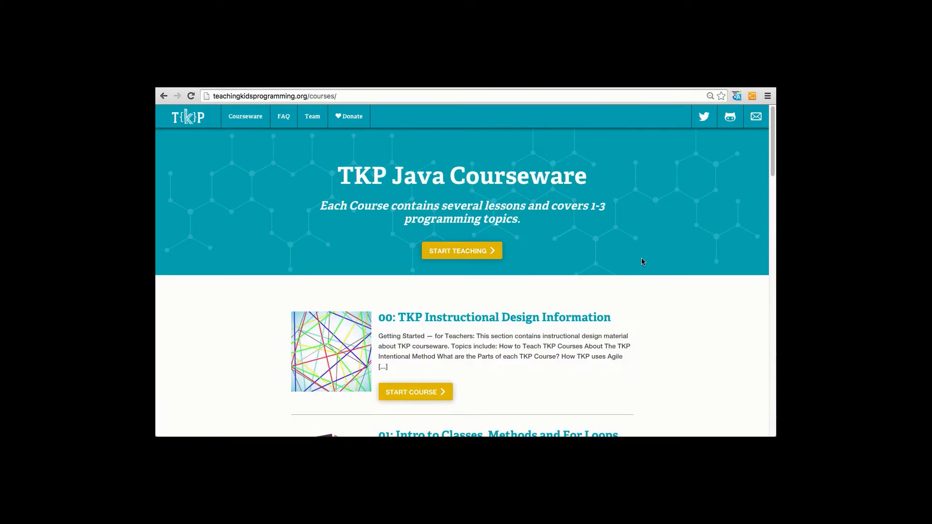
scroll(down, 3)
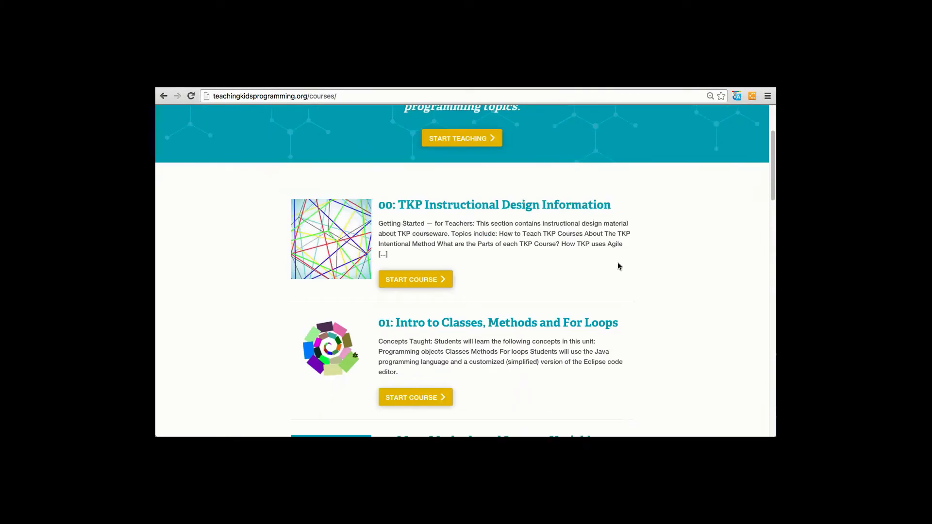
scroll(down, 3)
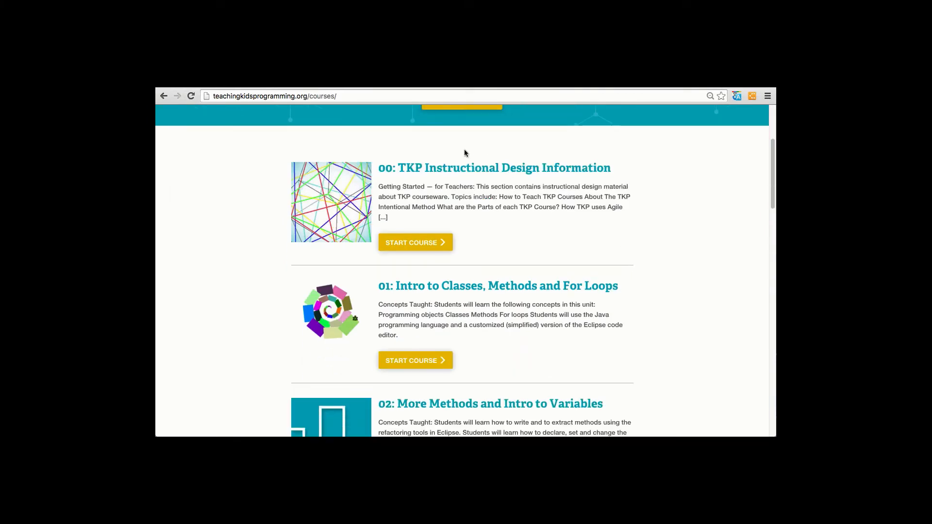
mouse_move(473, 238)
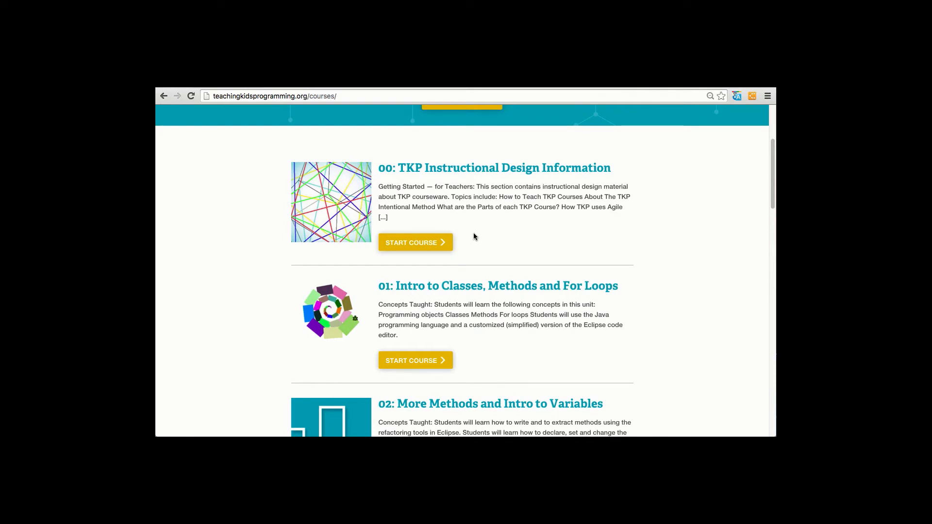
scroll(down, 3)
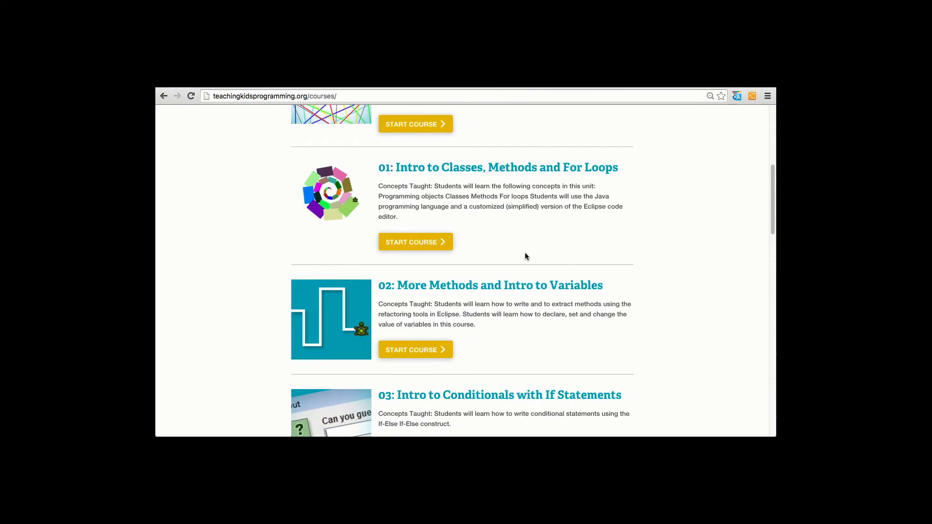
mouse_move(416, 254)
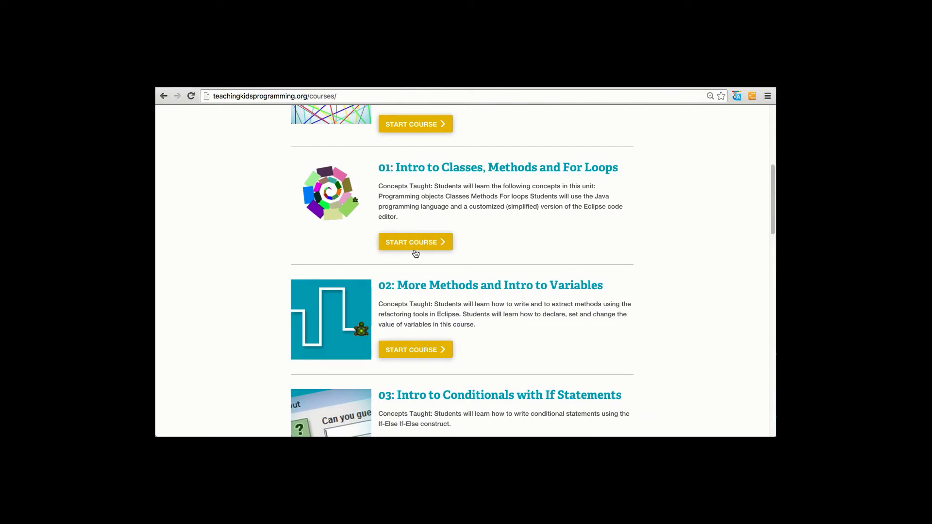
click(415, 242)
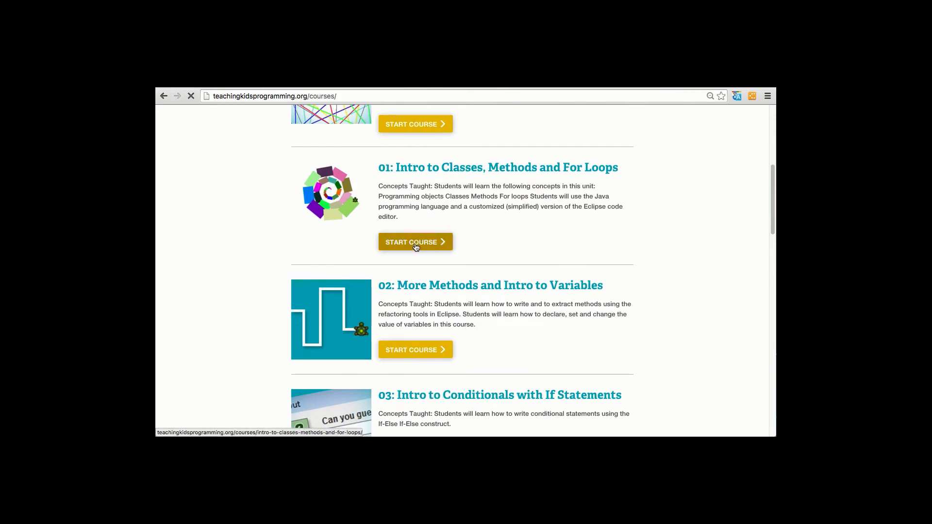
- Look over the course page with its Simple Square Variation video, then return to the TKP home page
click(415, 242)
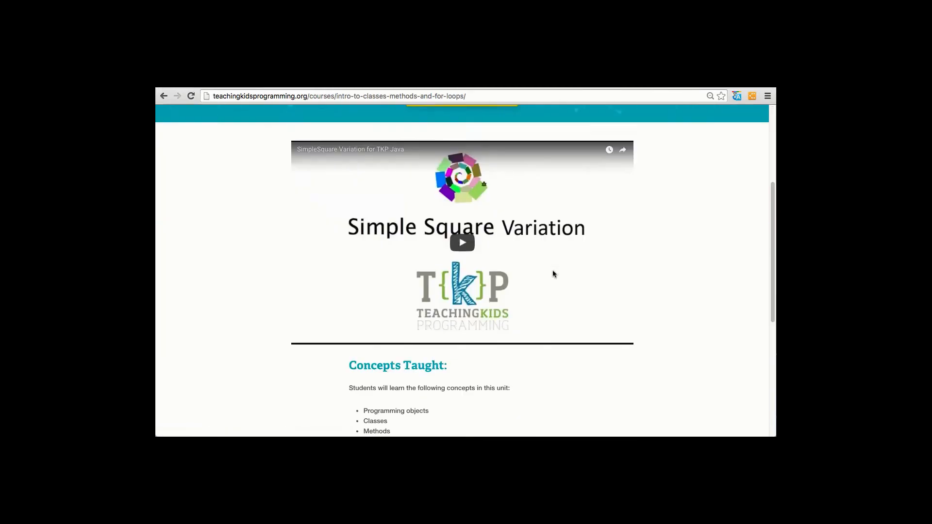
scroll(up, 3)
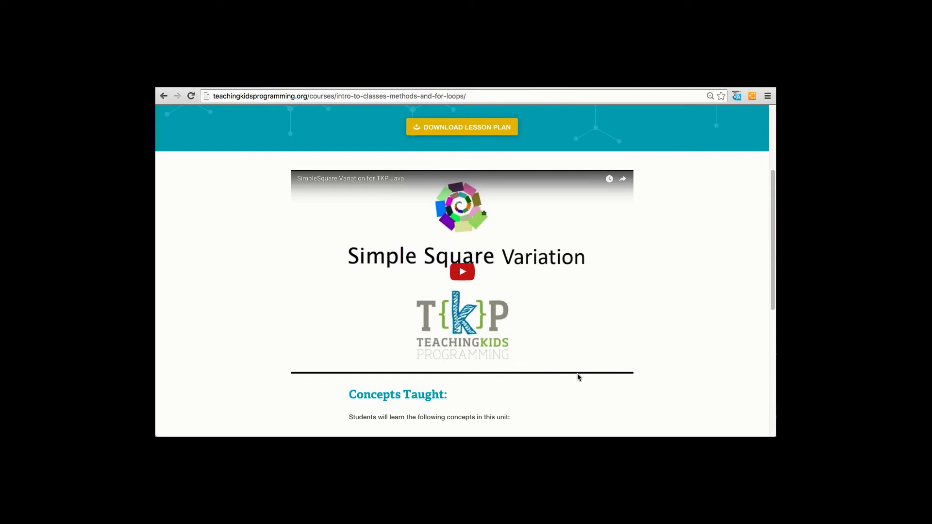
scroll(down, 3)
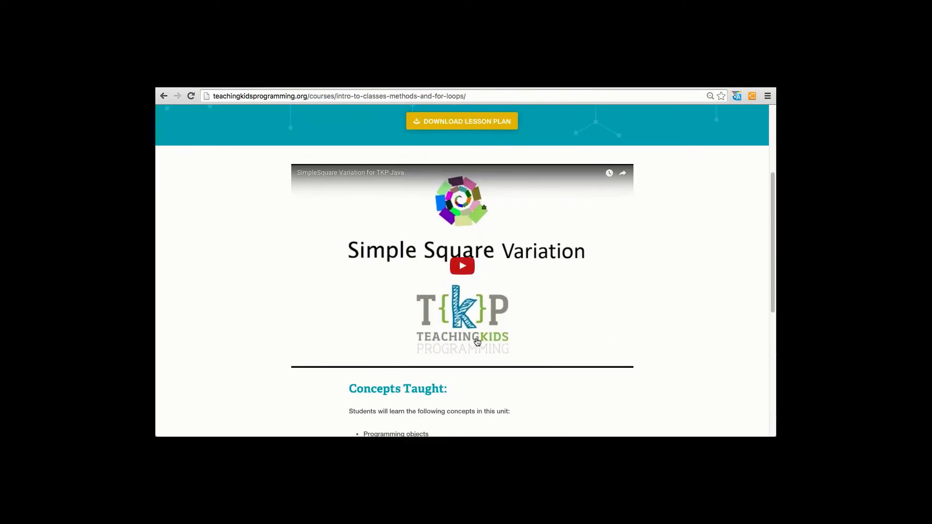
mouse_move(567, 328)
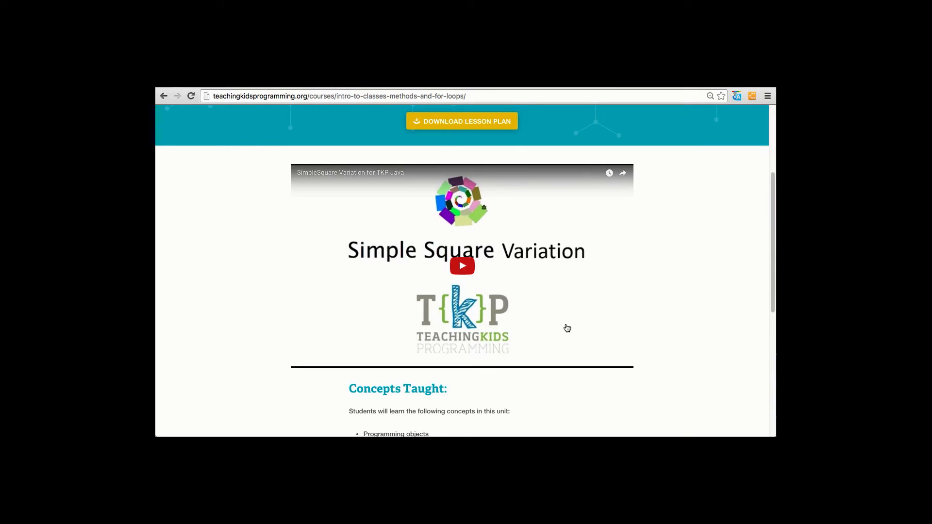
click(188, 116)
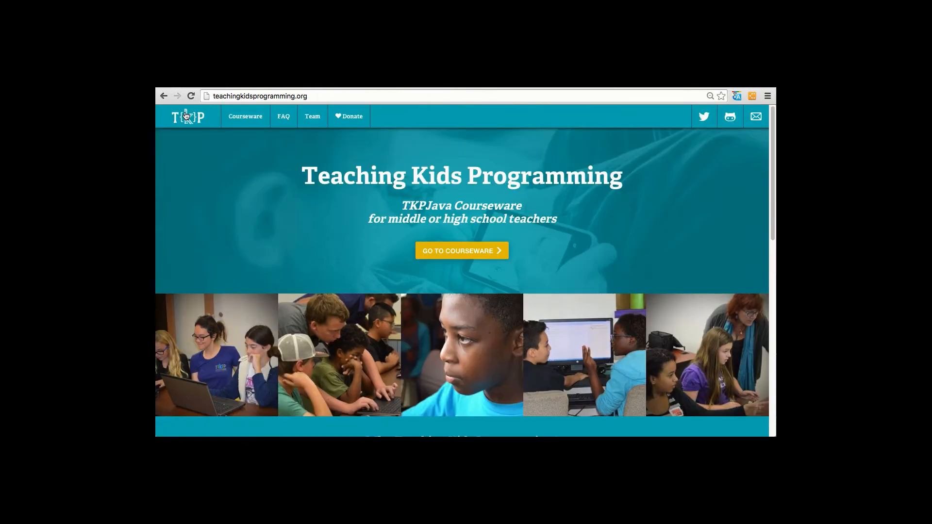
mouse_move(283, 116)
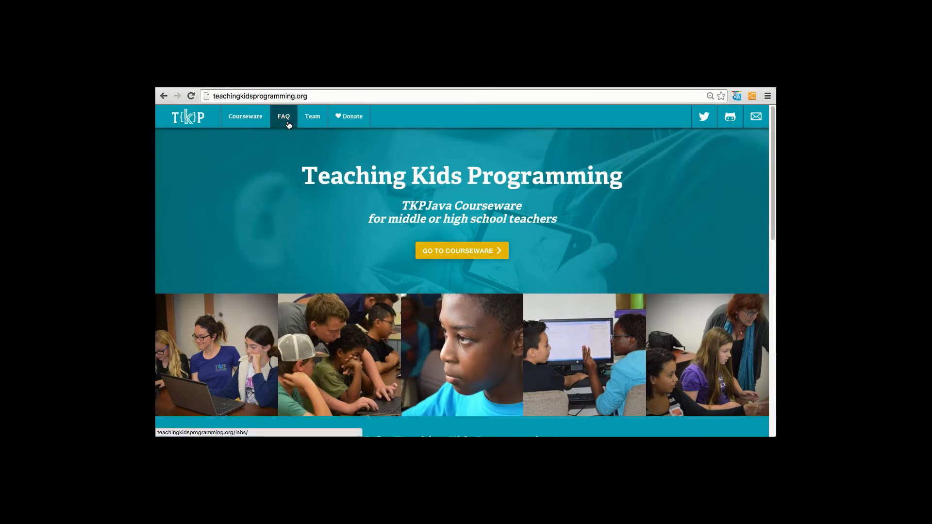
- View the About Our Courseware Team page, then go to the TeachingKidsProgramming GitHub organization
click(312, 116)
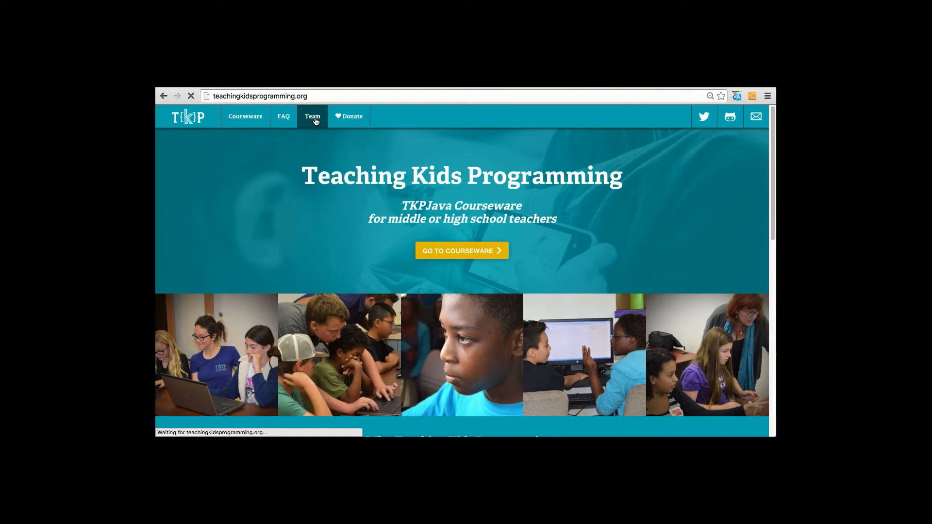
click(312, 116)
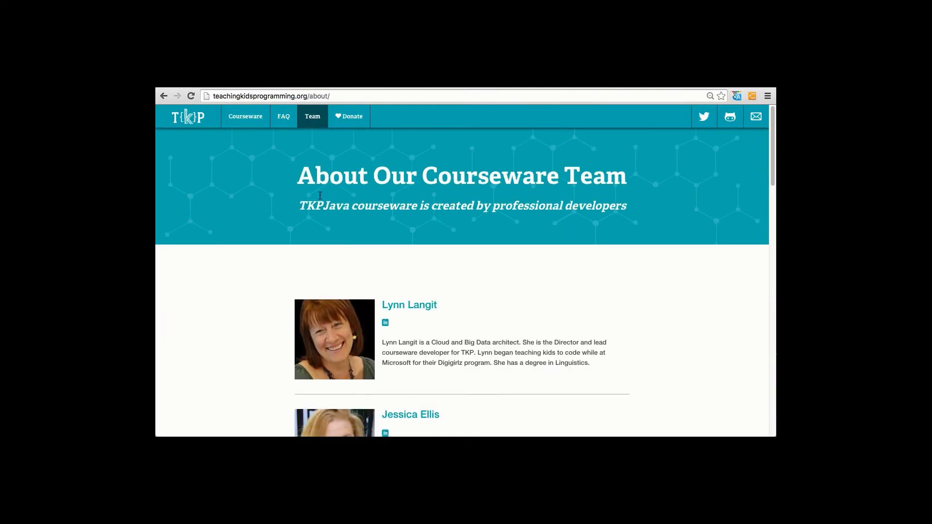
mouse_move(448, 302)
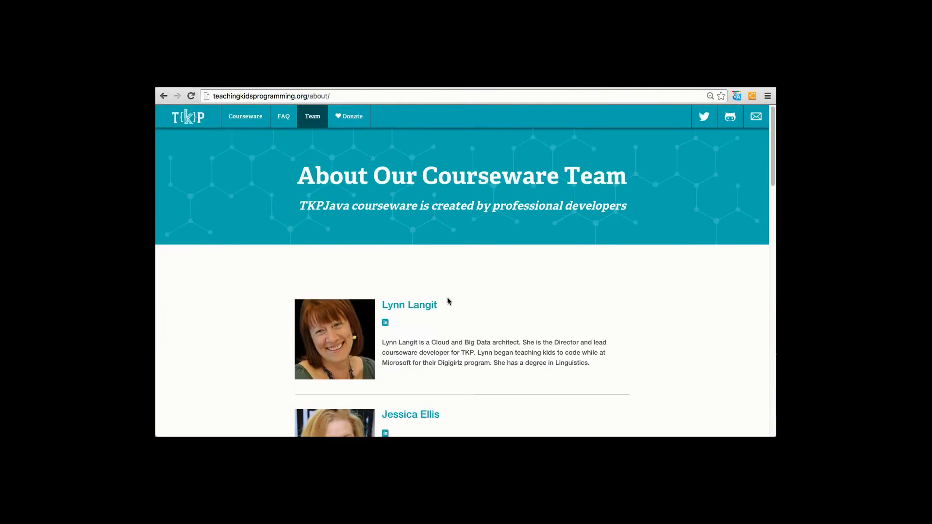
mouse_move(303, 87)
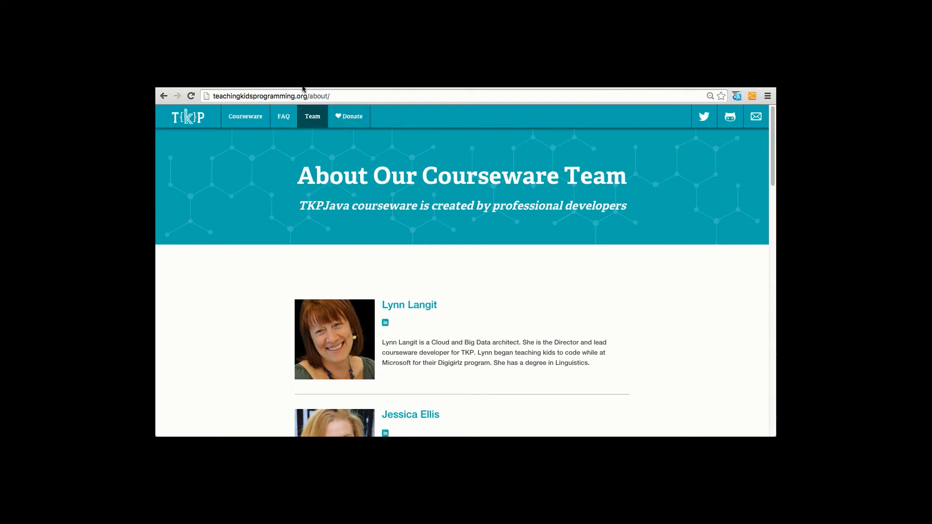
click(730, 117)
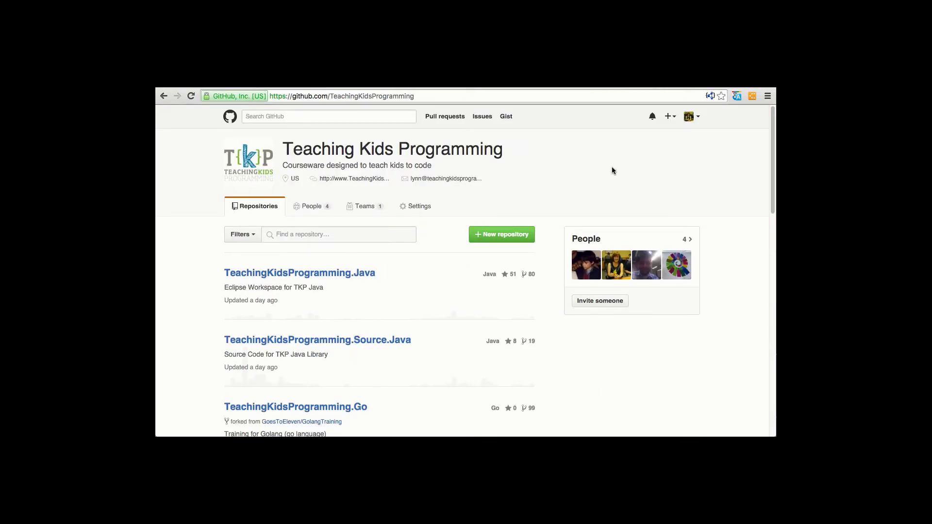
mouse_move(606, 174)
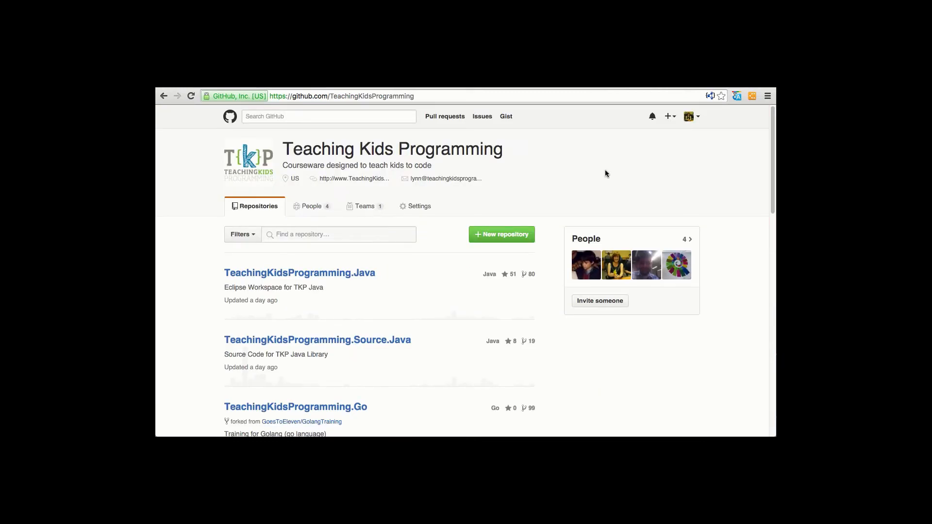
mouse_move(204, 329)
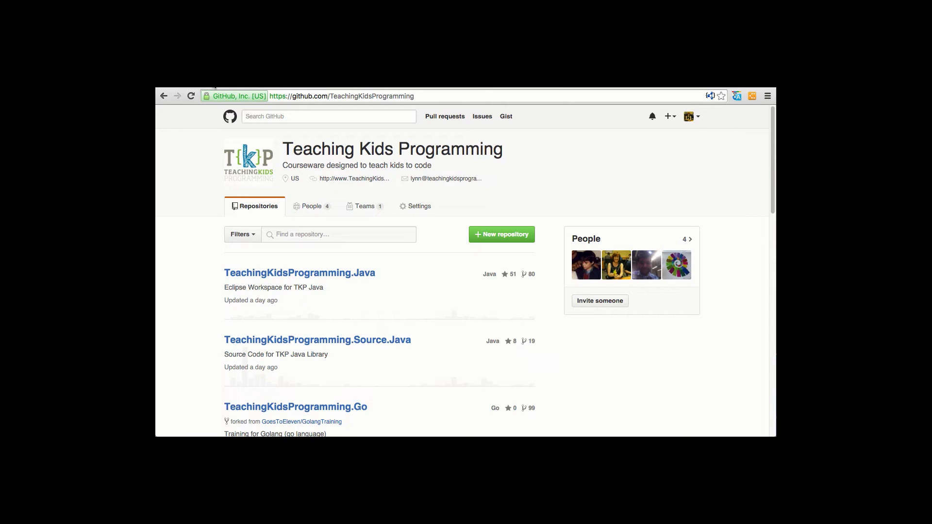
mouse_move(200, 331)
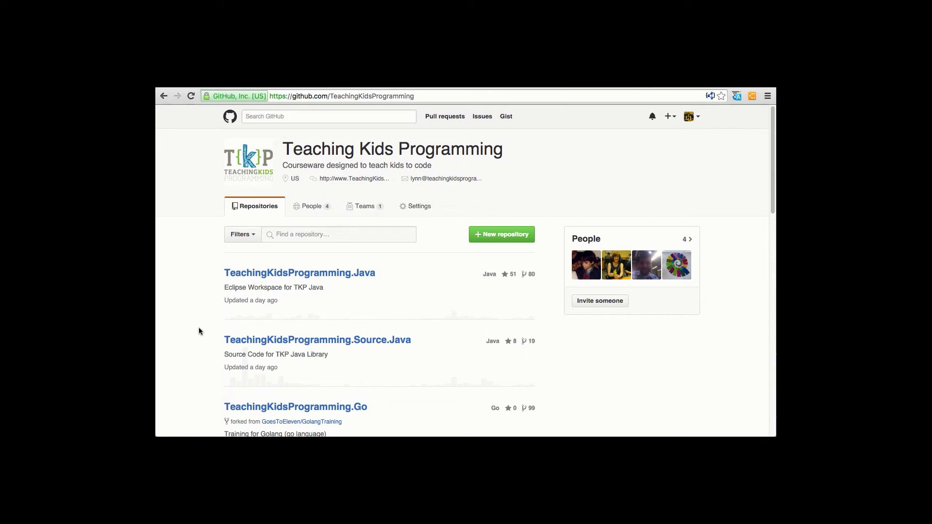
mouse_move(305, 277)
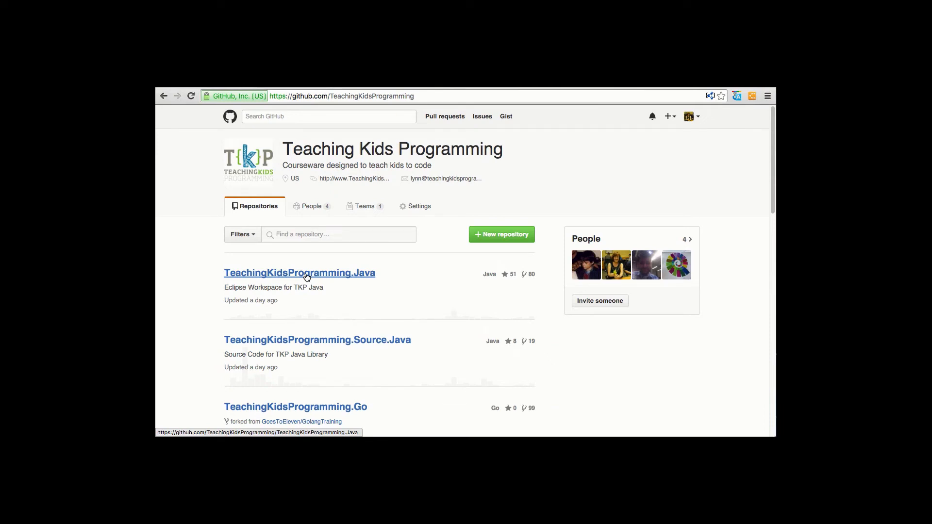
- Open the TeachingKidsProgramming.Java repository showing its Get Started With TKP README
click(300, 273)
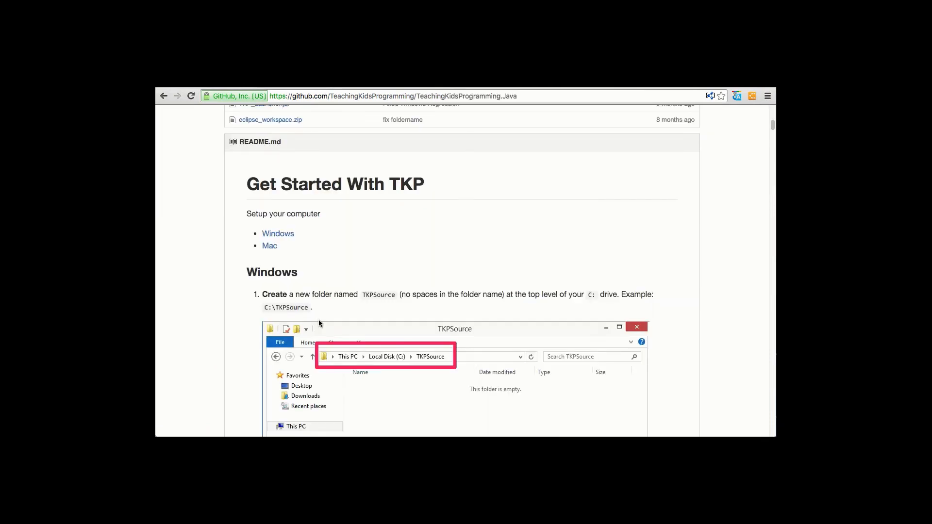
mouse_move(395, 238)
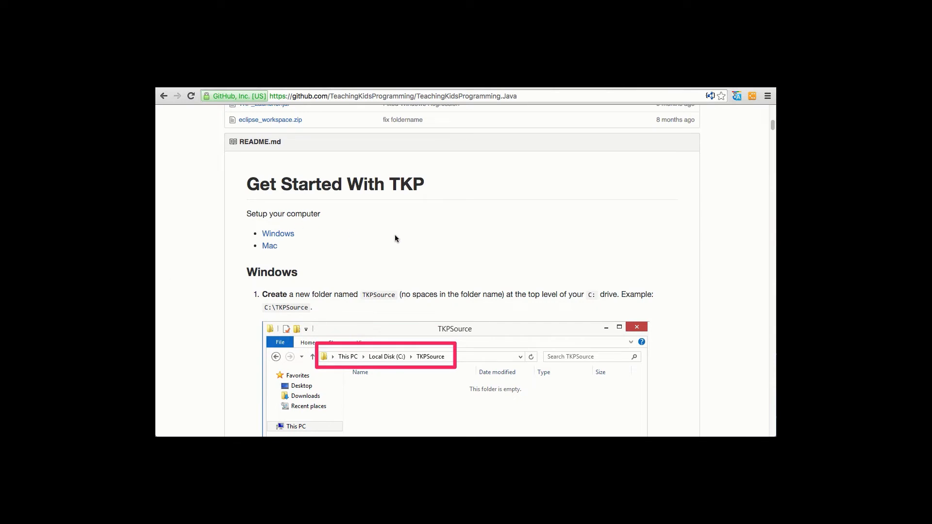
mouse_move(641, 230)
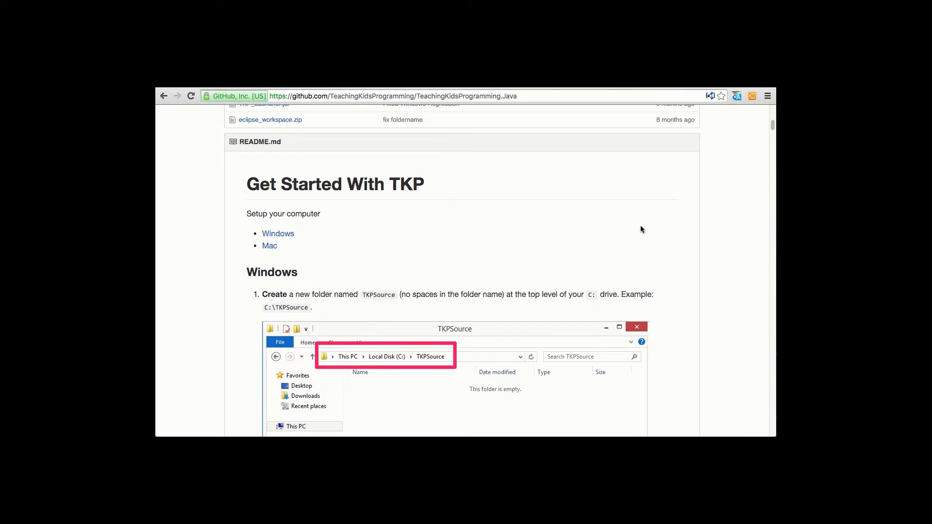
mouse_move(690, 299)
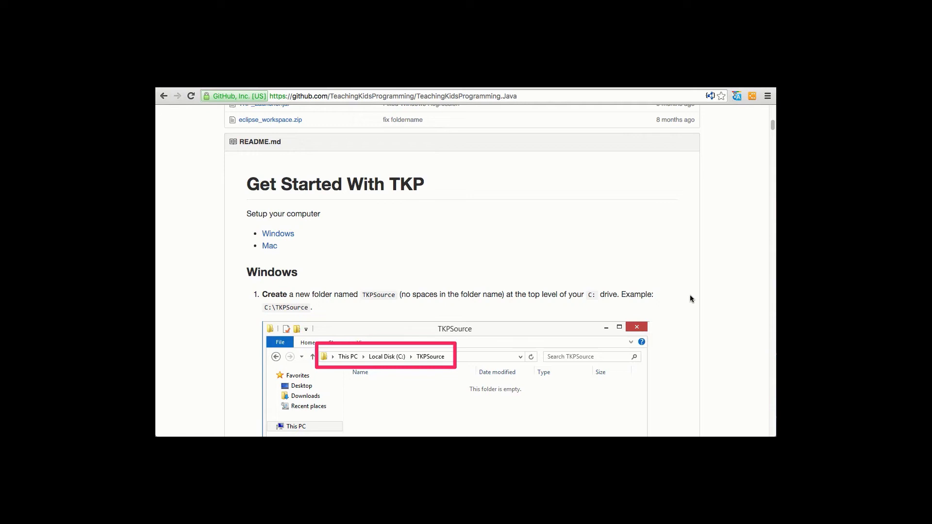
mouse_move(685, 304)
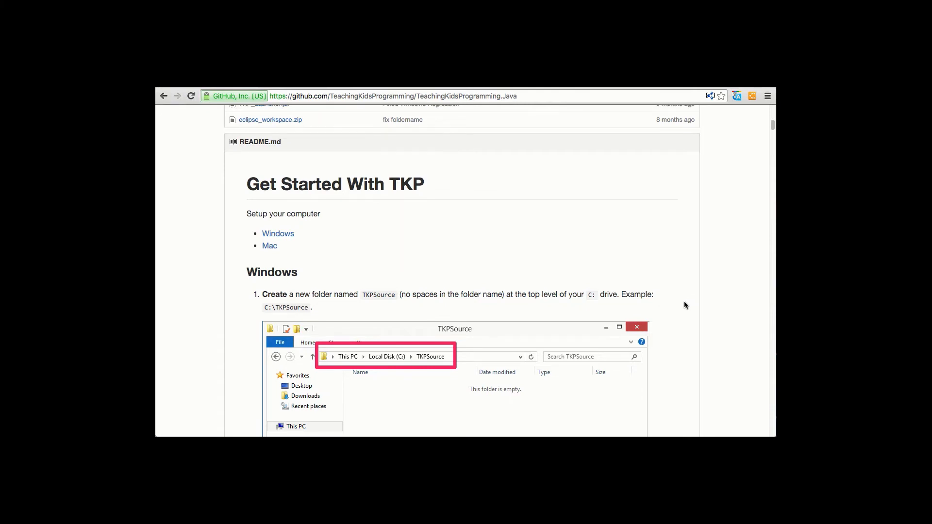
mouse_move(297, 243)
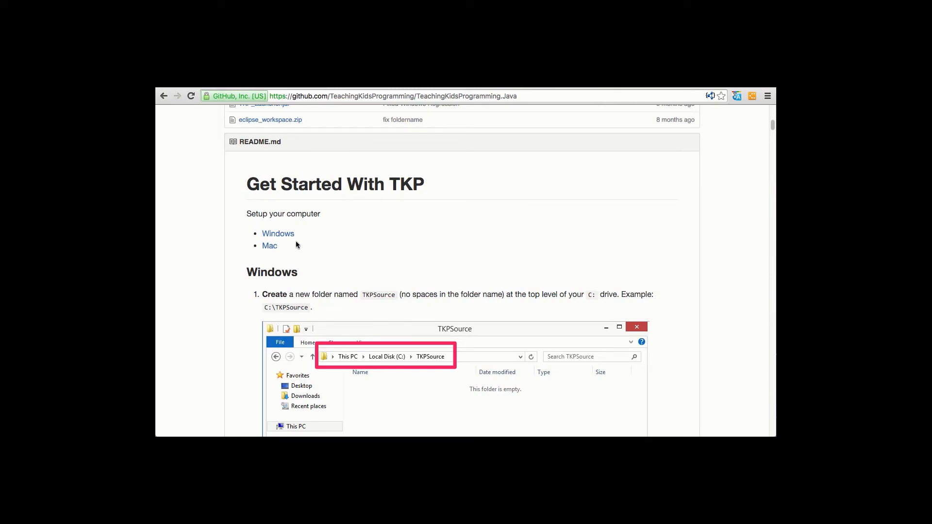
mouse_move(370, 239)
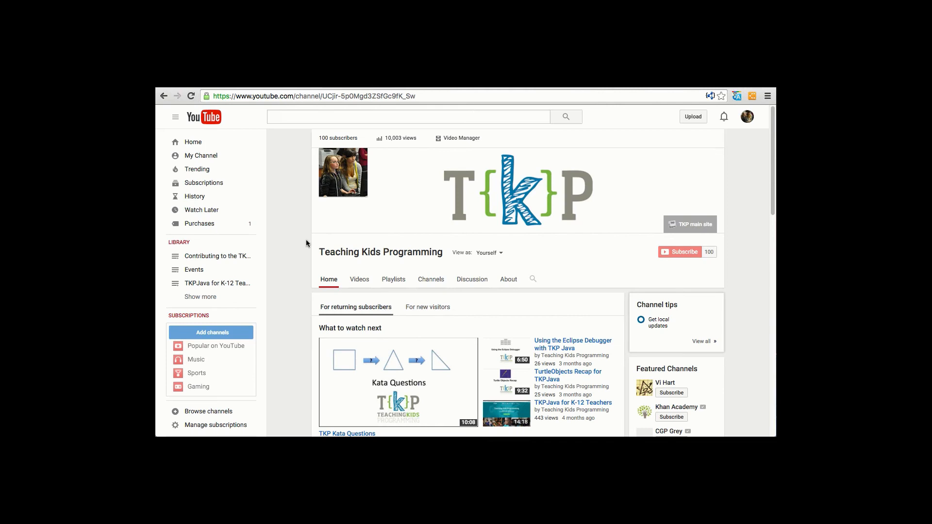
mouse_move(300, 244)
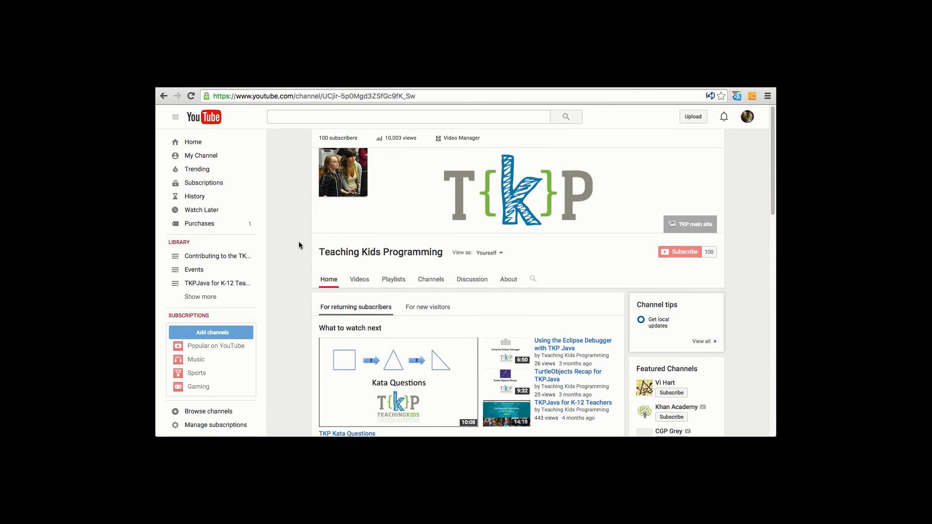
- Browse the TKP YouTube channel's playlists, then go back to the SlideShare keyboard shortcuts deck
scroll(down, 3)
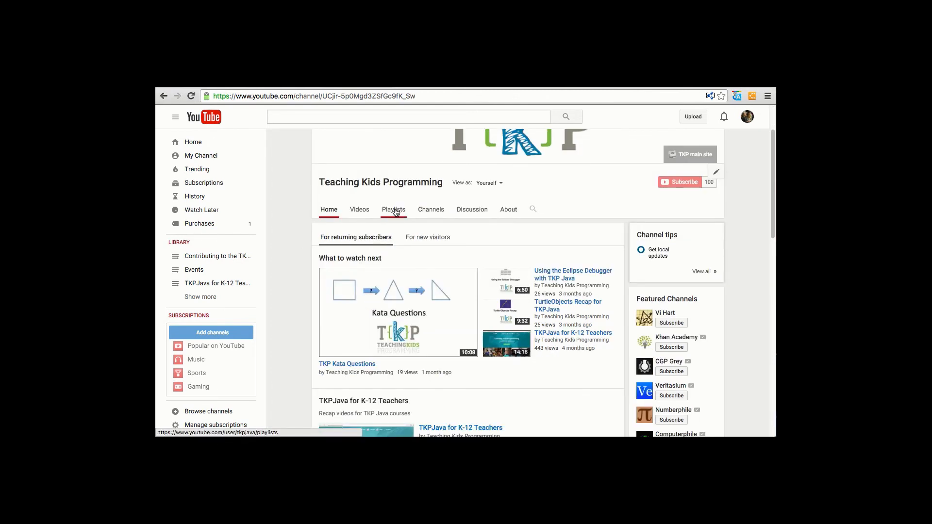
click(393, 210)
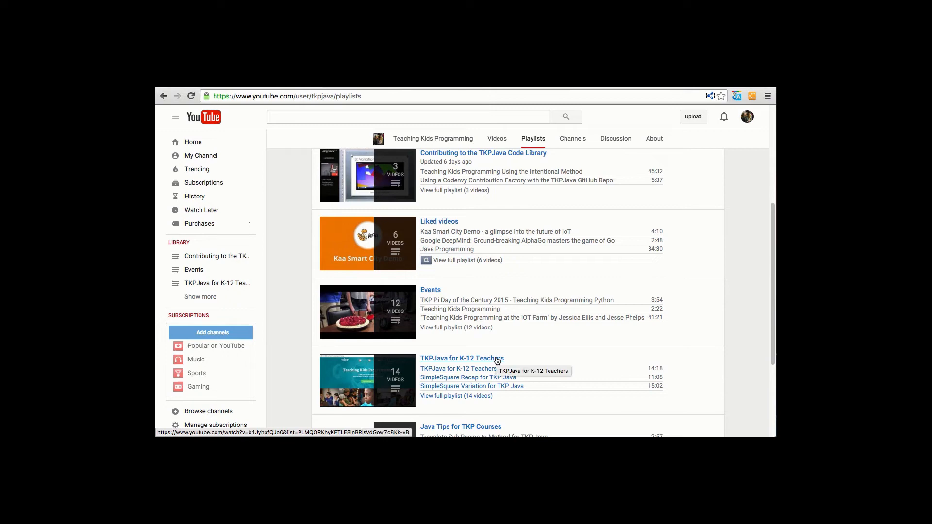
scroll(down, 3)
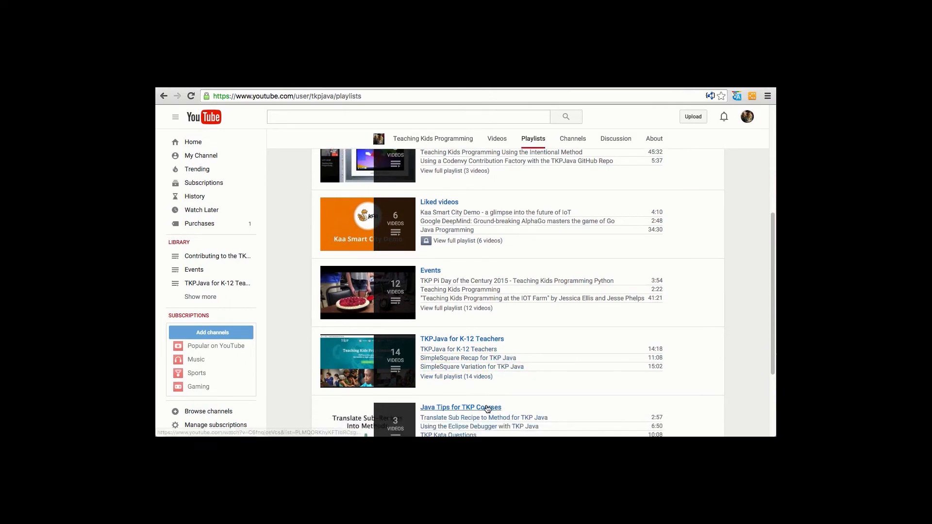
scroll(up, 3)
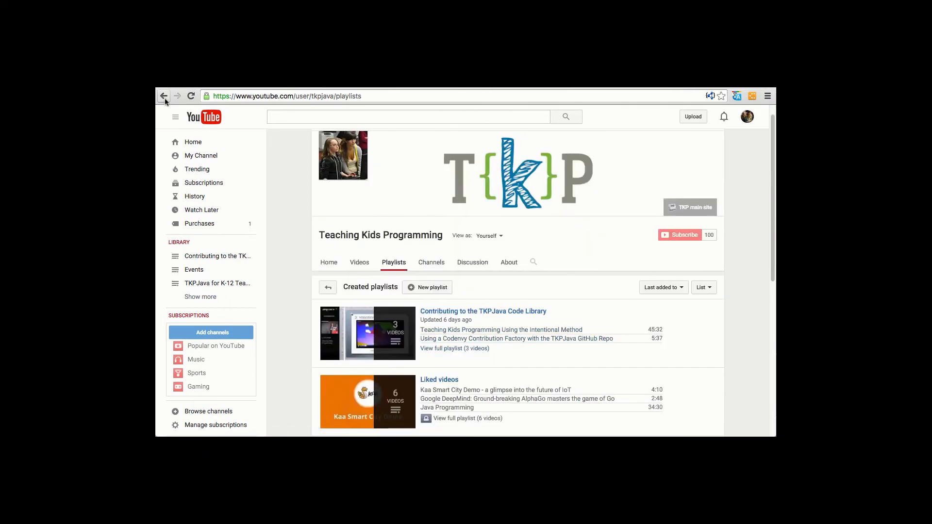
click(177, 96)
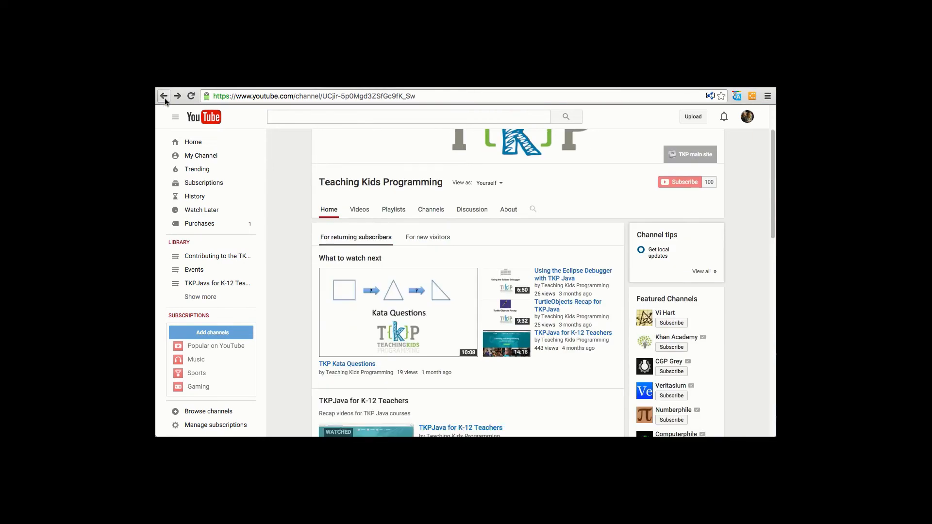
click(177, 96)
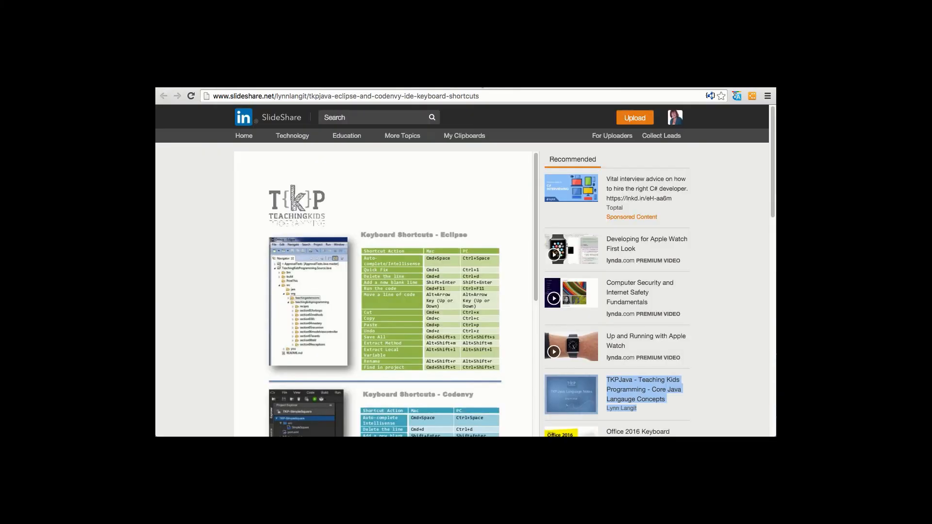
mouse_move(739, 249)
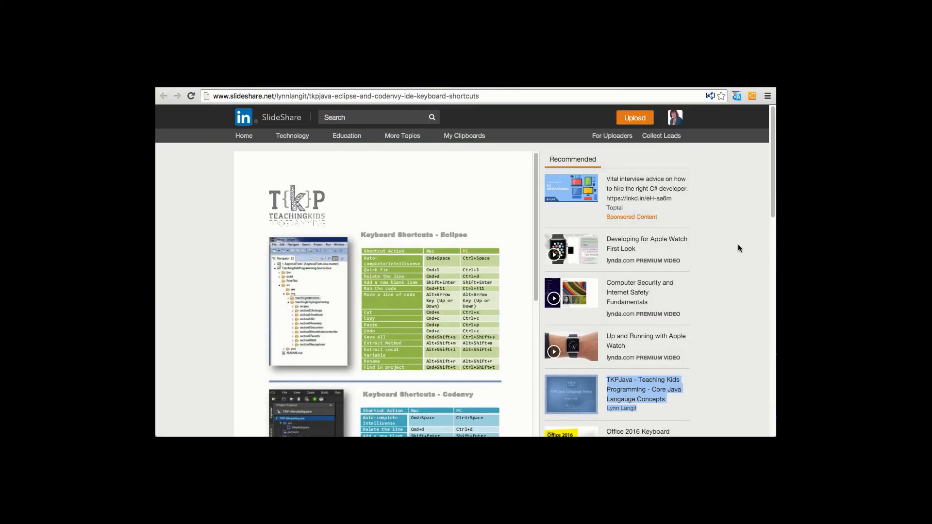
mouse_move(410, 331)
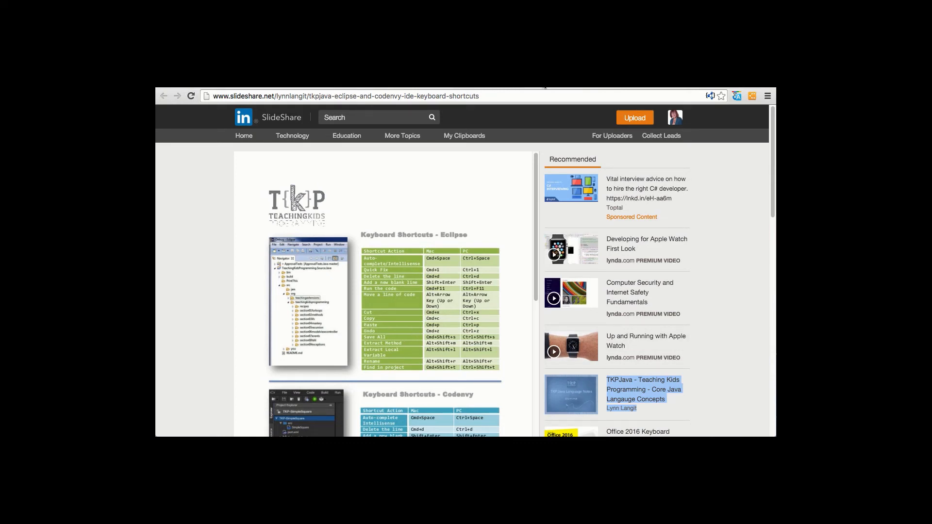
- Open the 'TKPJava - Core Java Language Concepts' deck from the Recommended sidebar
click(643, 389)
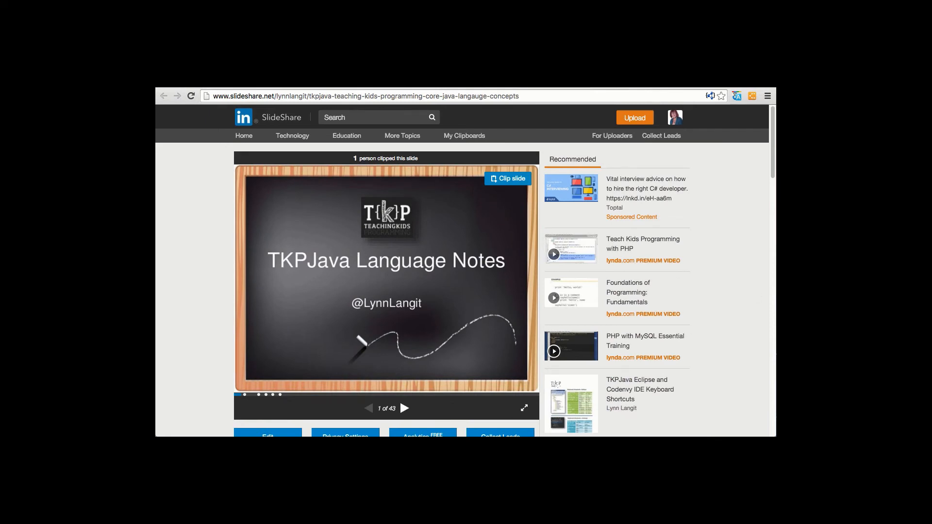
- Advance to the Getters slide, then return to slide 2 of 43, the Language Concepts overview
click(405, 410)
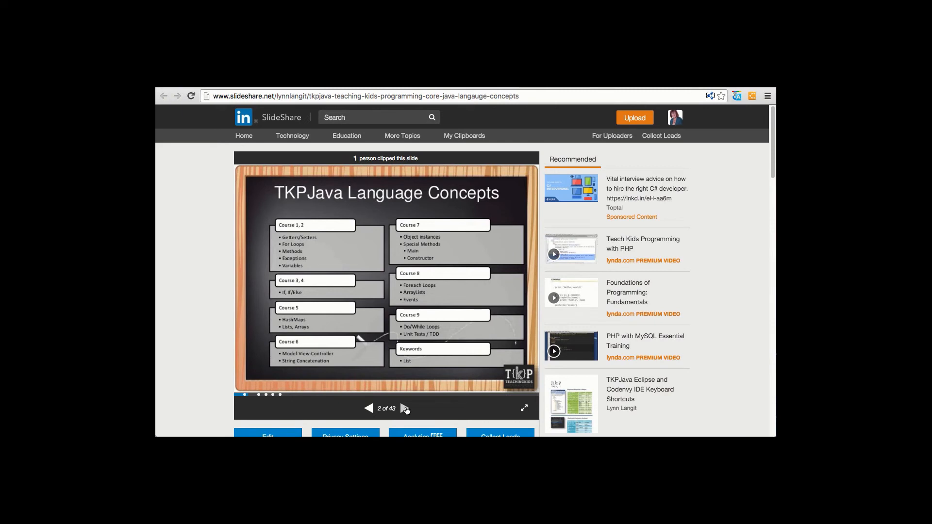
click(405, 410)
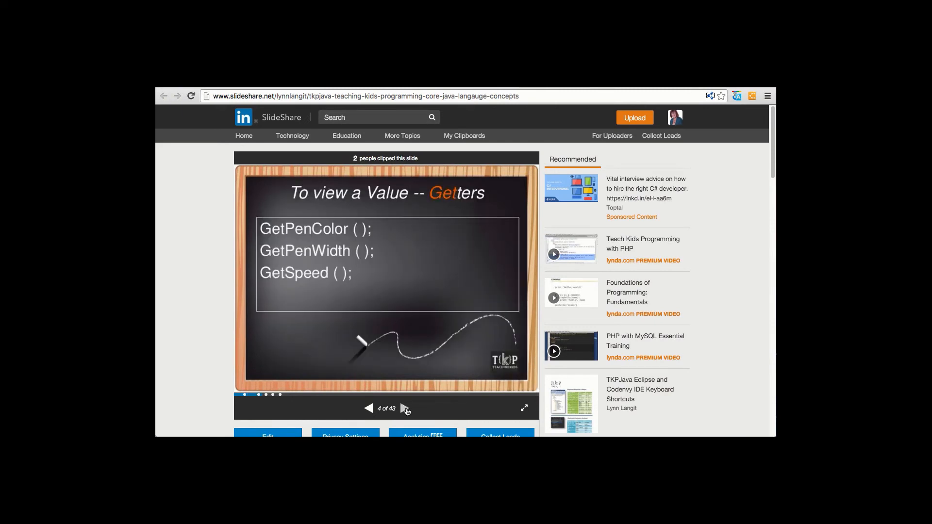
mouse_move(347, 186)
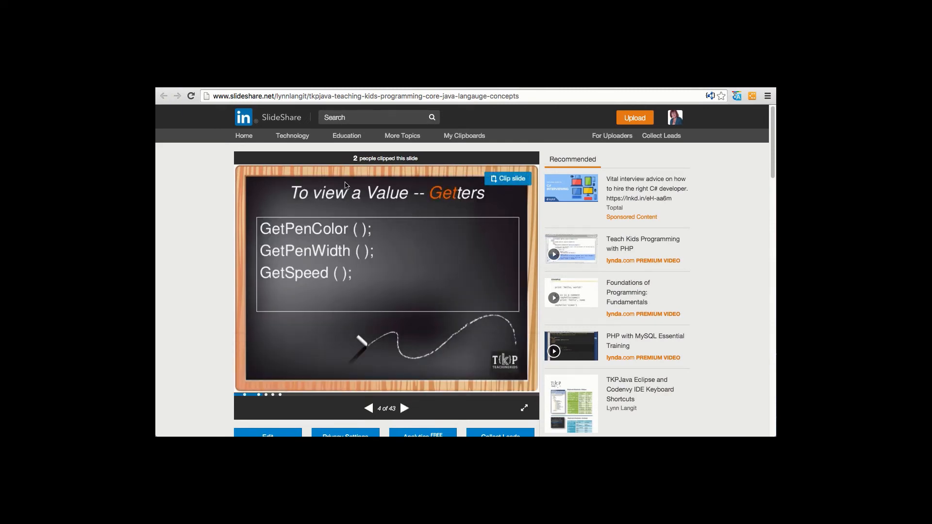
mouse_move(398, 324)
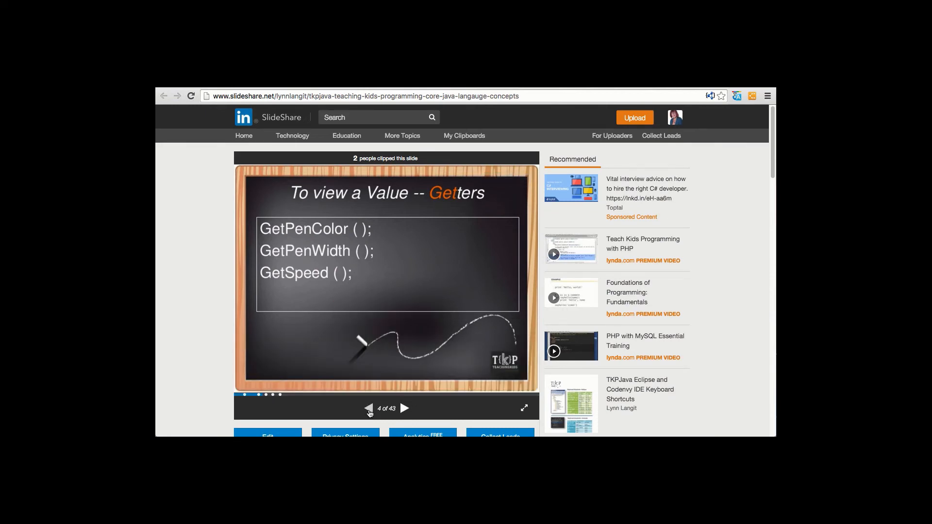
click(369, 408)
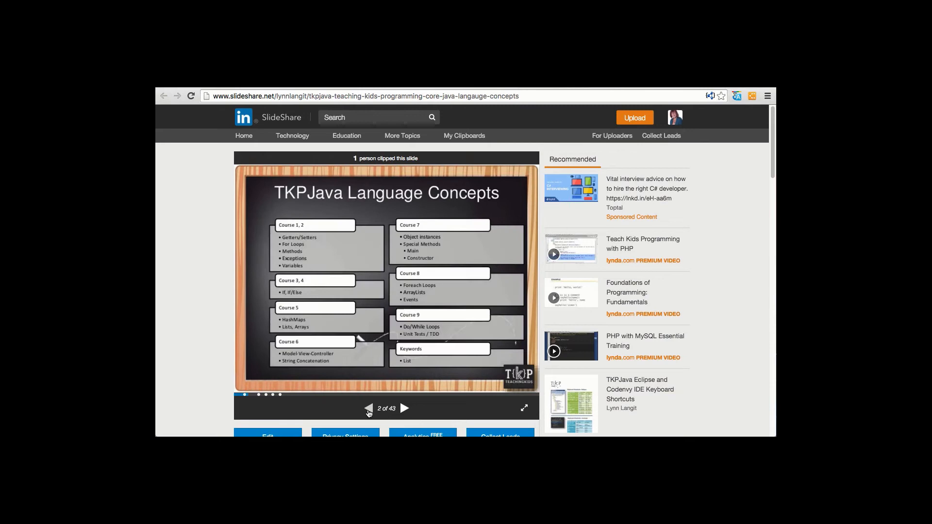
mouse_move(377, 319)
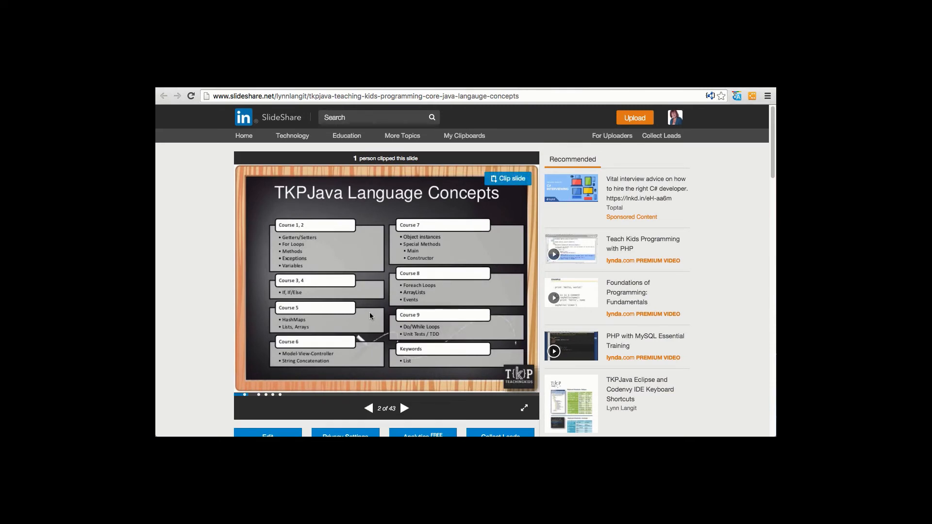
mouse_move(315, 343)
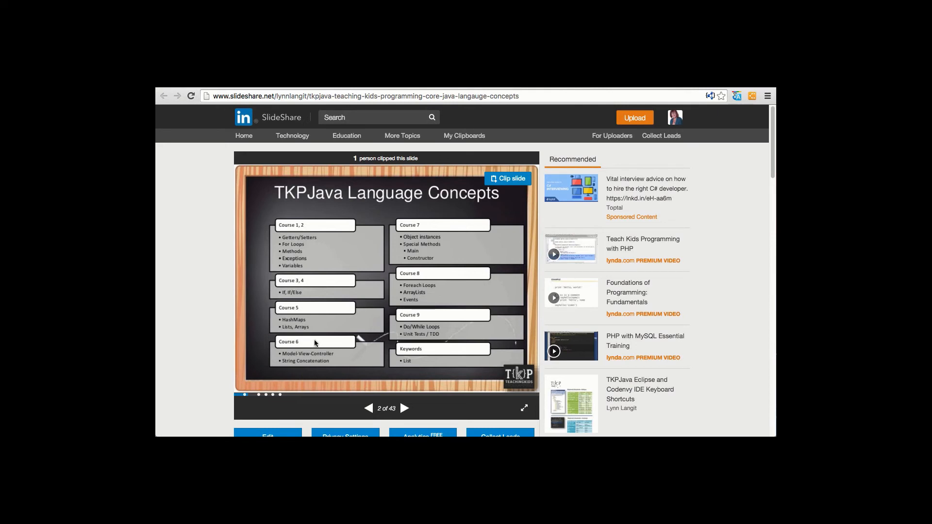
mouse_move(442, 298)
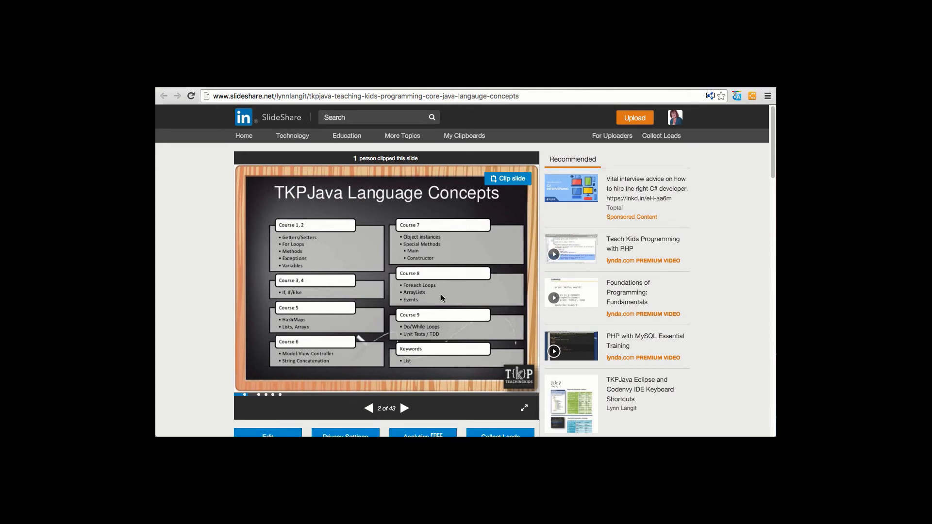
mouse_move(437, 301)
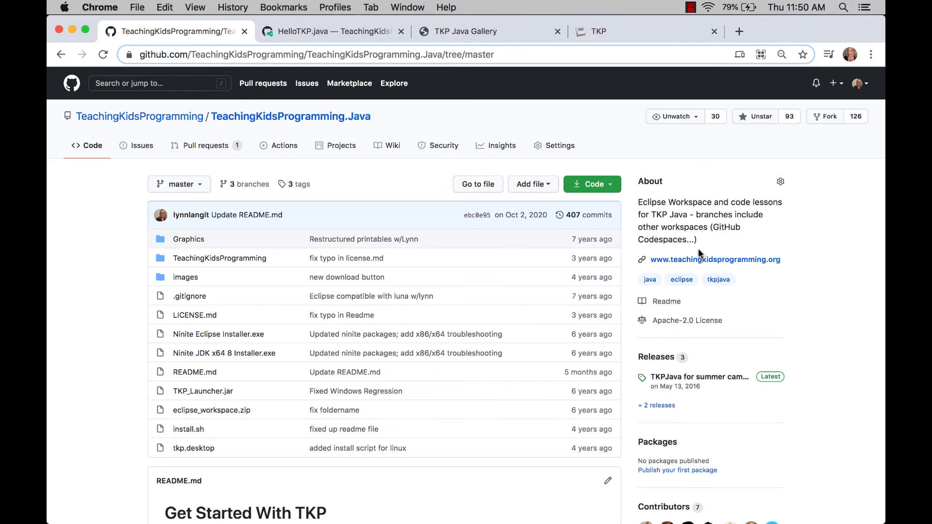
mouse_move(429, 198)
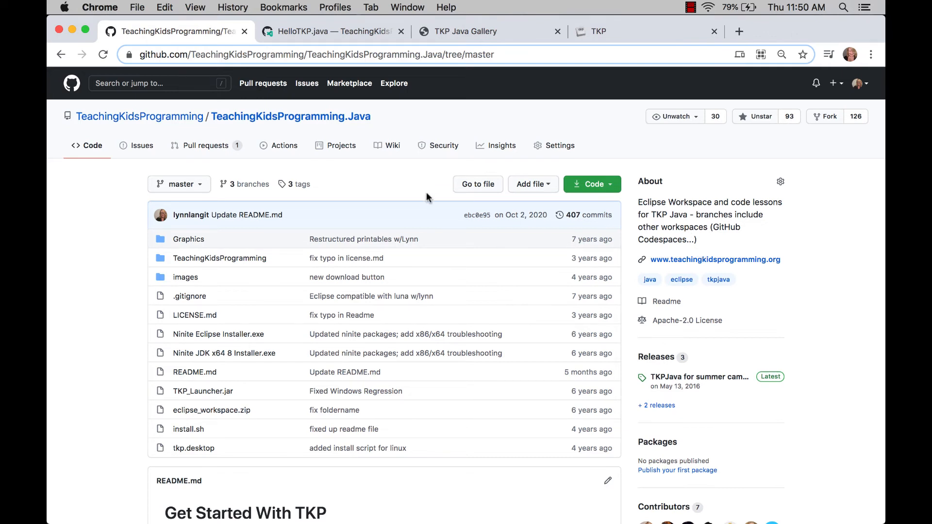
- Switch the repository from master to the codespaces branch and show its Code clone options
click(179, 183)
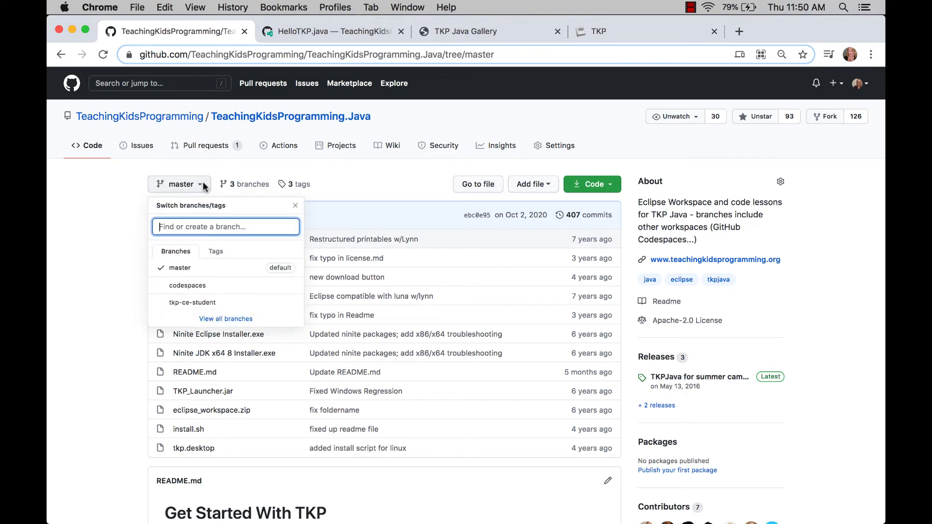
mouse_move(188, 286)
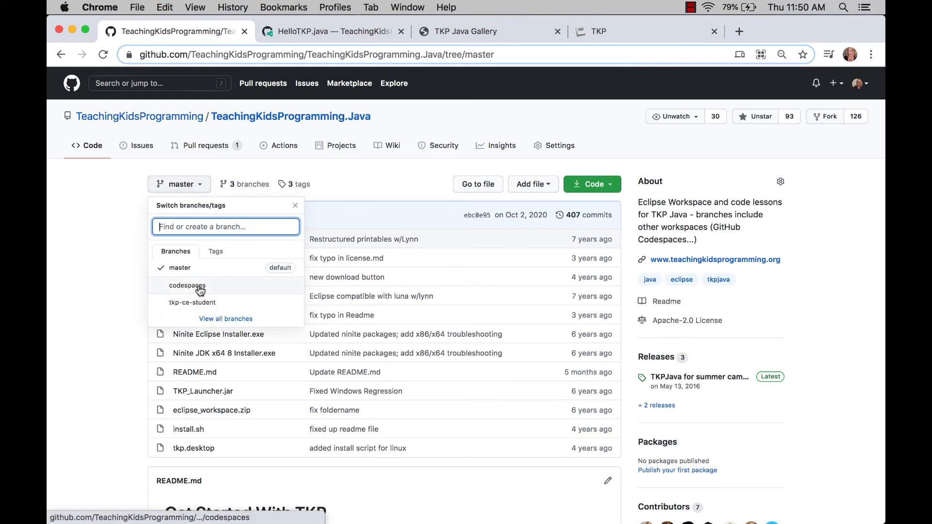
click(187, 286)
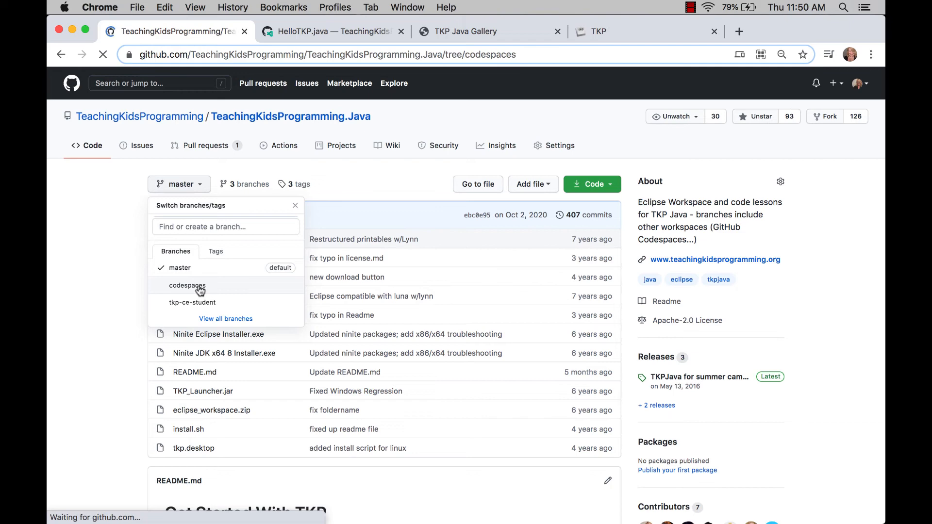
click(187, 286)
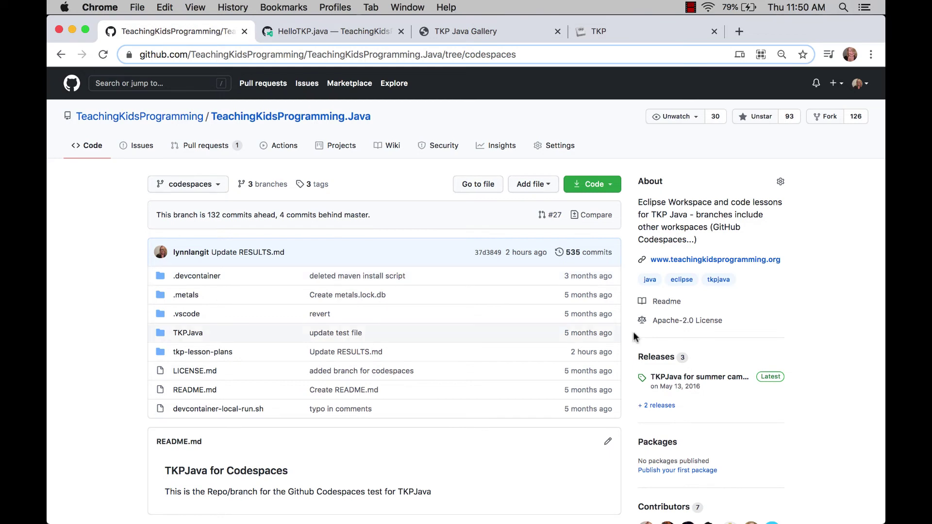
click(588, 183)
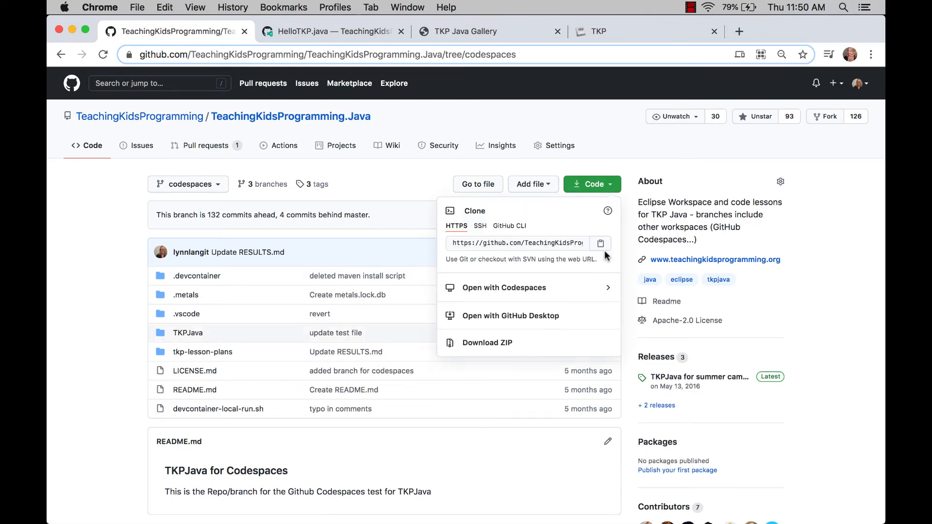
mouse_move(594, 291)
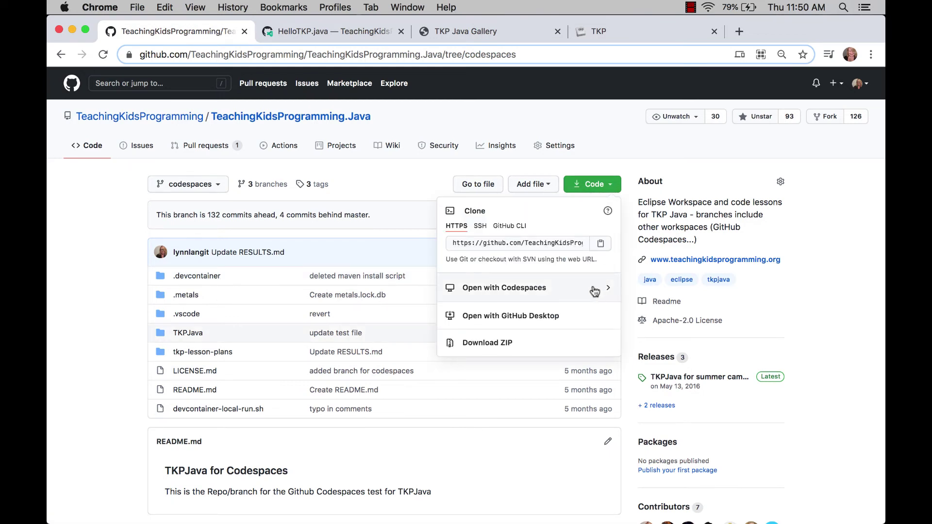
- List the existing codespace for the codespaces branch via 'Open with Codespaces'
click(503, 288)
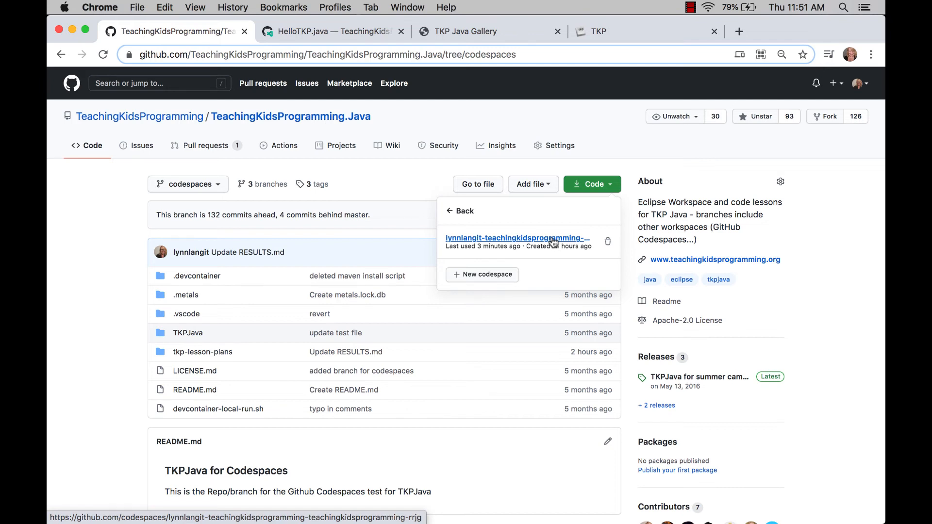
mouse_move(796, 307)
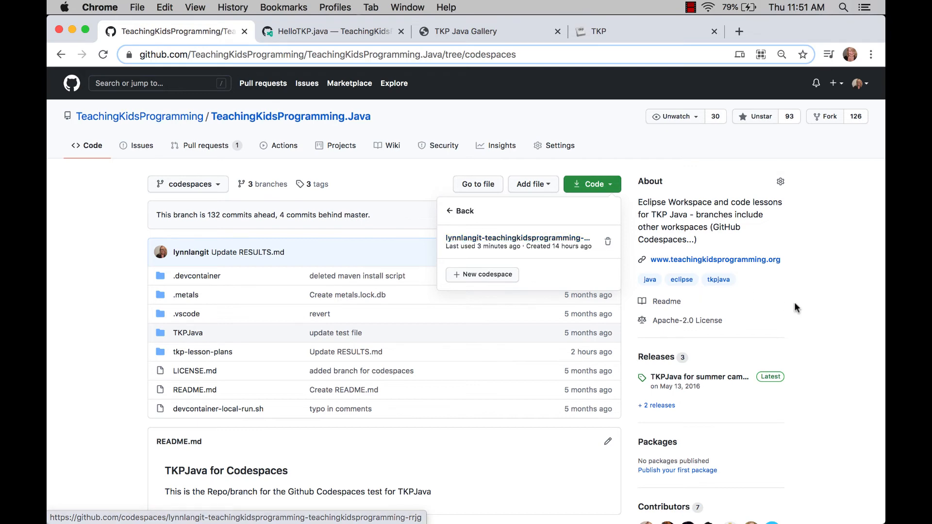
mouse_move(369, 50)
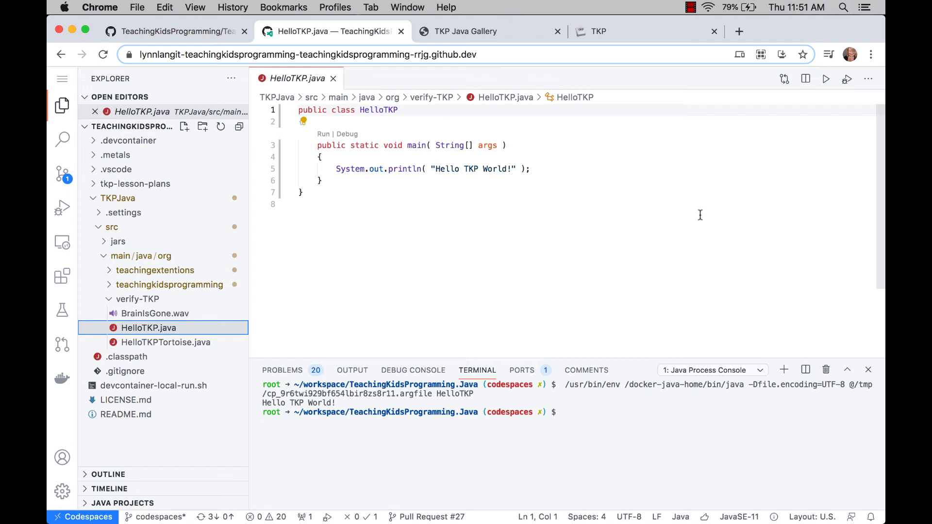
mouse_move(138, 299)
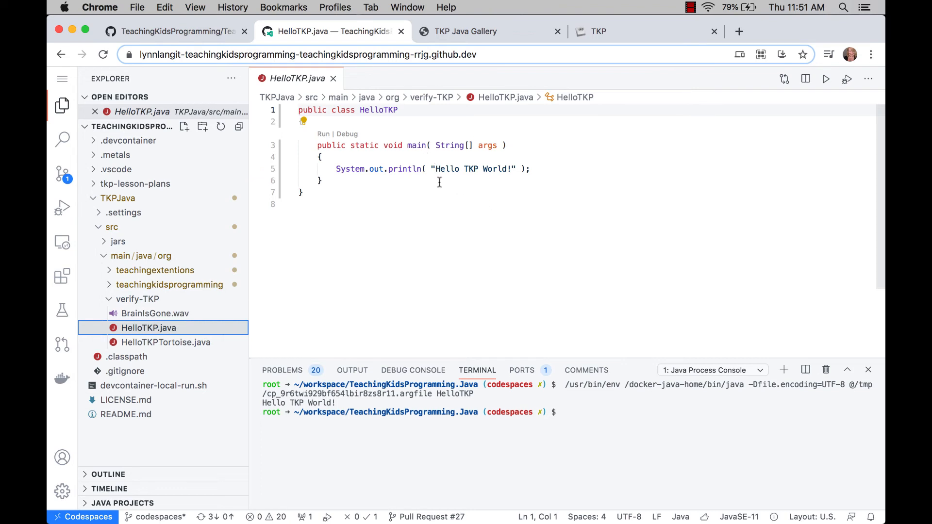
mouse_move(820, 93)
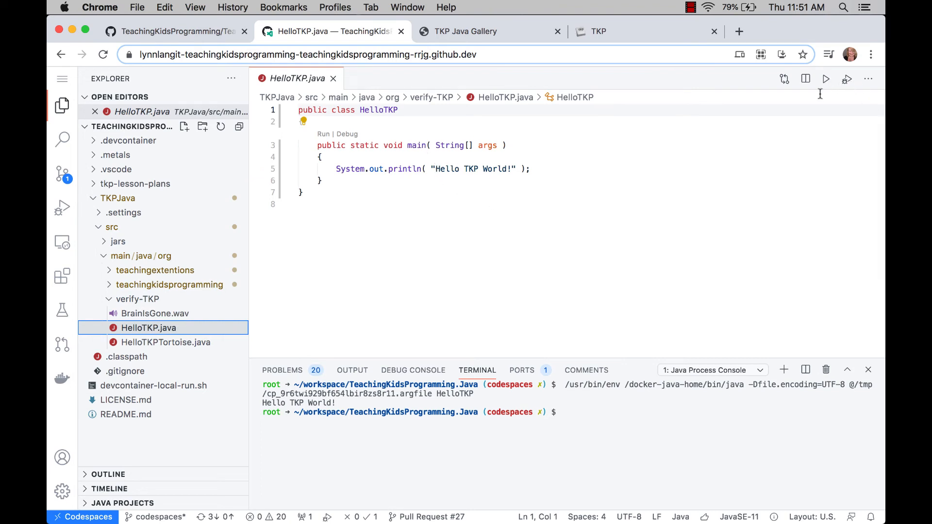
- Rerun HelloTKP.java so the terminal prints 'Hello TKP World!' again
click(826, 79)
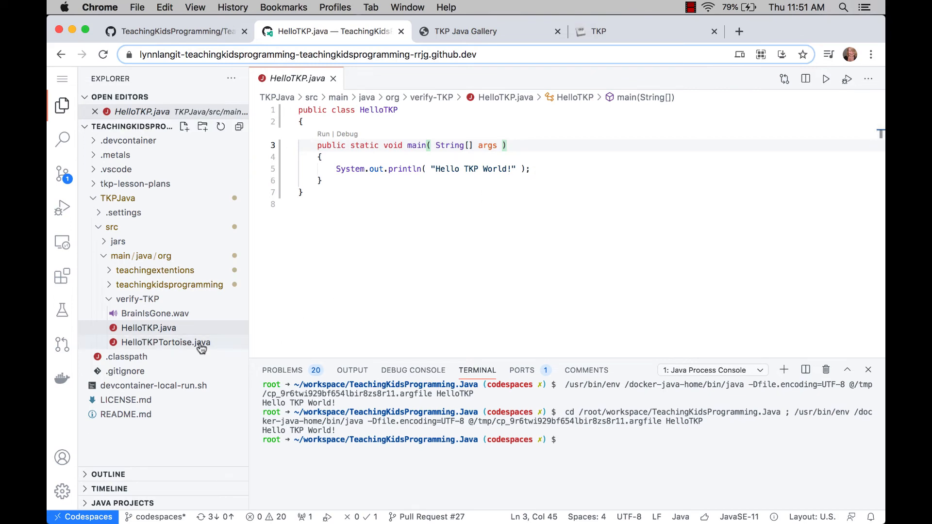
- Run HelloTKPTortoise.java so it prints its greeting and random number and draws the square
click(166, 341)
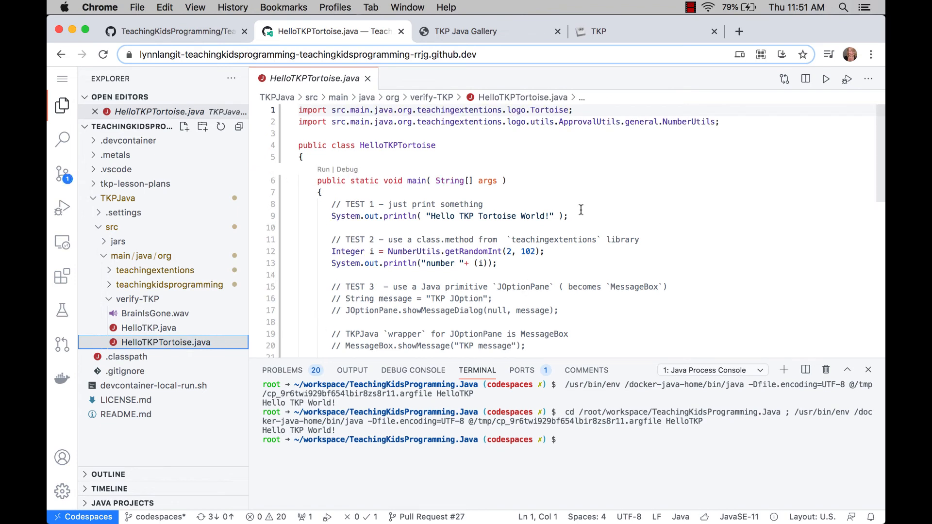
mouse_move(493, 147)
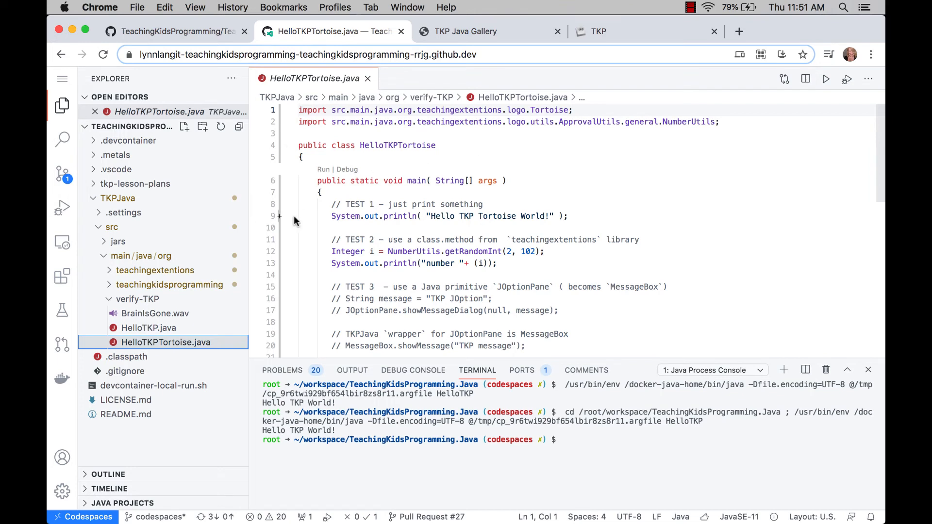
mouse_move(196, 222)
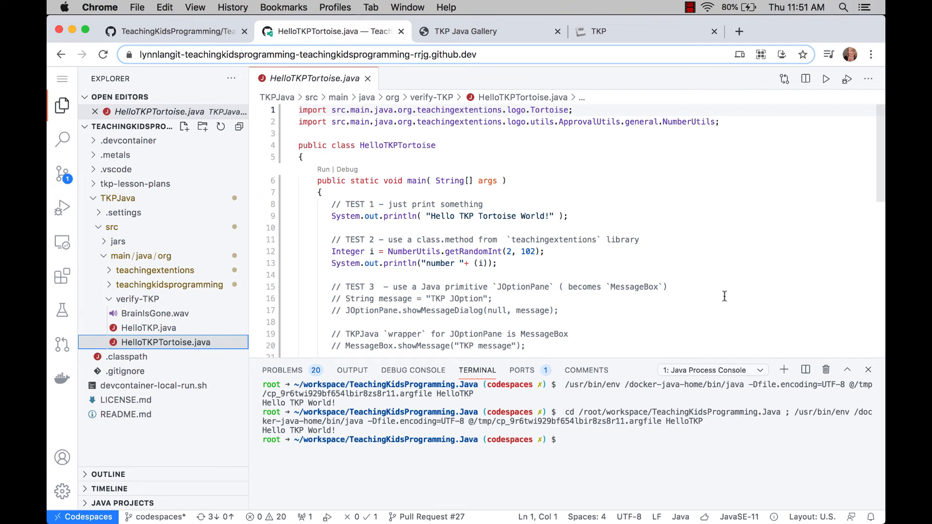
scroll(down, 3)
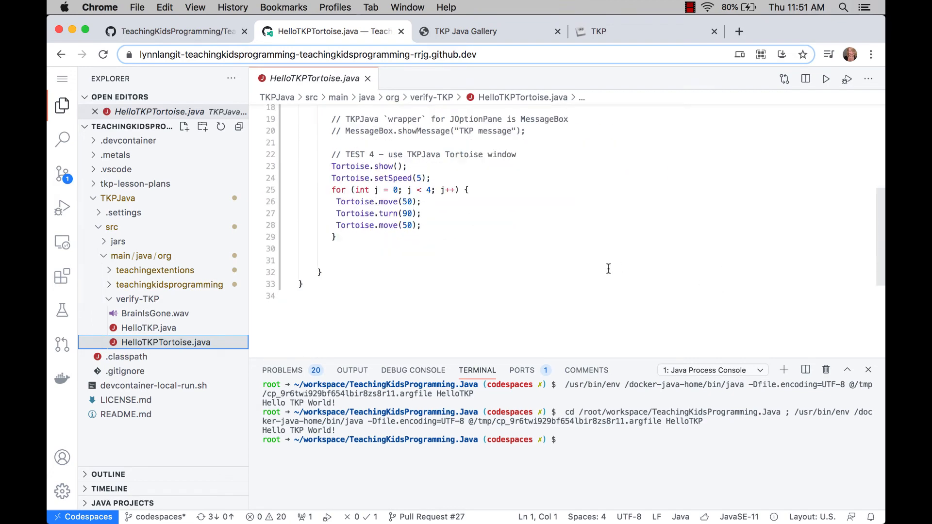
mouse_move(789, 108)
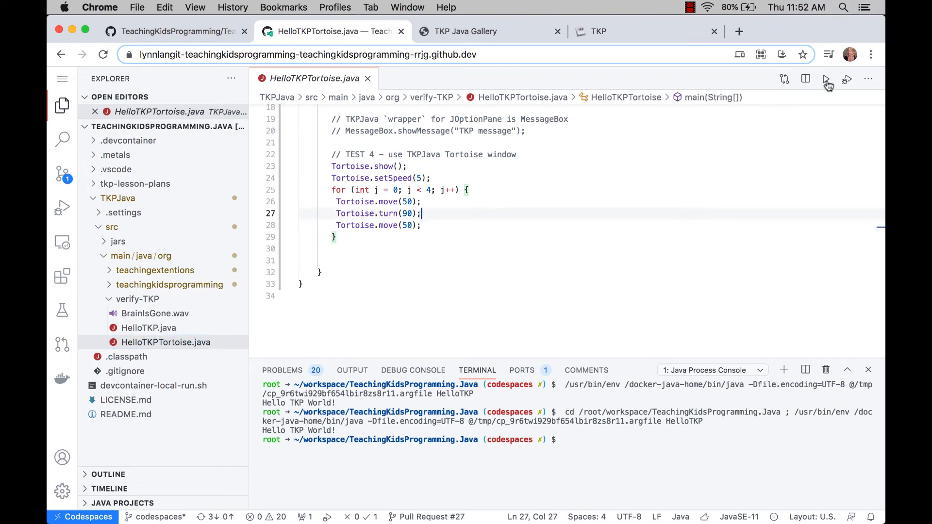
click(845, 79)
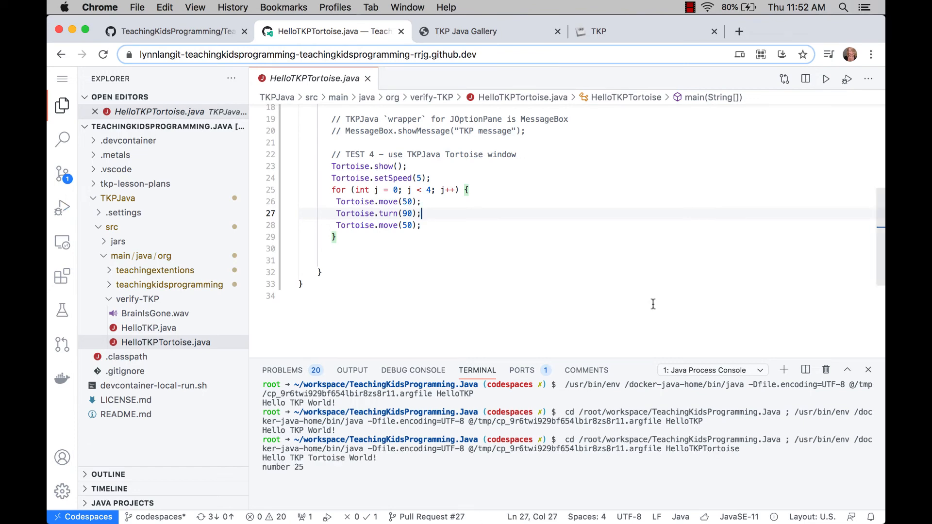
mouse_move(525, 471)
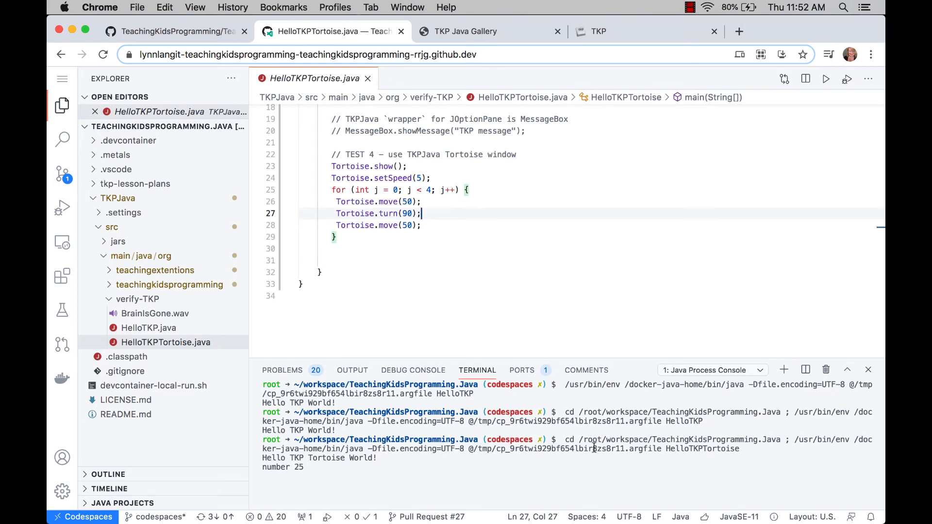
click(522, 370)
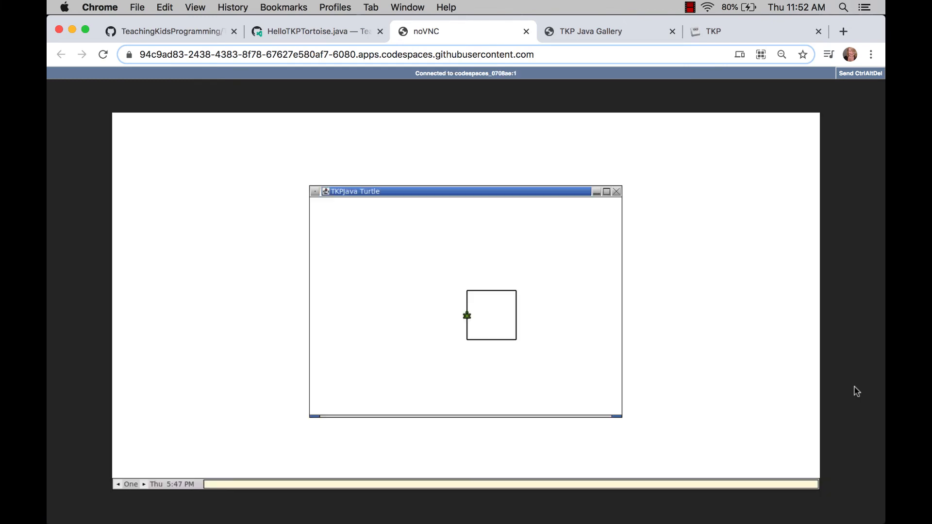
mouse_move(540, 325)
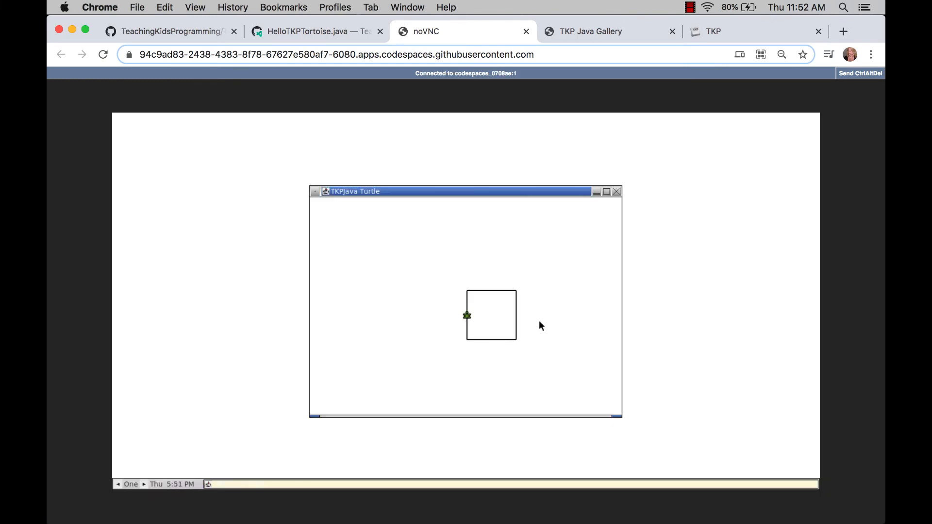
mouse_move(275, 82)
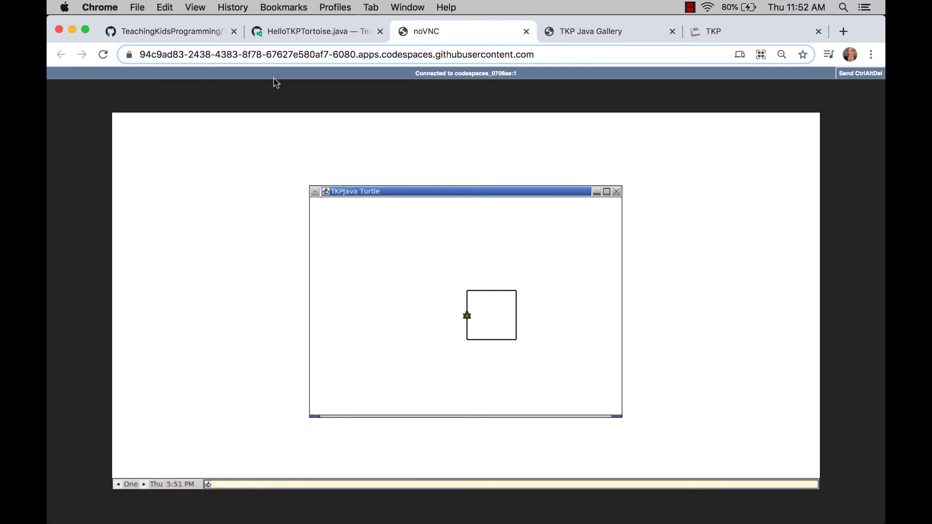
- Relaunch the tortoise program with Tortoise.move(150) and watch the noVNC turtle window
click(309, 32)
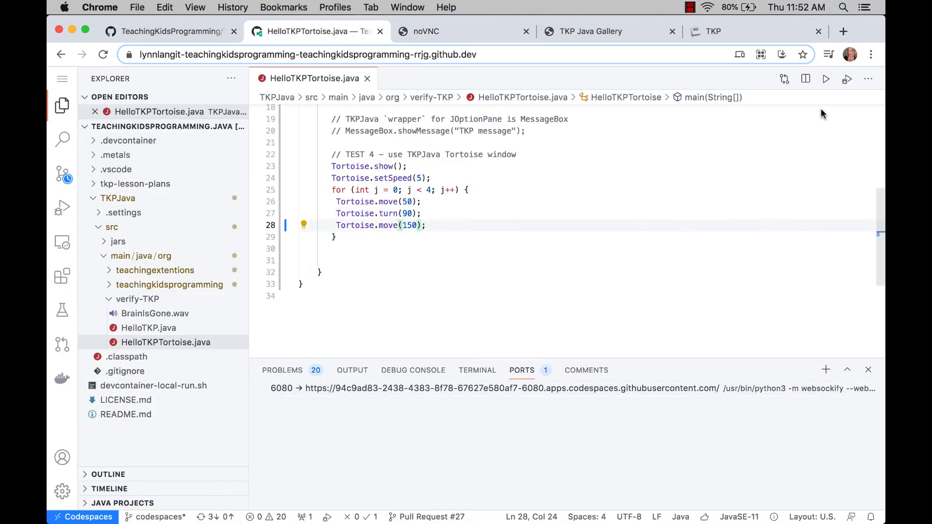
click(826, 79)
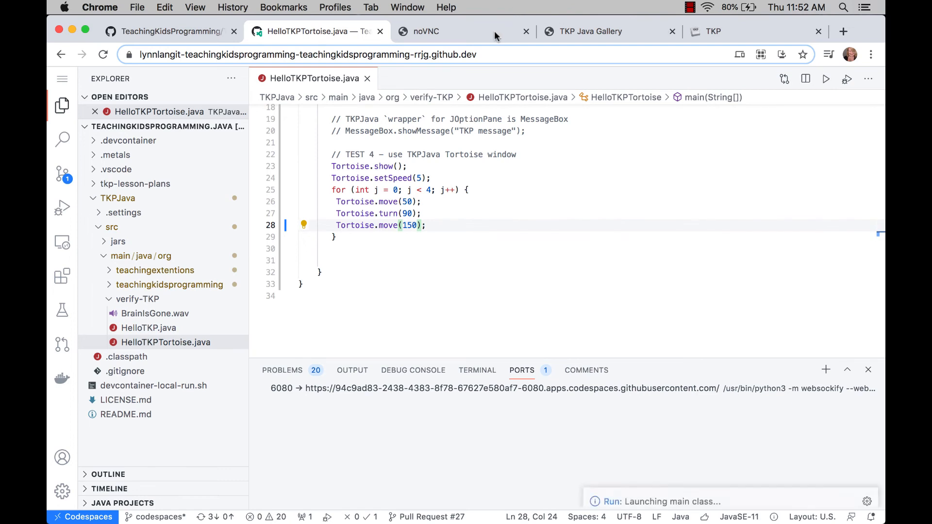
click(425, 32)
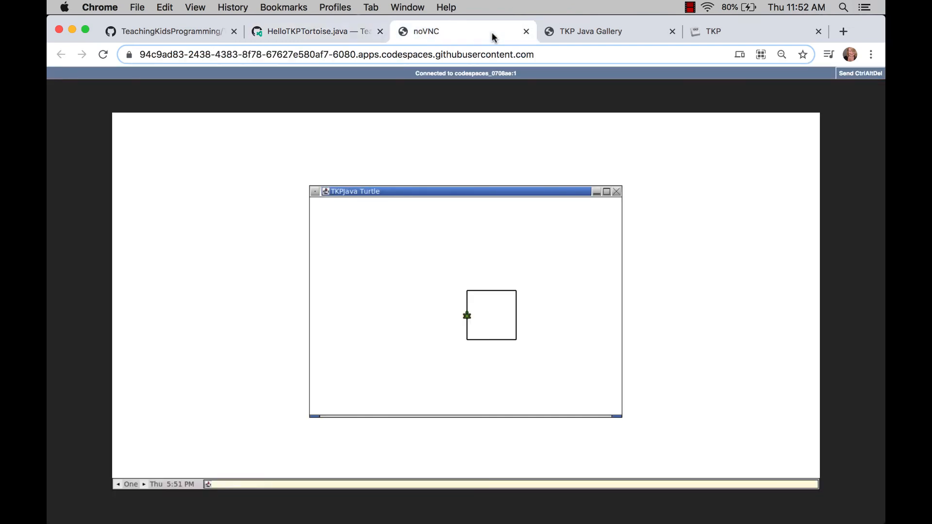
mouse_move(616, 193)
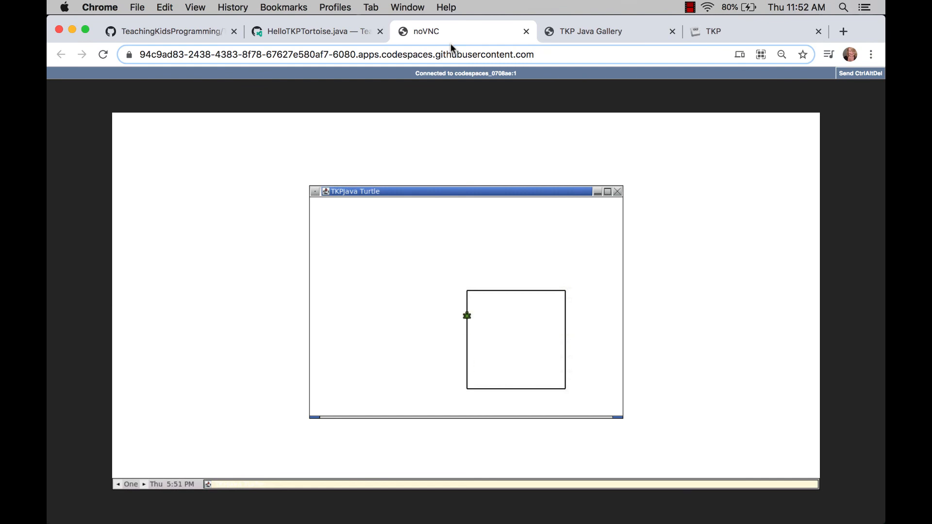
mouse_move(457, 40)
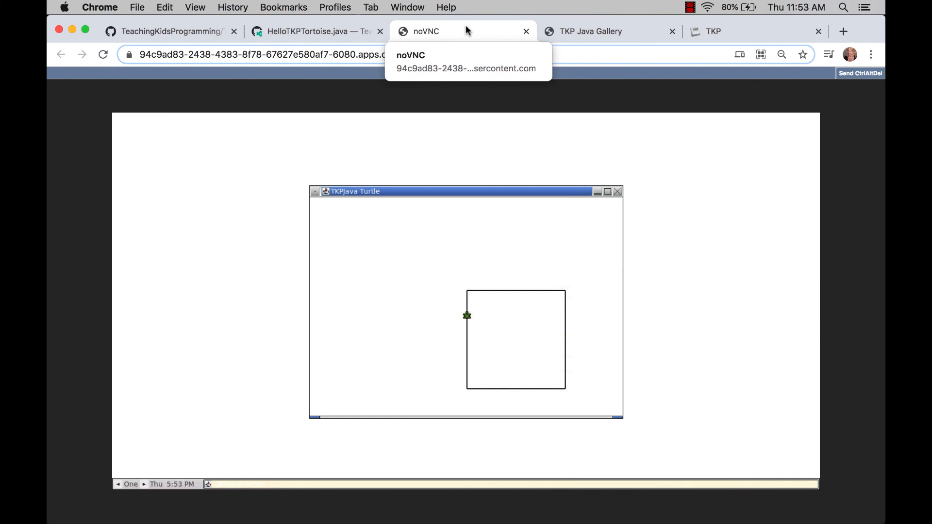
mouse_move(479, 33)
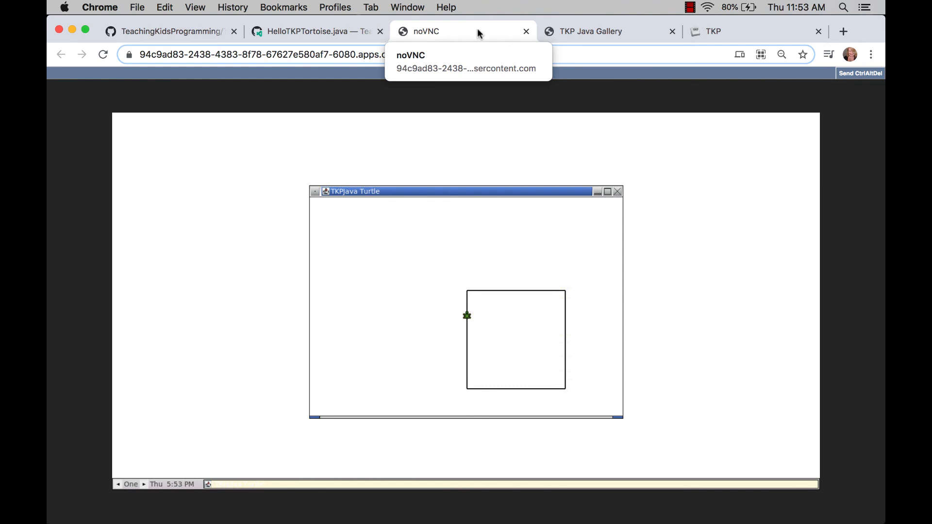
- Close the finished turtle window so the gallery's world/root entry shows the enlarged square
click(595, 31)
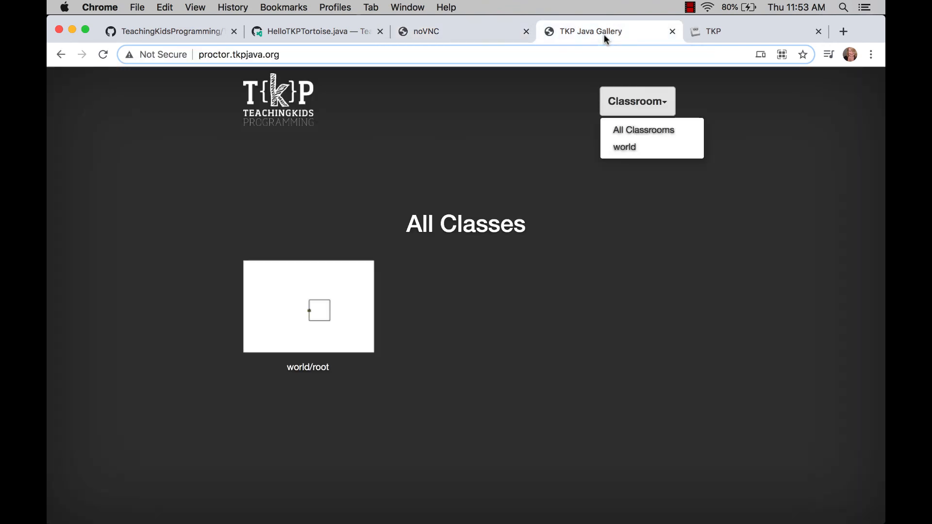
mouse_move(566, 241)
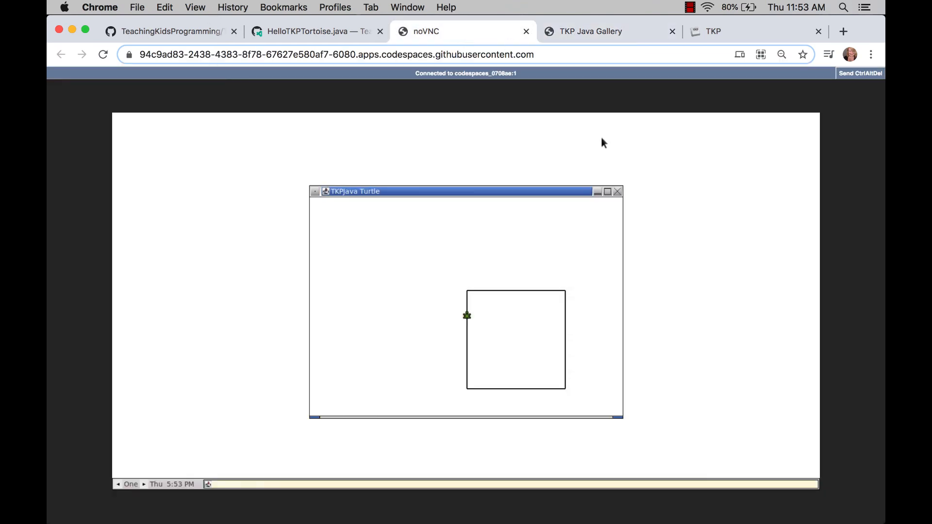
click(617, 191)
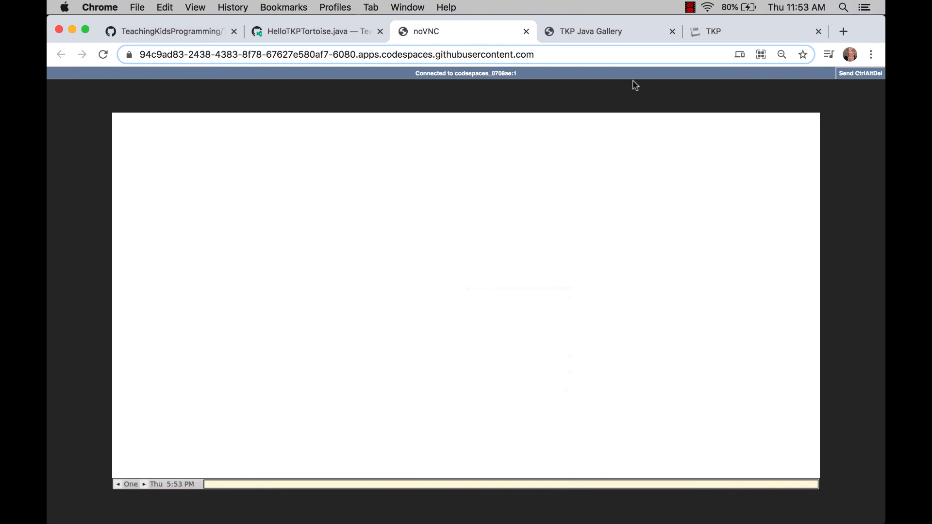
click(606, 31)
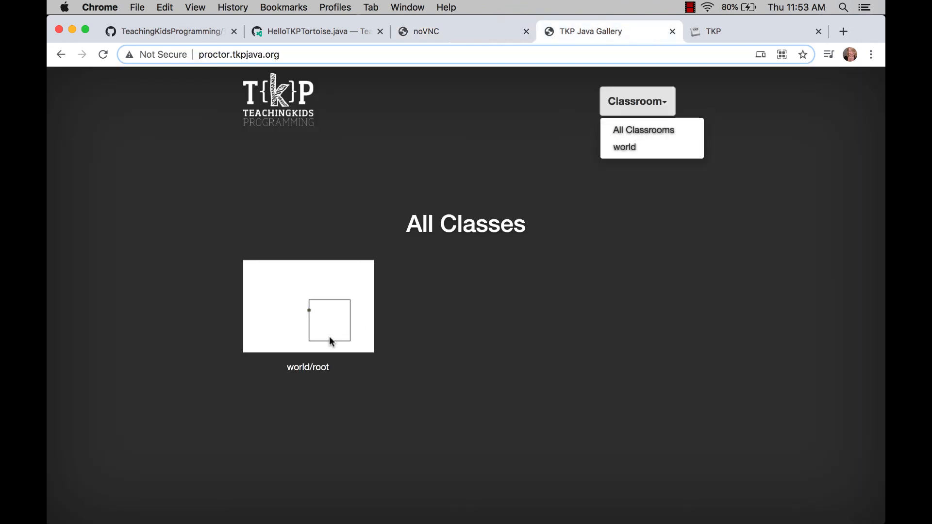
mouse_move(663, 291)
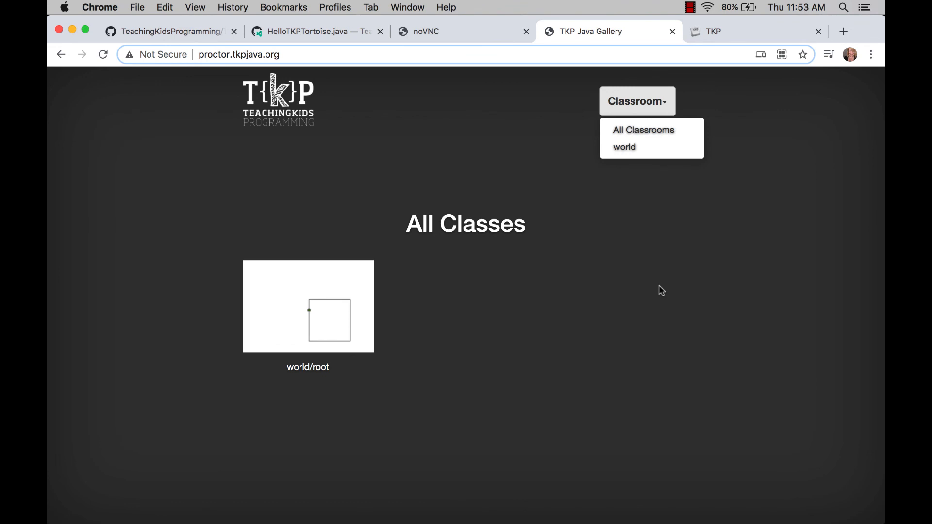
mouse_move(753, 34)
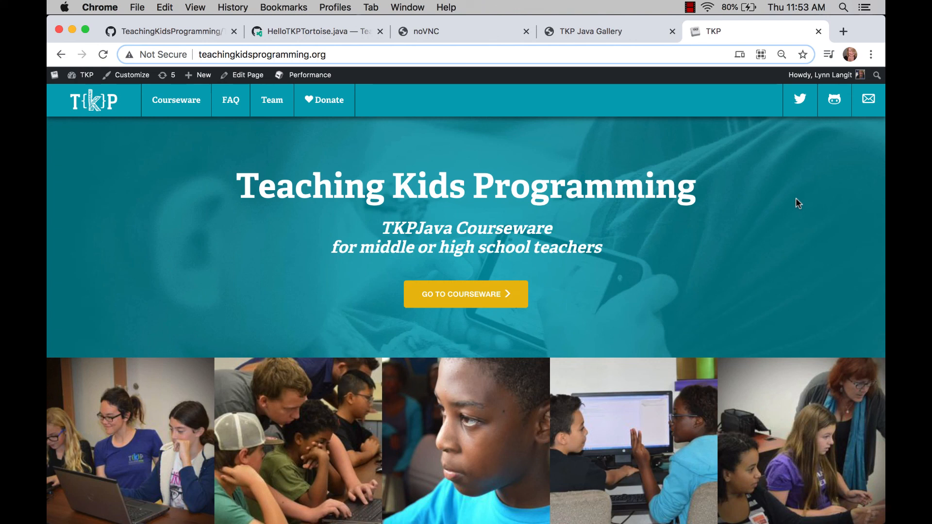
mouse_move(231, 113)
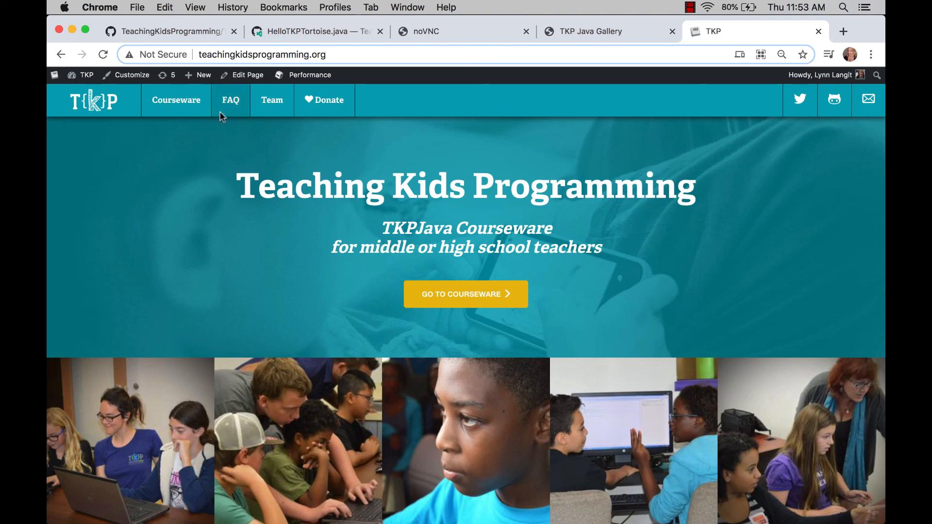
mouse_move(224, 134)
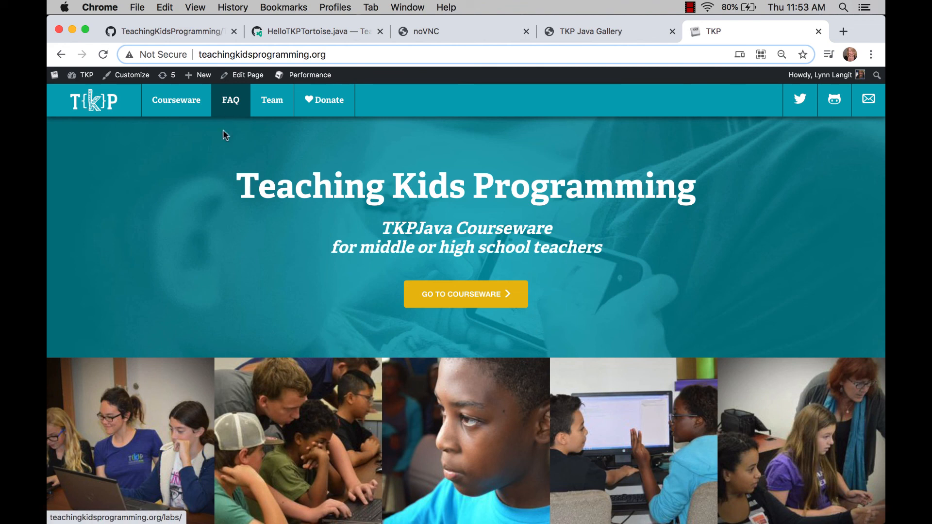
- Read through the TKP FAQ answers on courses, languages and licensing, then return to the top
click(231, 100)
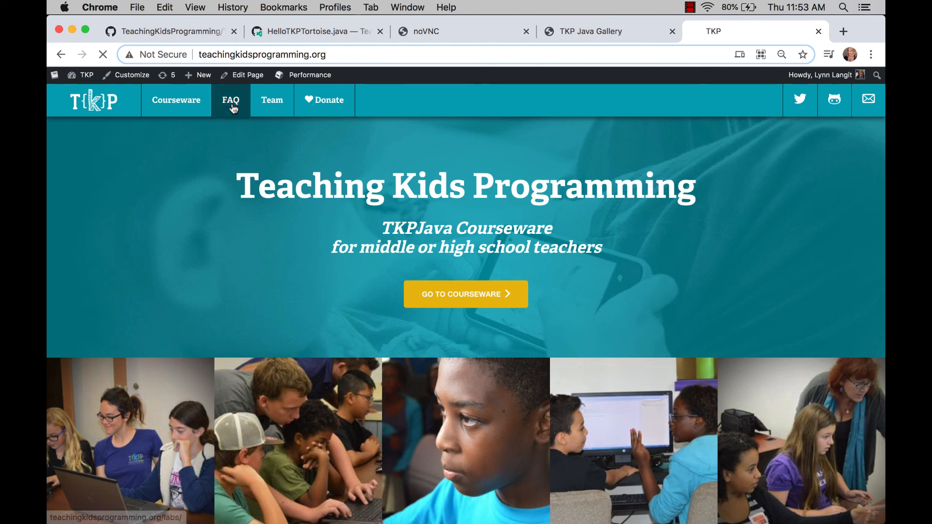
click(231, 100)
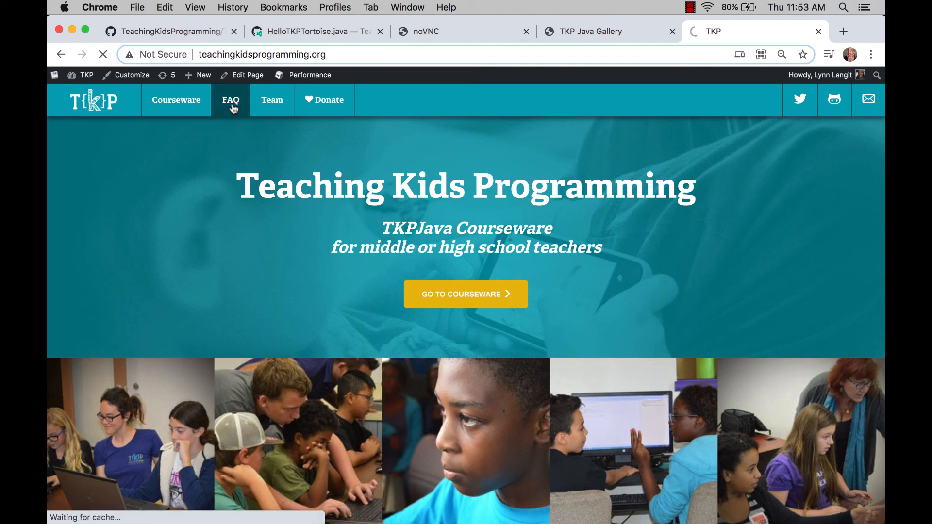
click(231, 100)
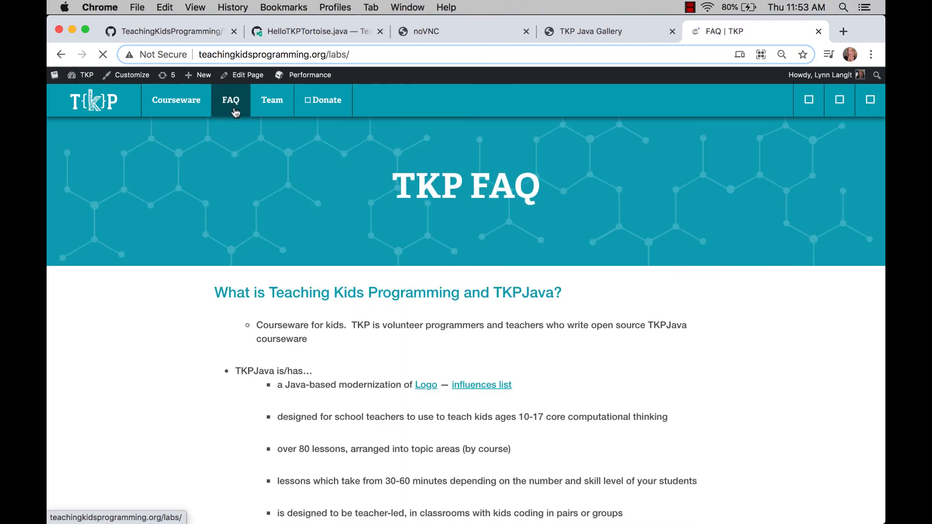
scroll(down, 3)
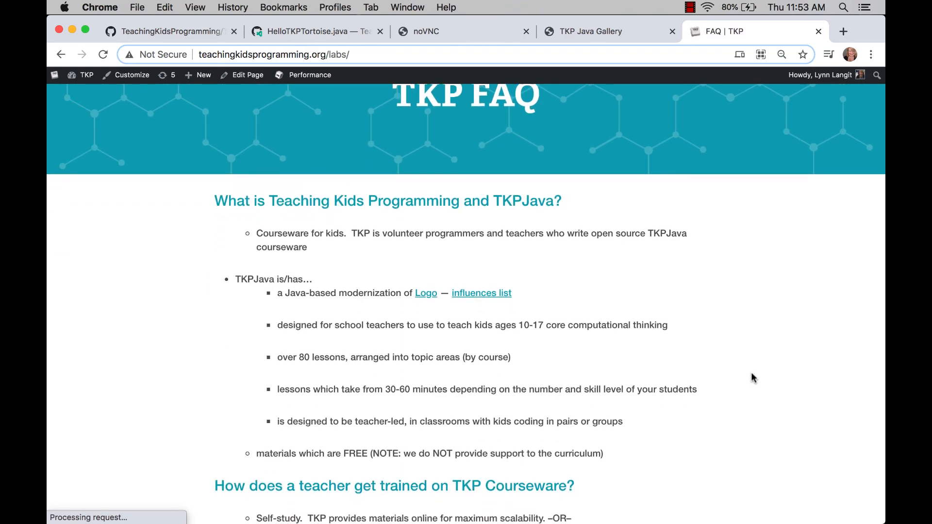
scroll(down, 3)
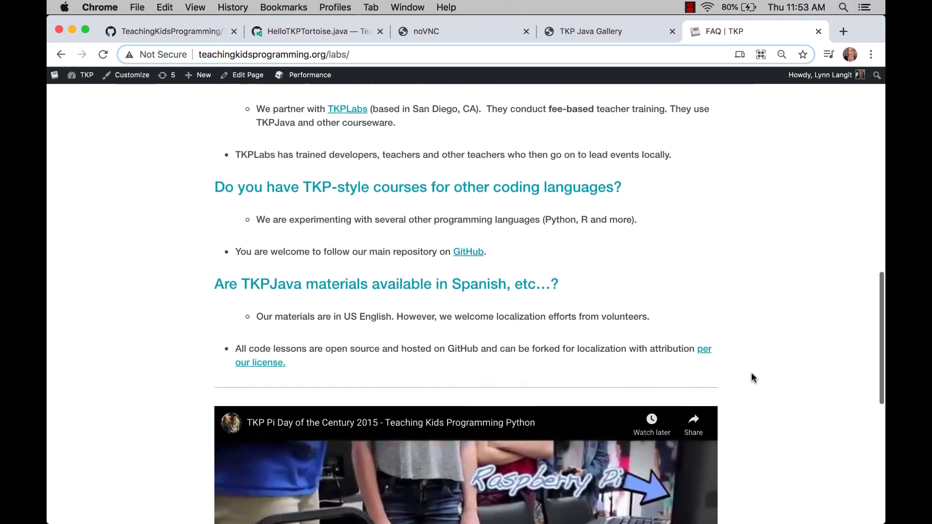
scroll(down, 3)
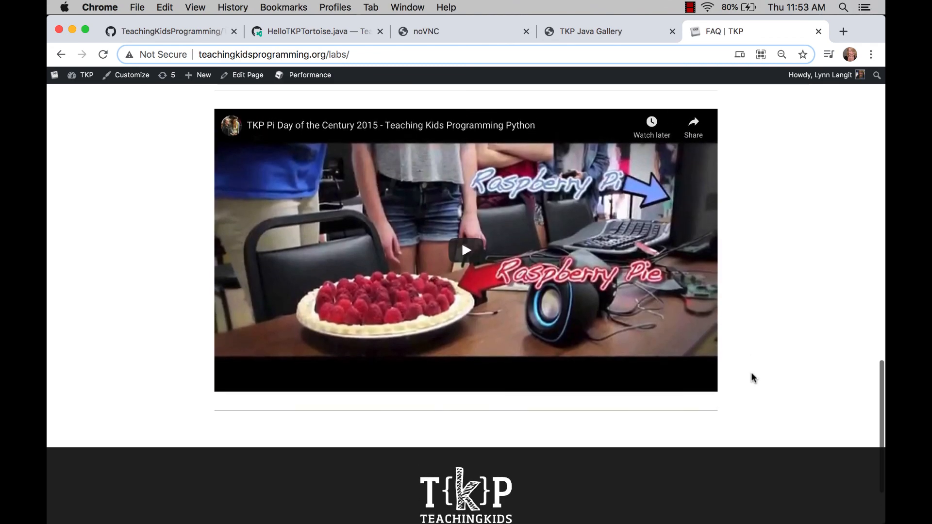
scroll(up, 3)
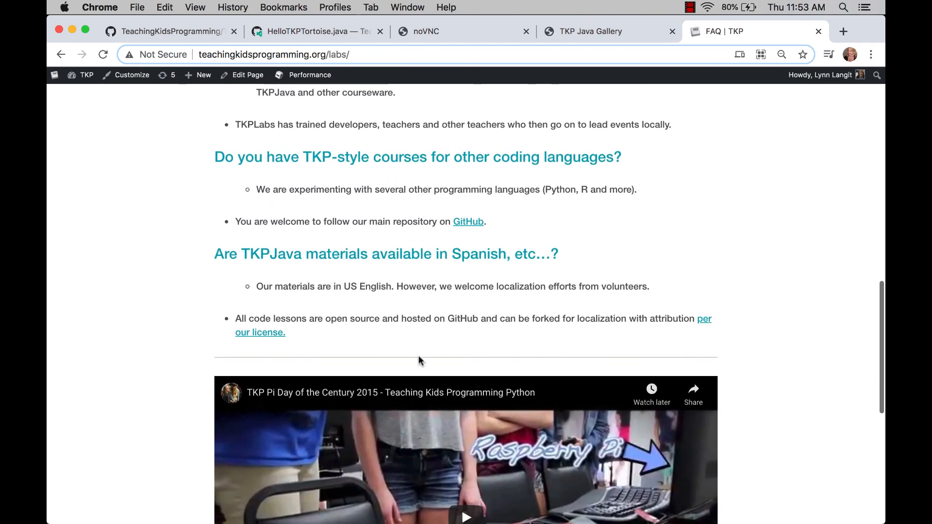
mouse_move(259, 332)
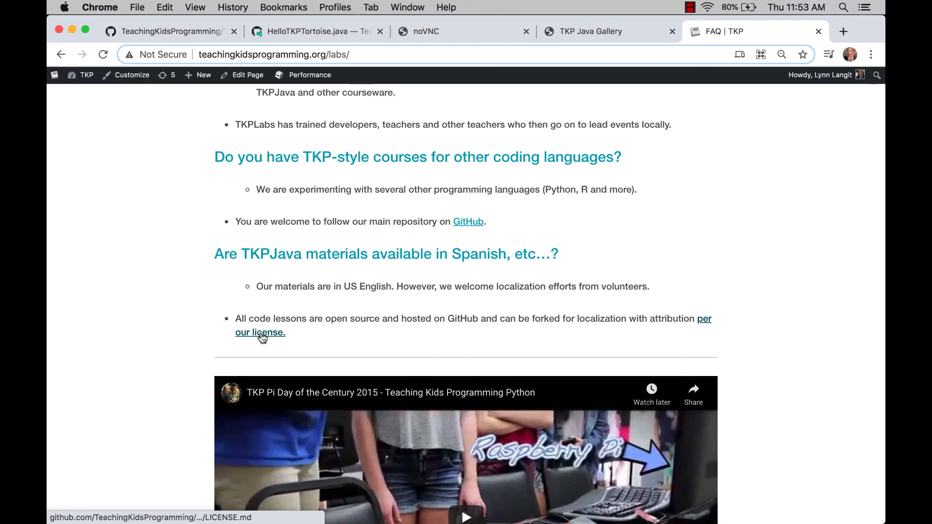
mouse_move(260, 332)
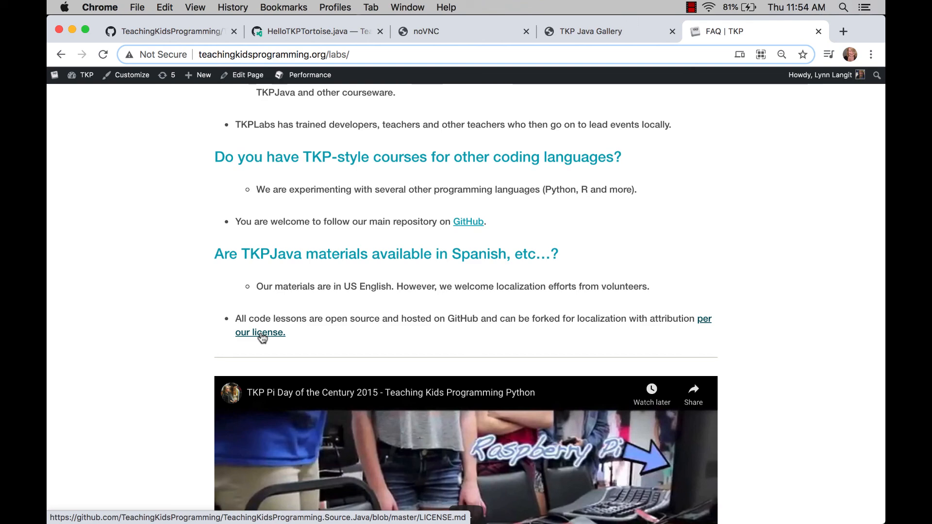
mouse_move(767, 288)
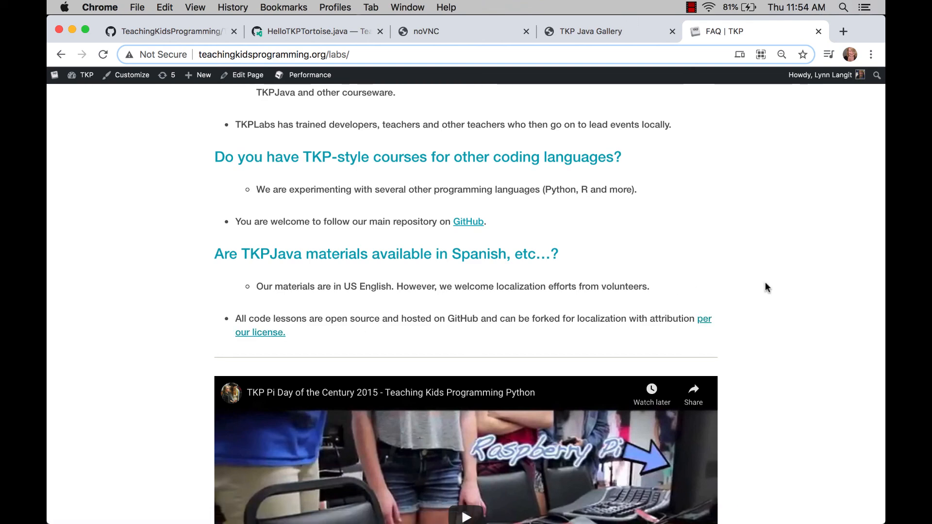
scroll(up, 3)
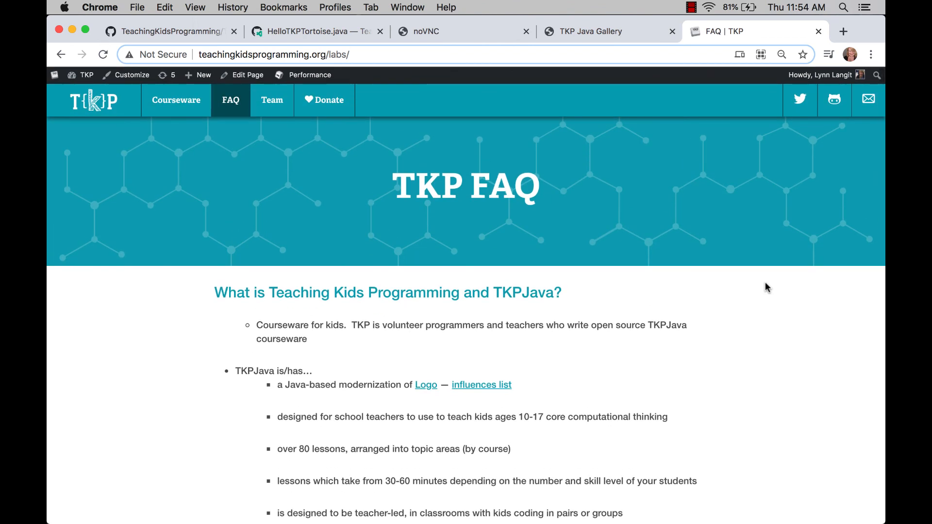